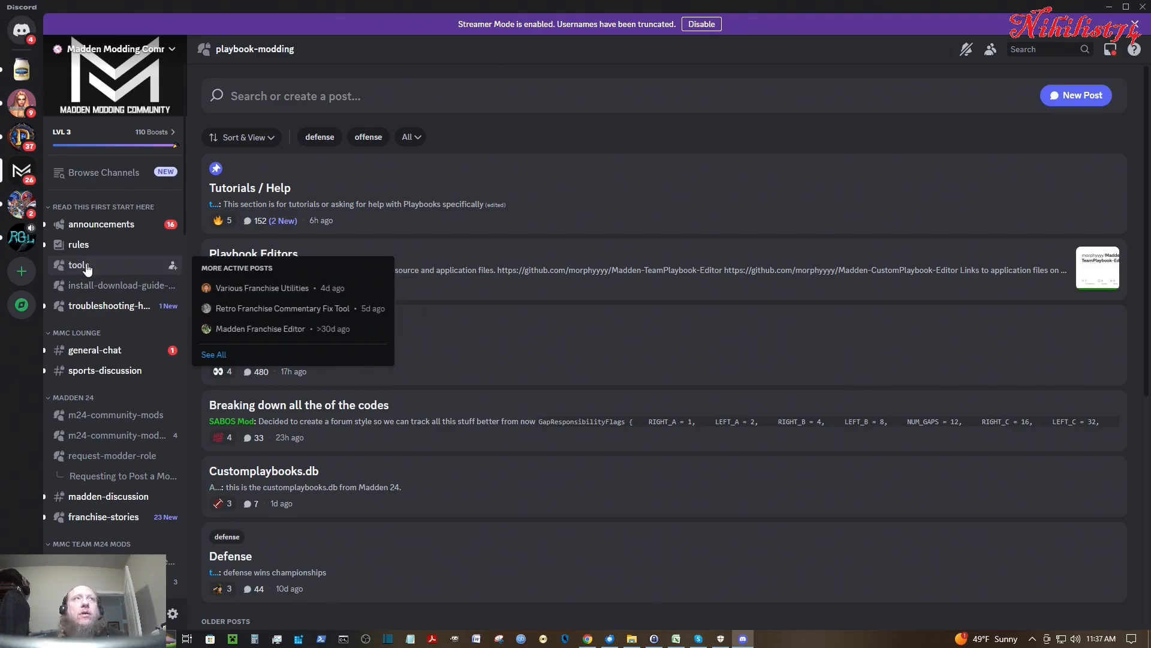
{"action": "mouse_move", "coordinate": [91, 103]}
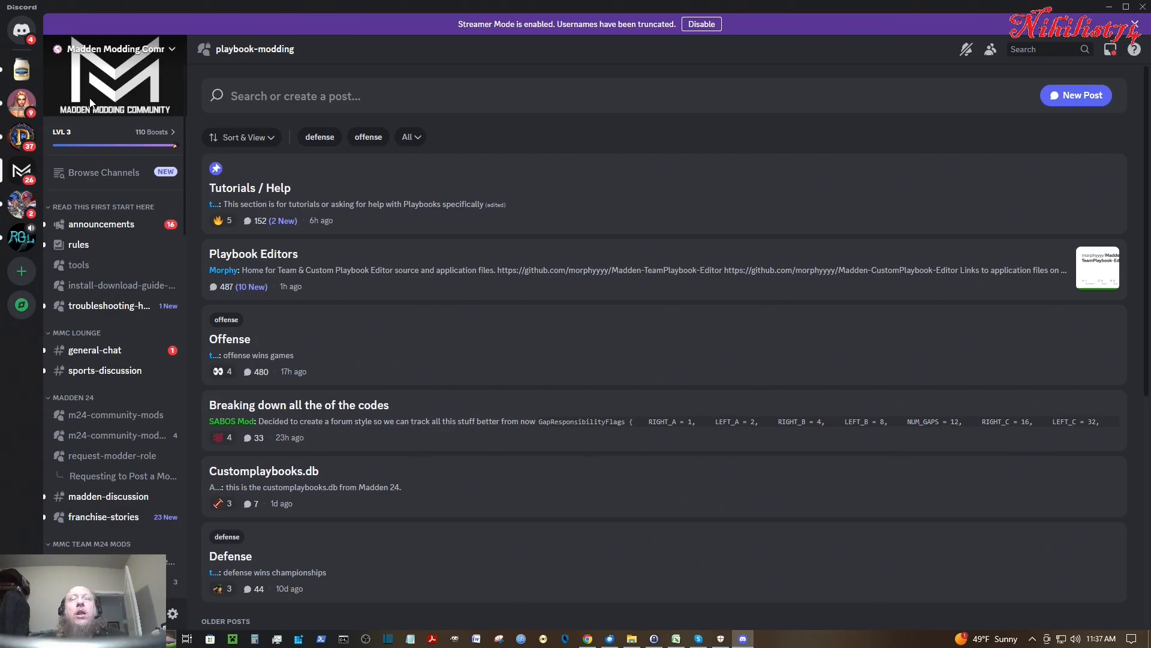
{"action": "mouse_move", "coordinate": [83, 141]}
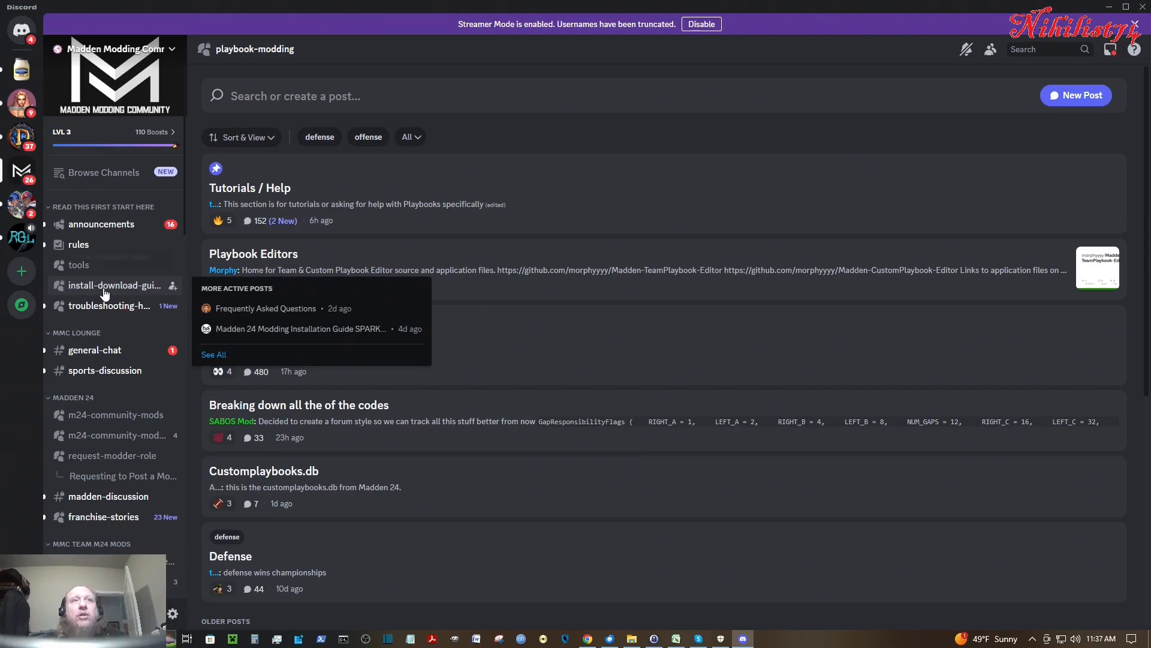
- Visit the install-download-guide-tutorials forum, then the tools forum listing franchise editors and utilities
{"action": "left_click", "coordinate": [107, 285]}
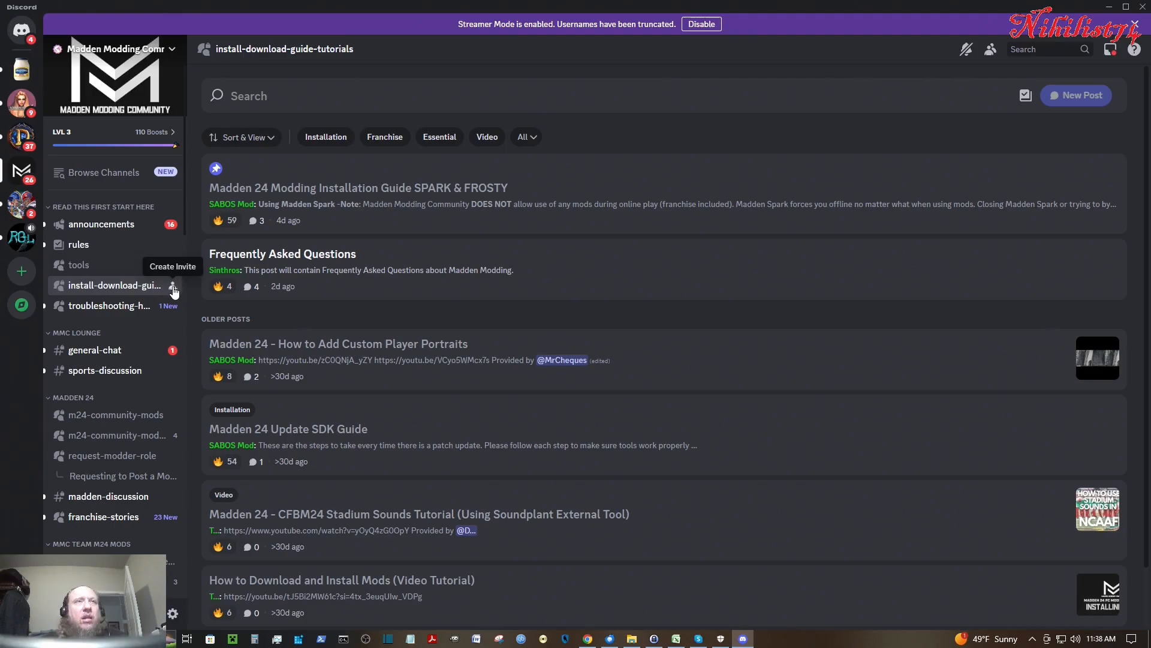
{"action": "mouse_move", "coordinate": [87, 224]}
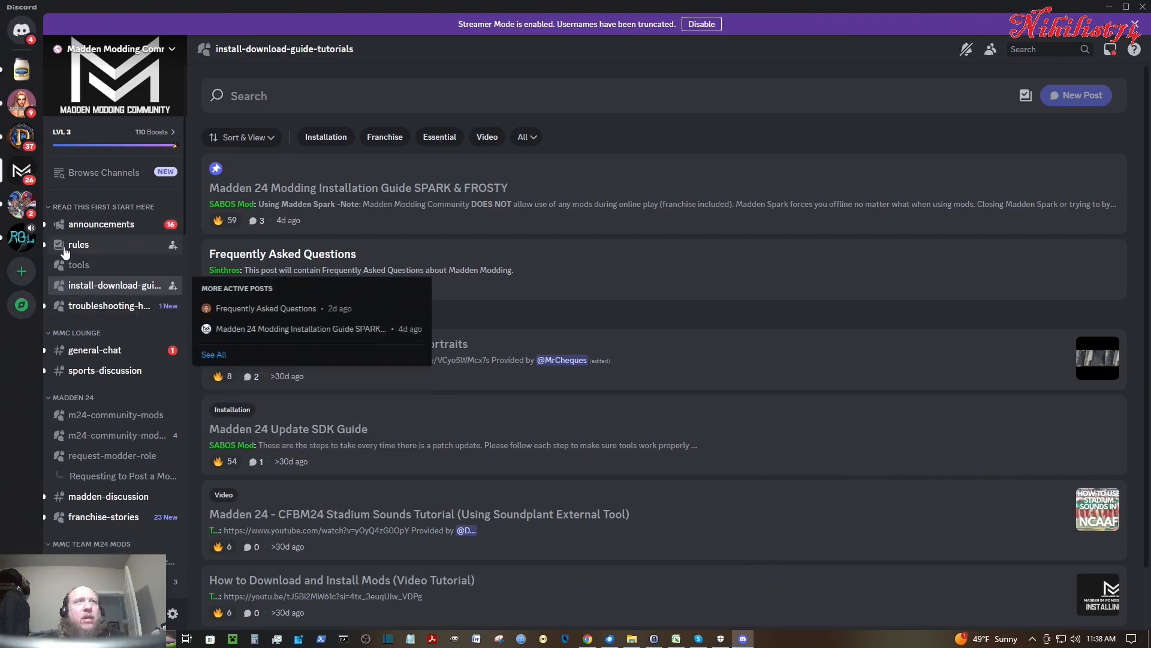
{"action": "left_click", "coordinate": [79, 265]}
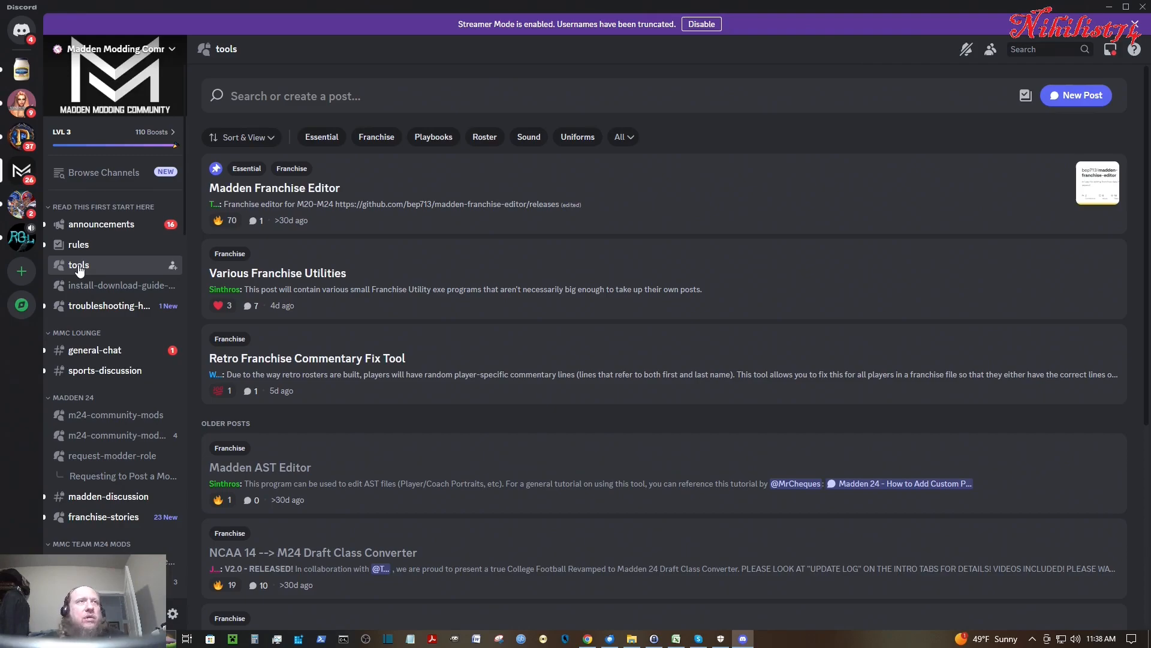
{"action": "mouse_move", "coordinate": [120, 269]}
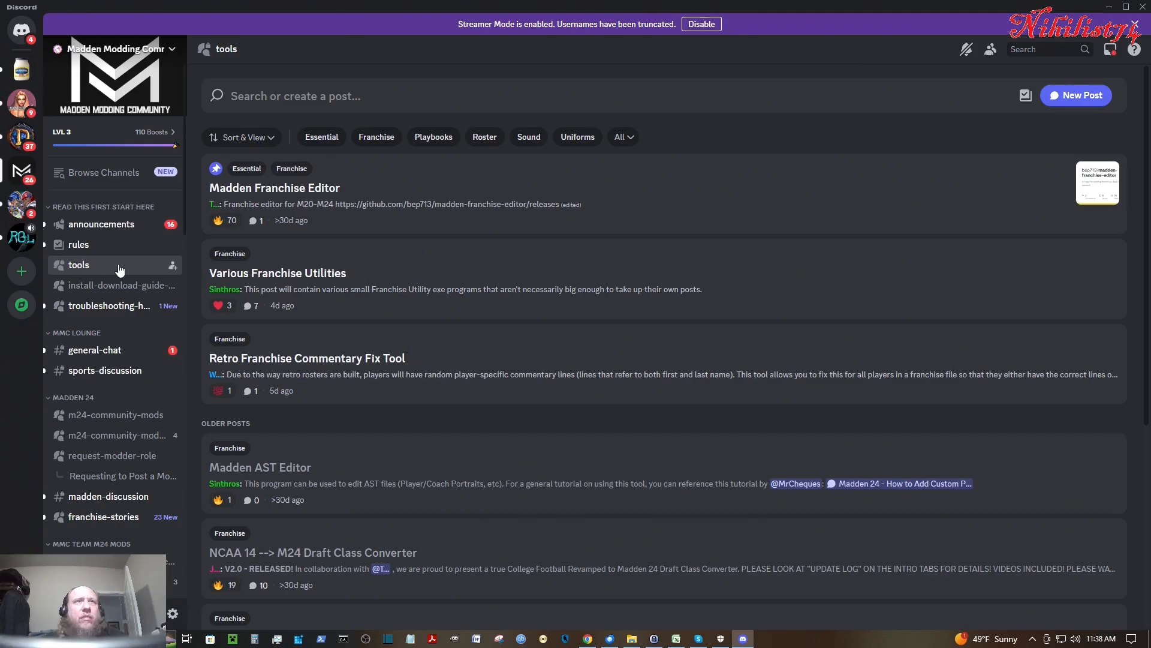
{"action": "mouse_move", "coordinate": [108, 268]}
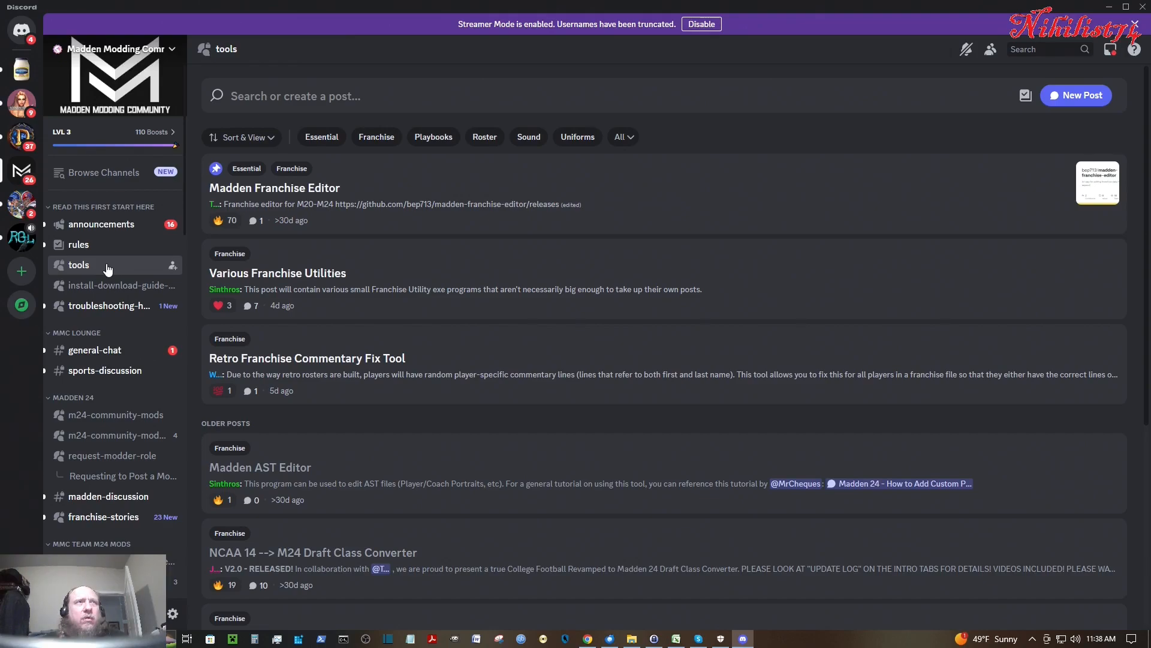
{"action": "mouse_move", "coordinate": [113, 285]}
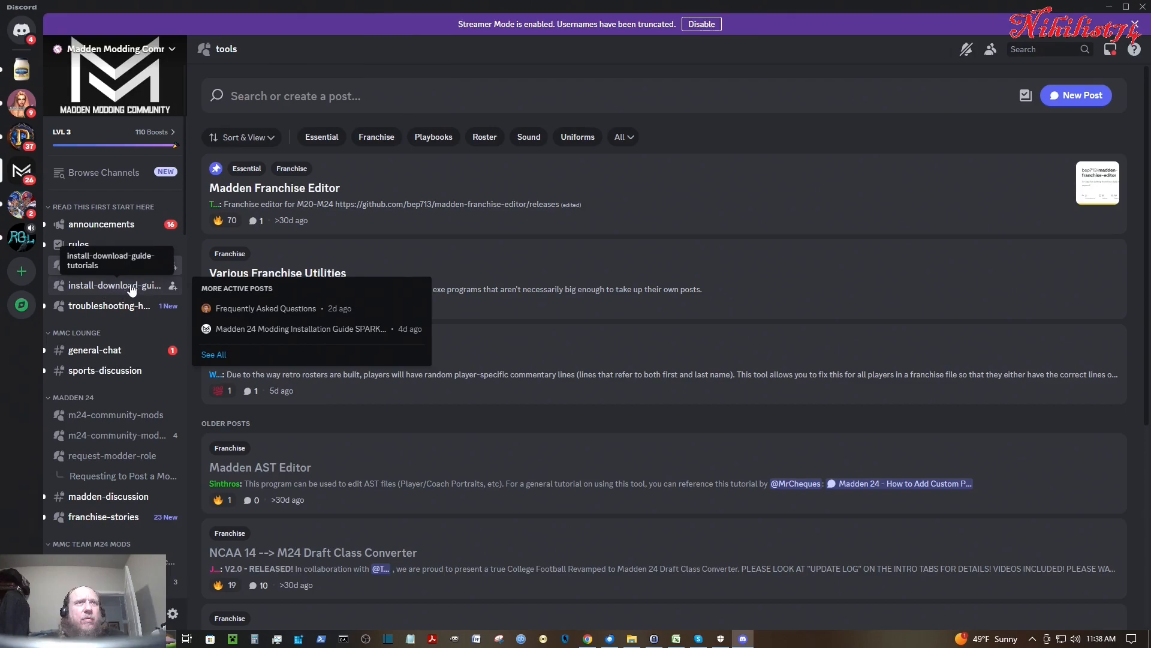
{"action": "mouse_move", "coordinate": [263, 337]}
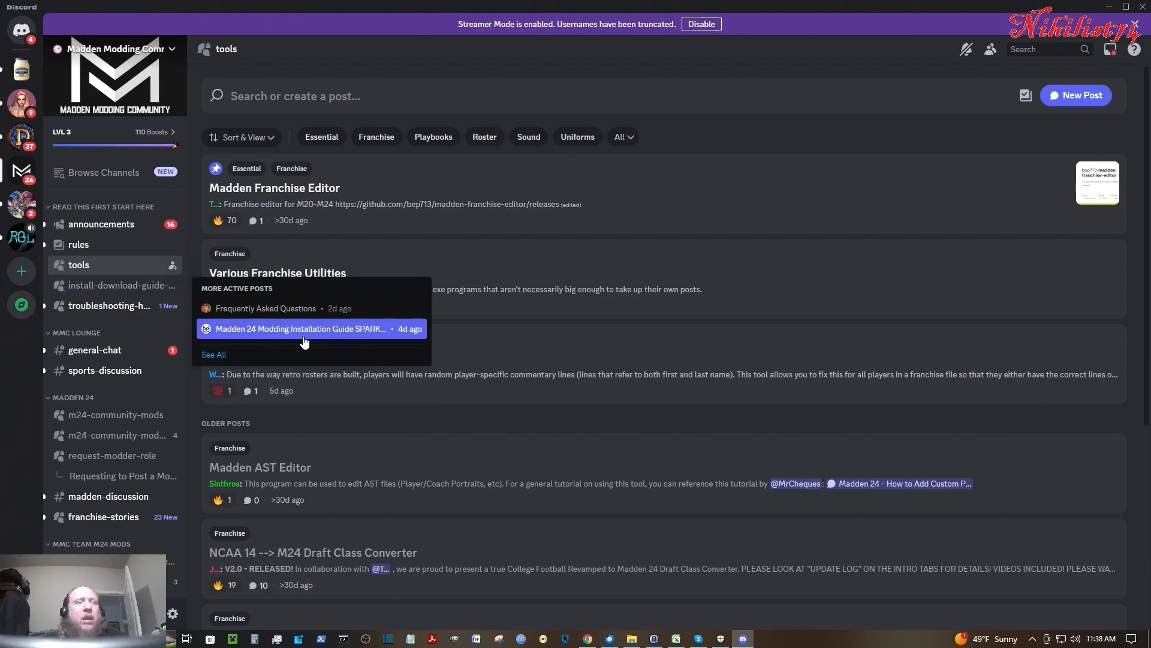
{"action": "mouse_move", "coordinate": [309, 338]}
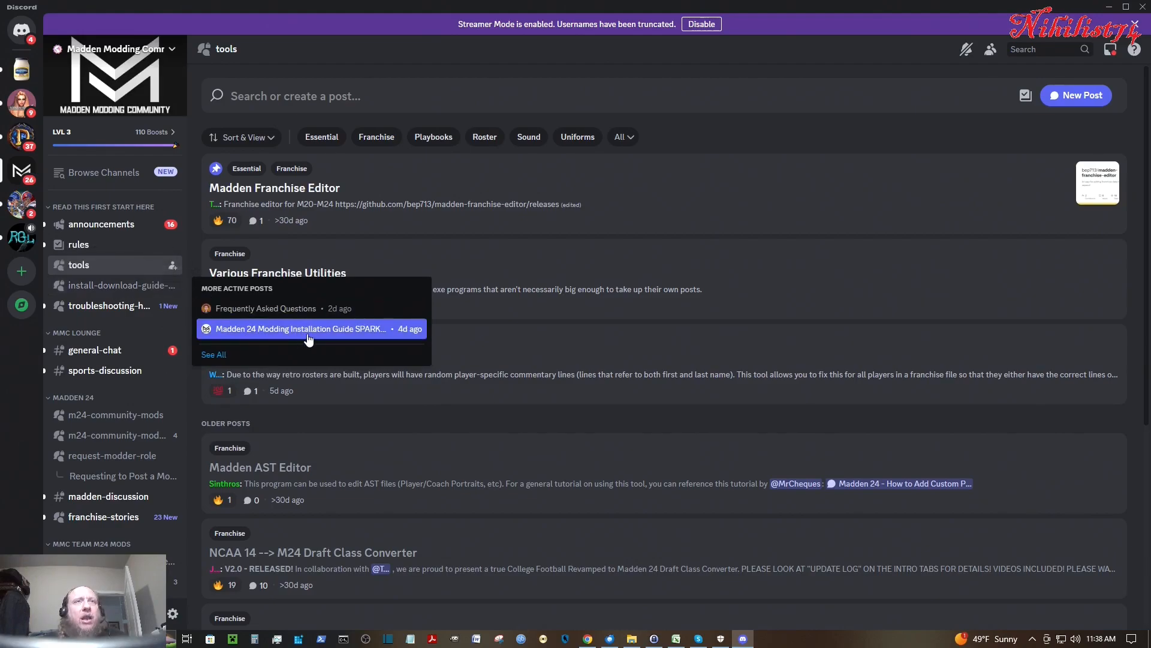
- Open the SPARK & FROSTY installation guide post and scroll to the Madden Spark, MMC Editor and ModManager downloads
{"action": "left_click", "coordinate": [308, 329]}
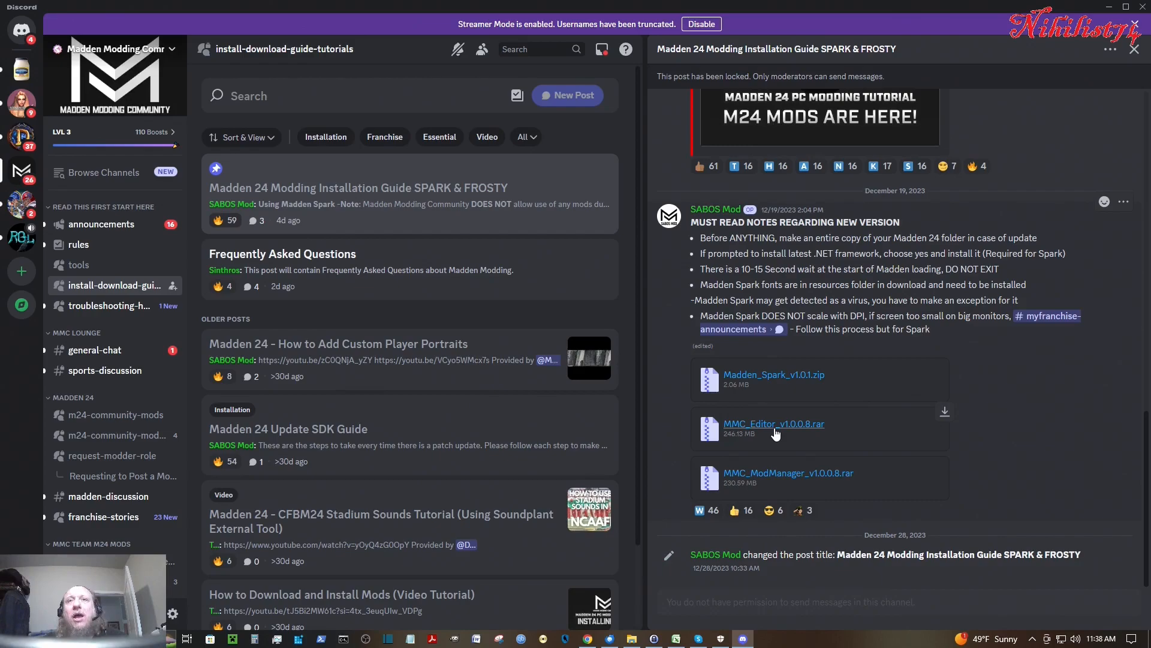
{"action": "mouse_move", "coordinate": [752, 378]}
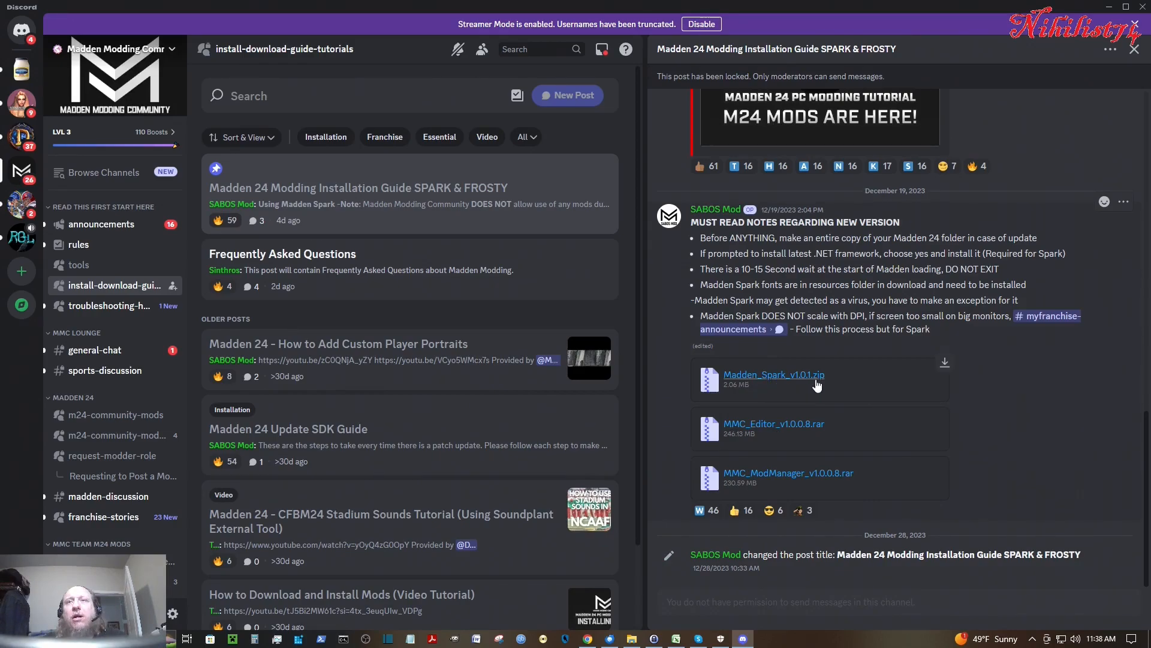
{"action": "mouse_move", "coordinate": [764, 483]}
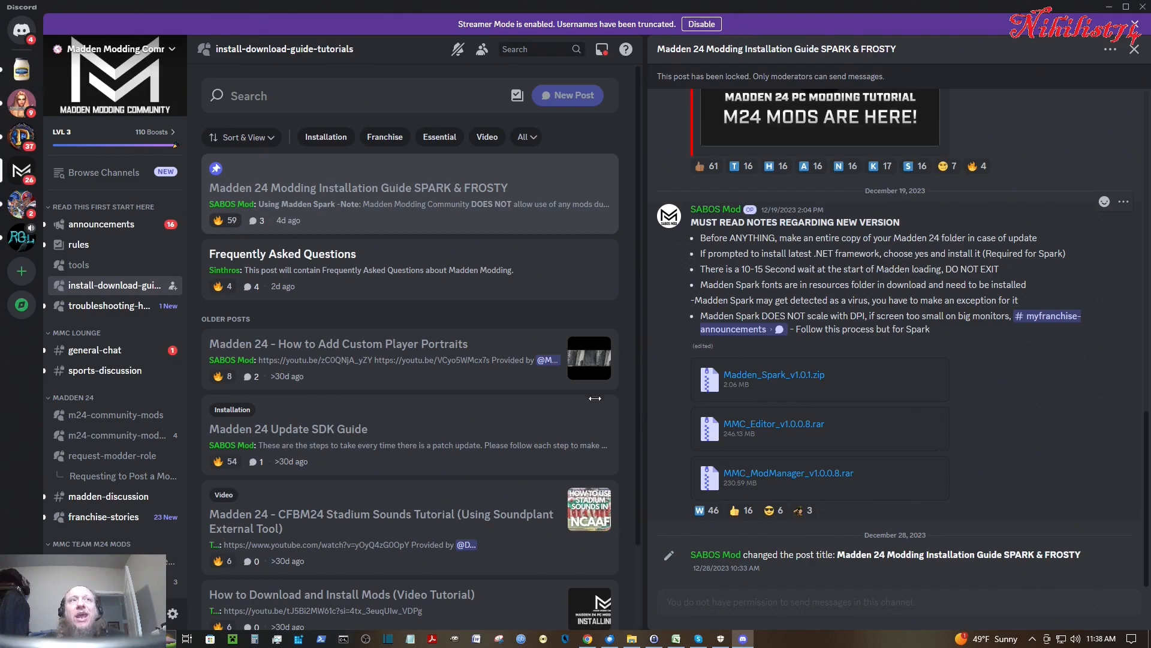
{"action": "mouse_move", "coordinate": [147, 342]}
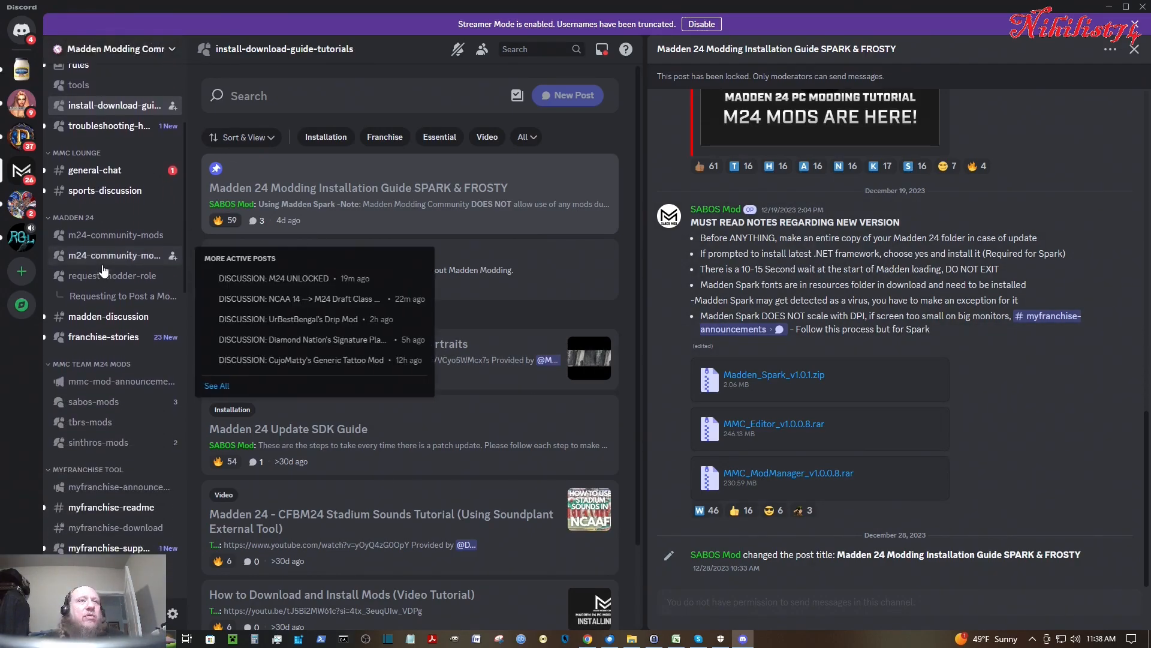
{"action": "scroll", "scroll_direction": "down", "scroll_amount": 3}
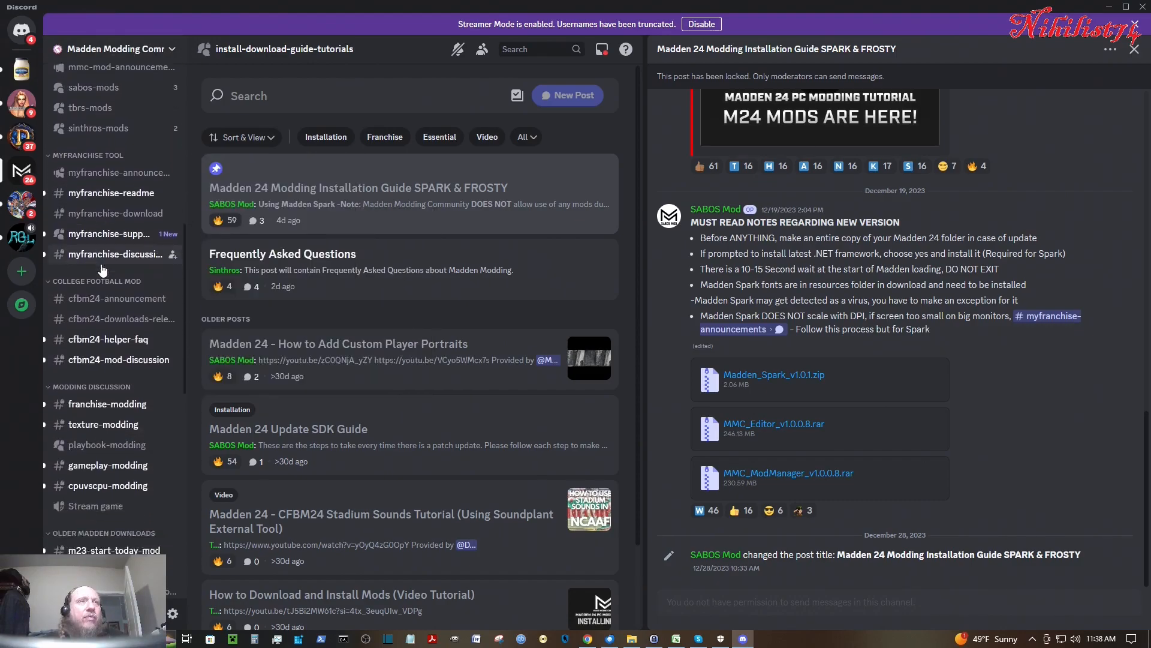
{"action": "scroll", "scroll_direction": "down", "scroll_amount": 3}
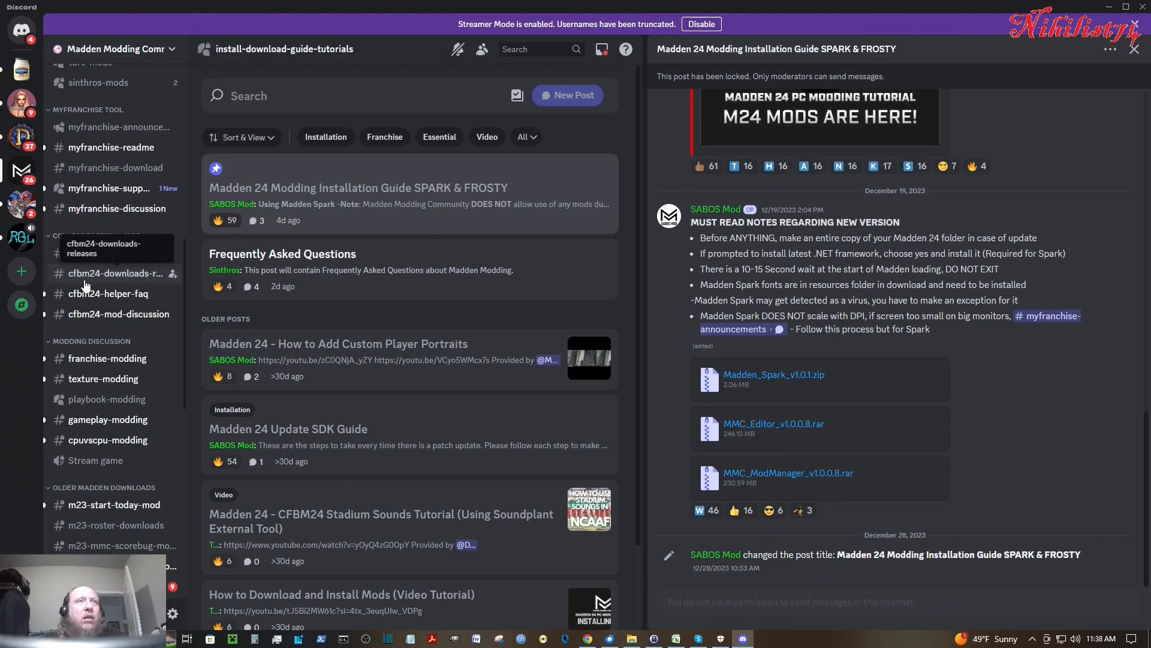
{"action": "mouse_move", "coordinate": [121, 280]}
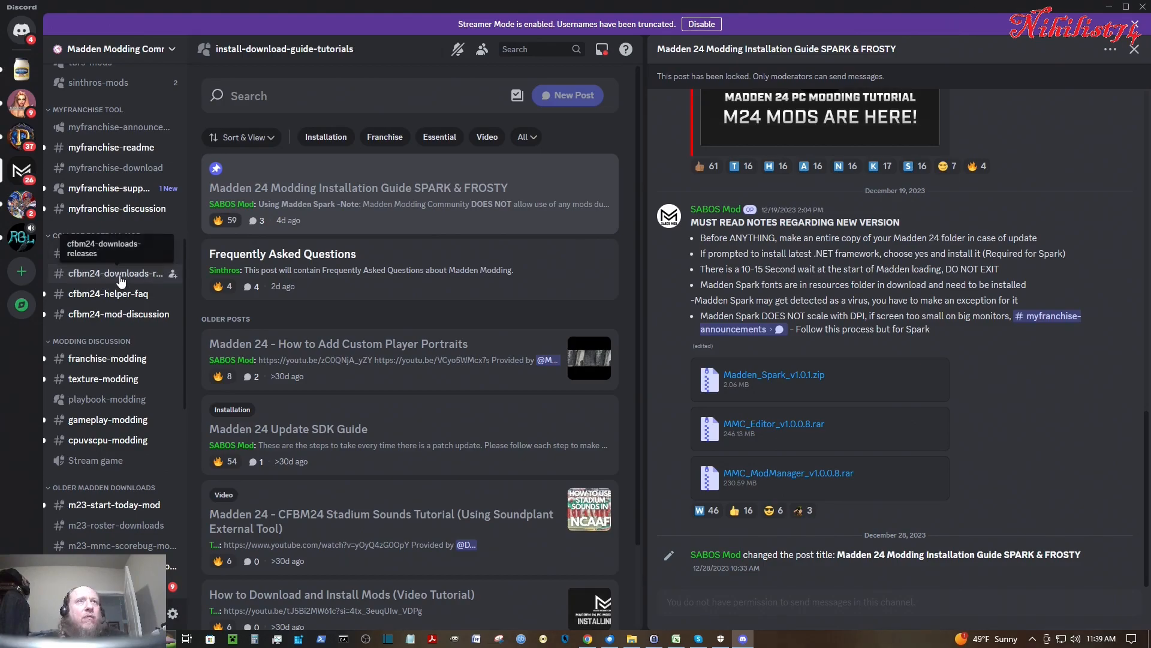
- Switch to cfbm24-downloads-releases and scroll down to the CFBM Beta v0.0.6.6 download link
{"action": "left_click", "coordinate": [115, 273]}
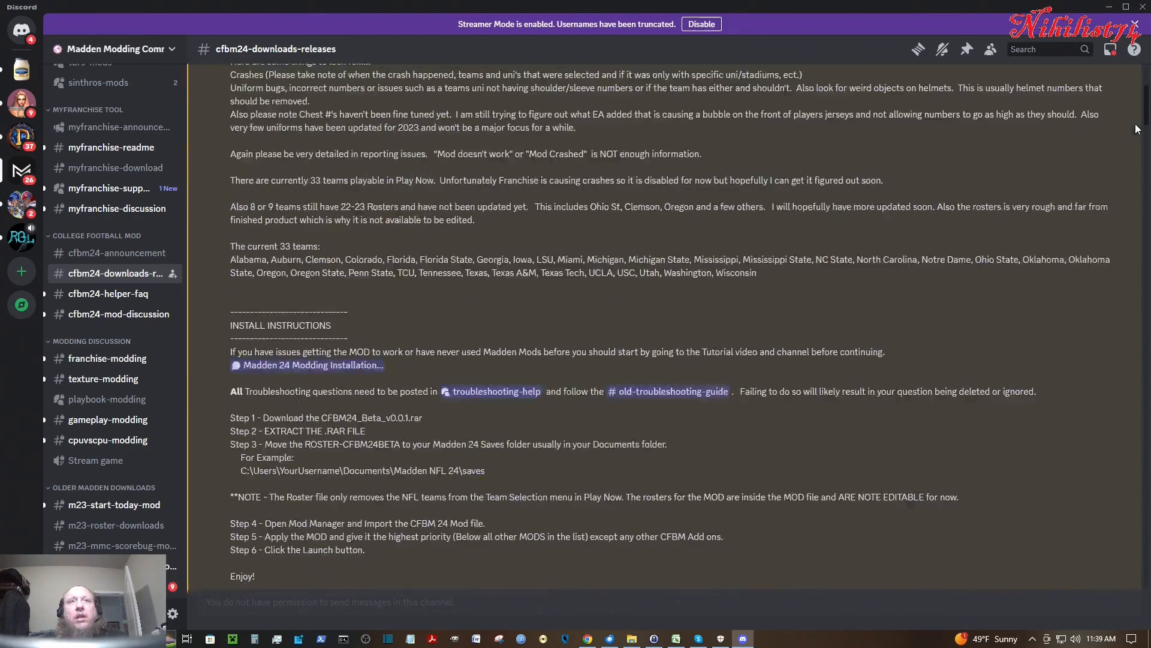
{"action": "scroll", "scroll_direction": "down", "scroll_amount": 3}
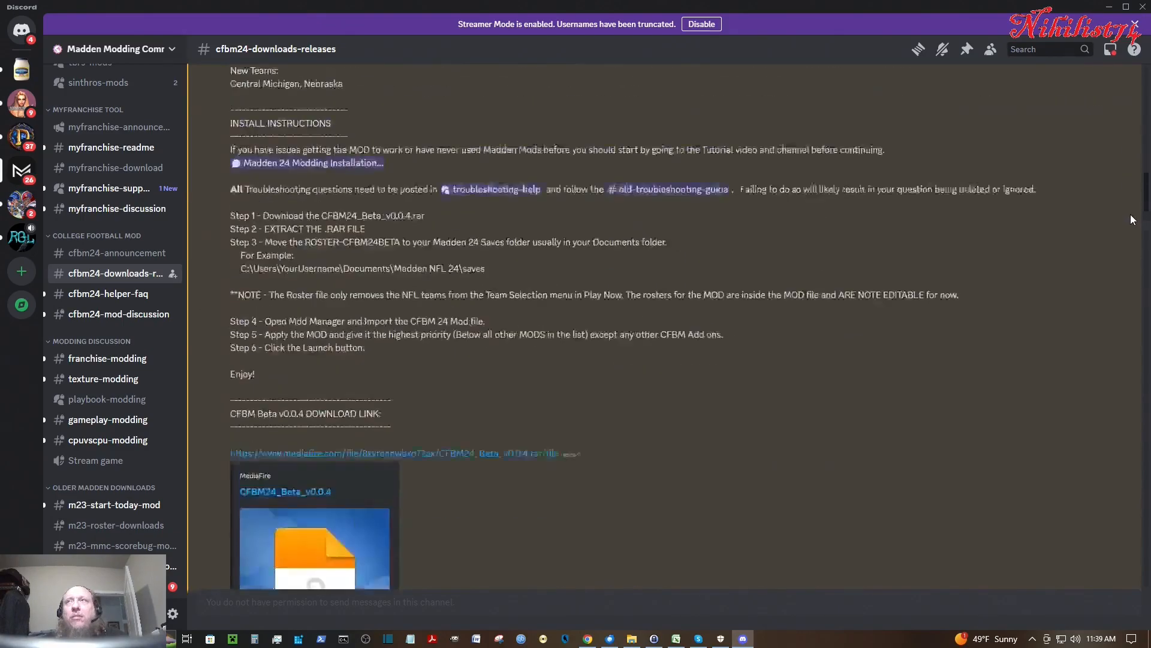
{"action": "scroll", "scroll_direction": "down", "scroll_amount": 3}
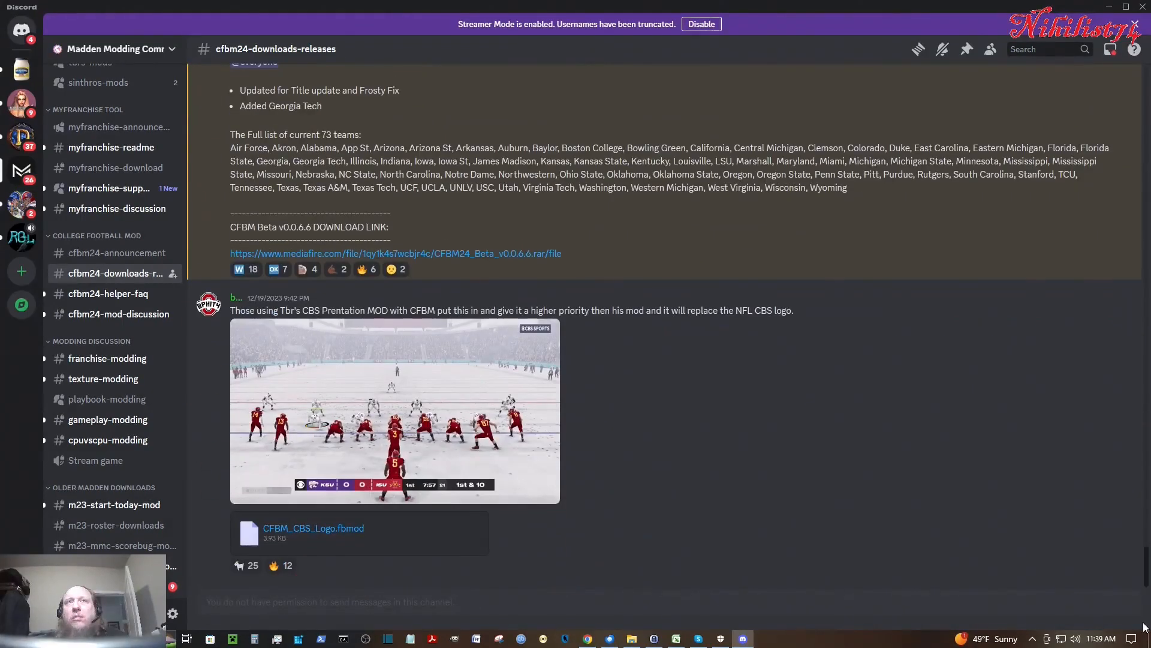
{"action": "mouse_move", "coordinate": [445, 256]}
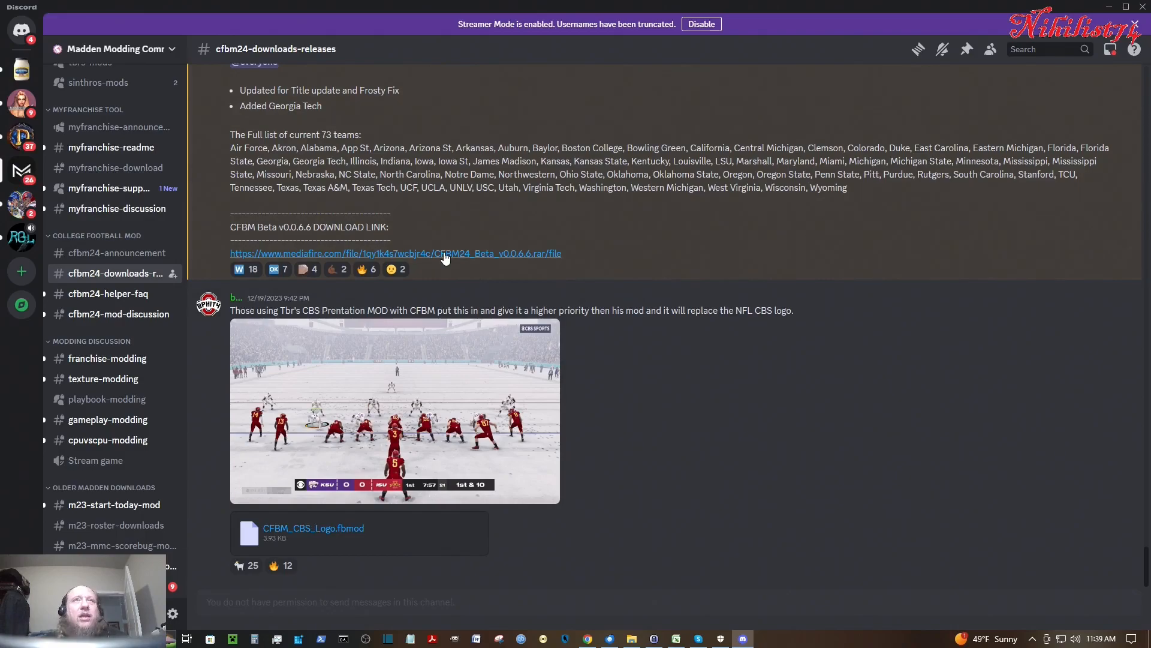
{"action": "mouse_move", "coordinate": [434, 259]}
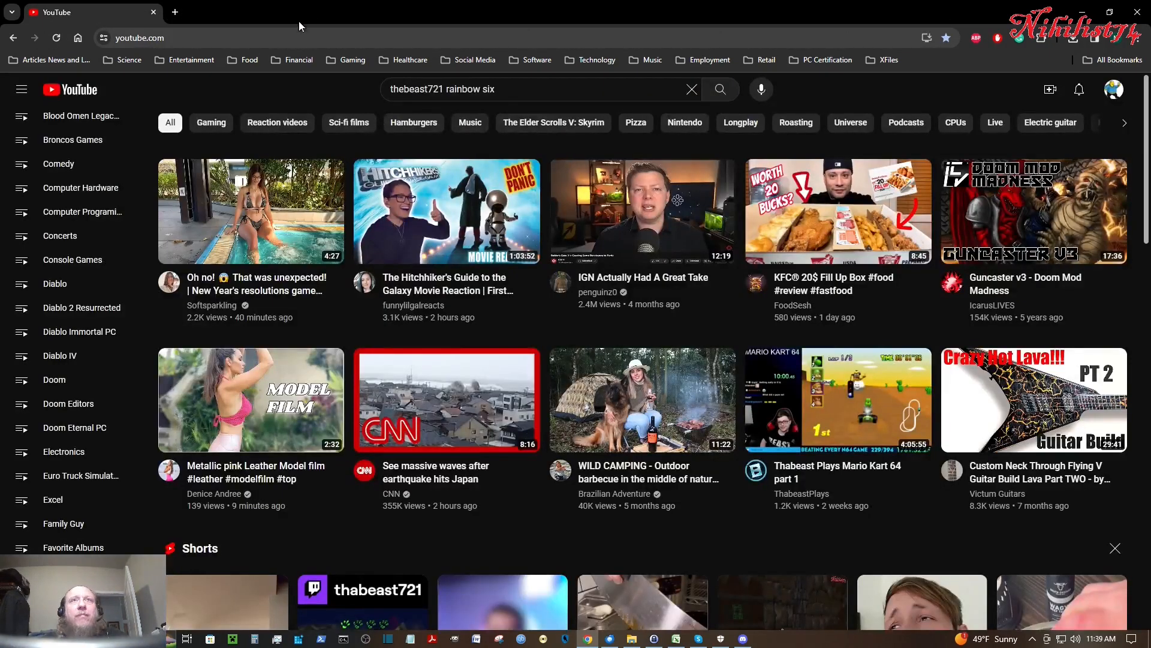
- Minimize the YouTube browser window so Discord's CFBM download post shows again
{"action": "left_click", "coordinate": [743, 638]}
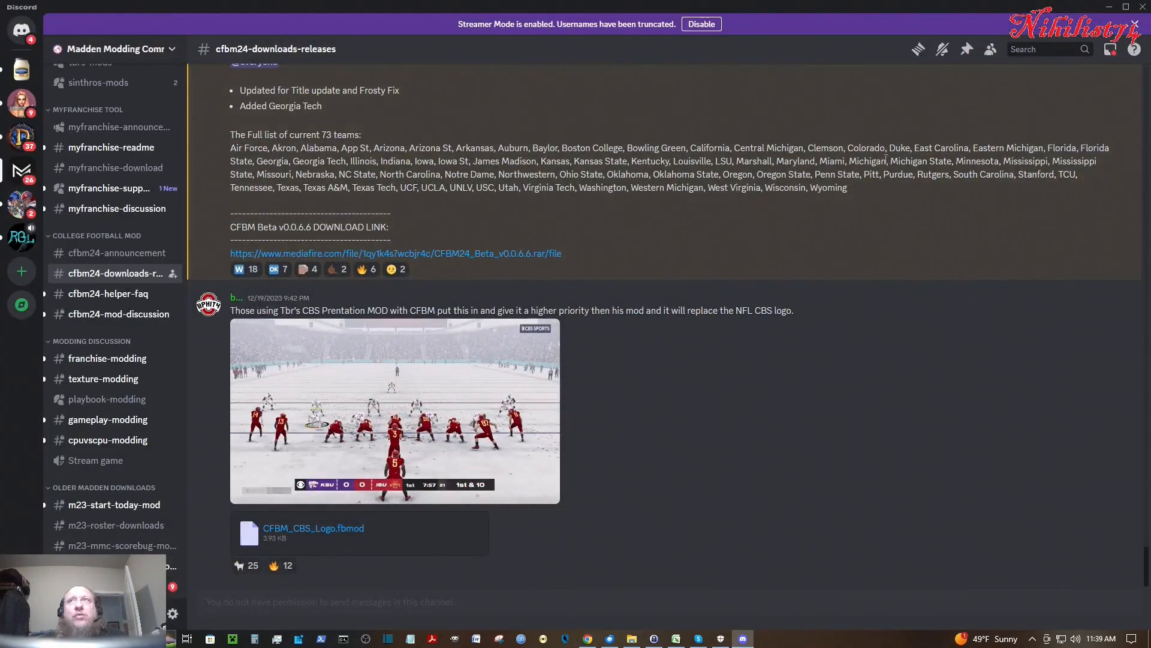
{"action": "mouse_move", "coordinate": [630, 637]}
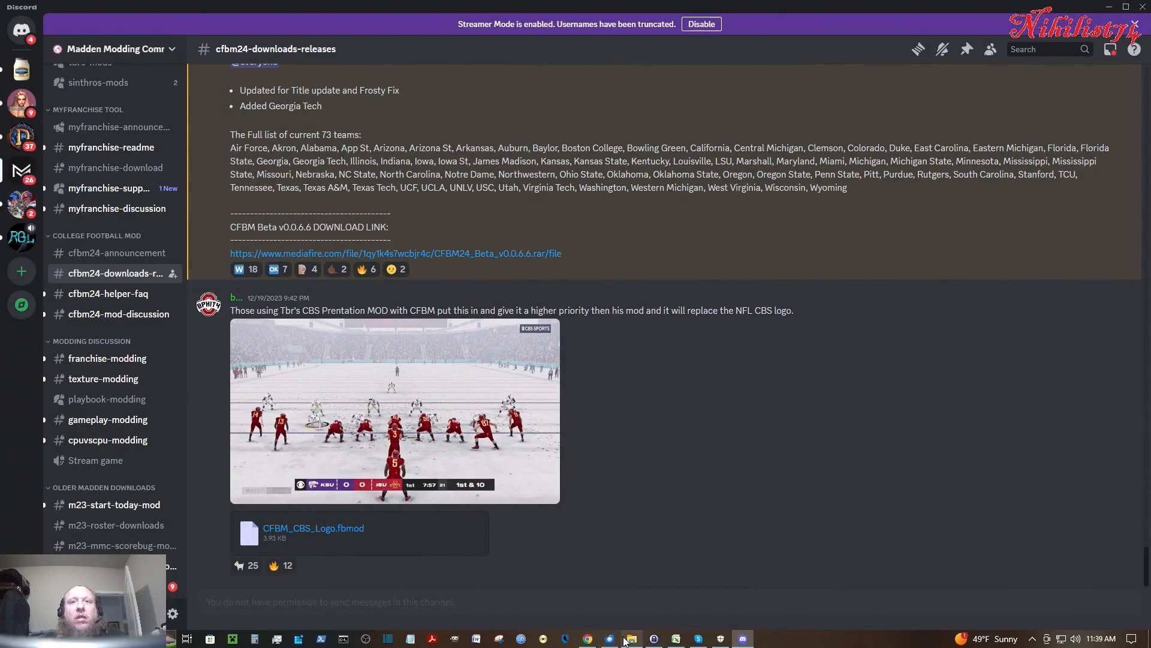
- Bring forward the Madden NFL 24 Mods folder holding CFBM24_Beta_v0.0.6.6.rar (2.84 GB)
{"action": "left_click", "coordinate": [631, 638]}
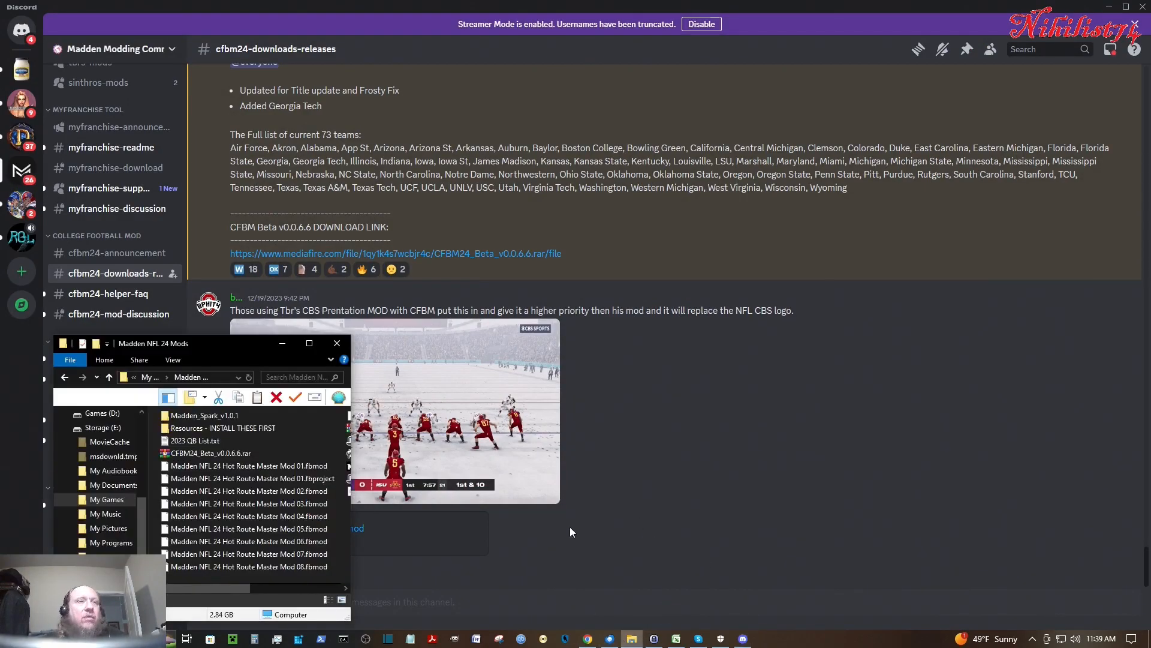
{"action": "mouse_move", "coordinate": [222, 453]}
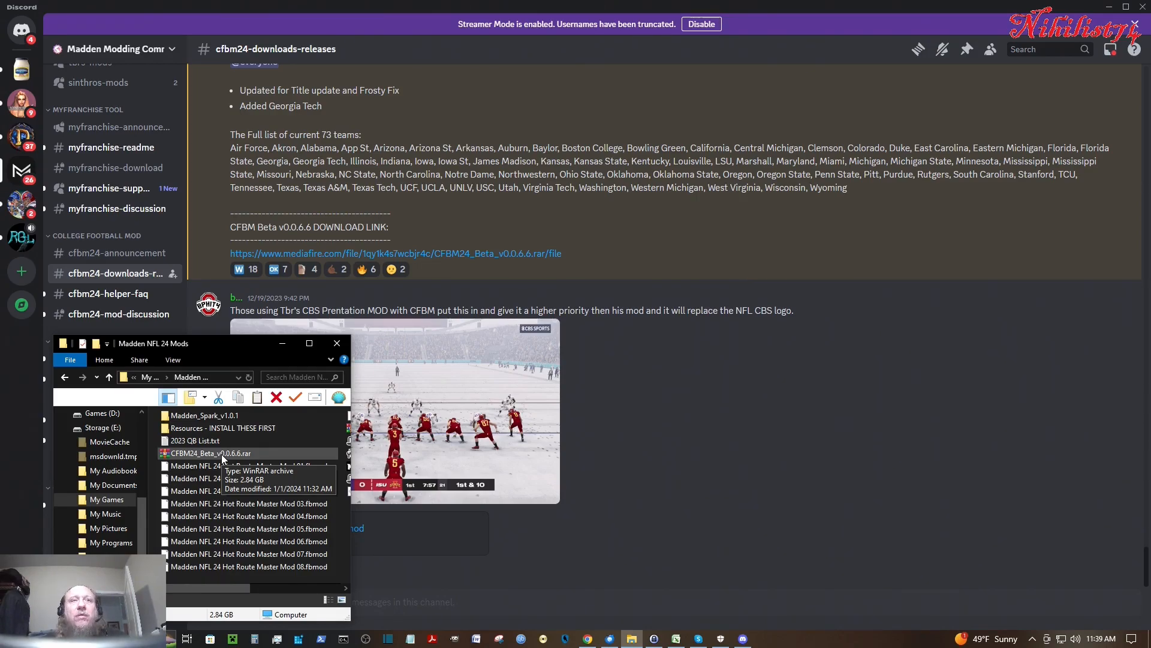
{"action": "right_click", "coordinate": [216, 453]}
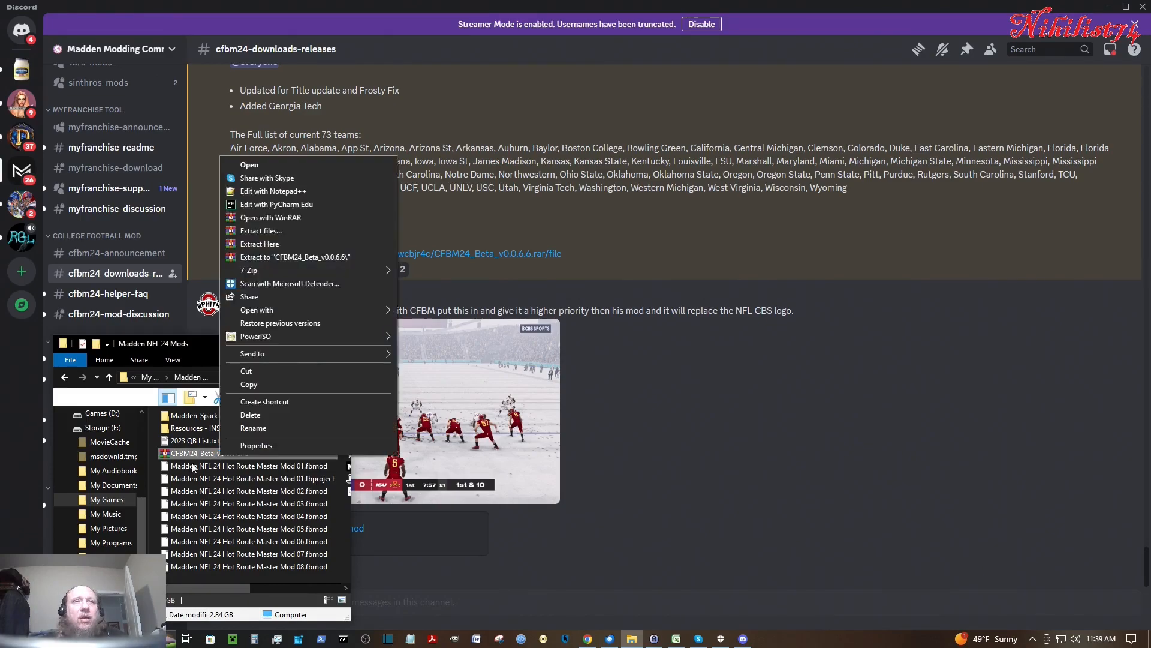
{"action": "mouse_move", "coordinate": [228, 476]}
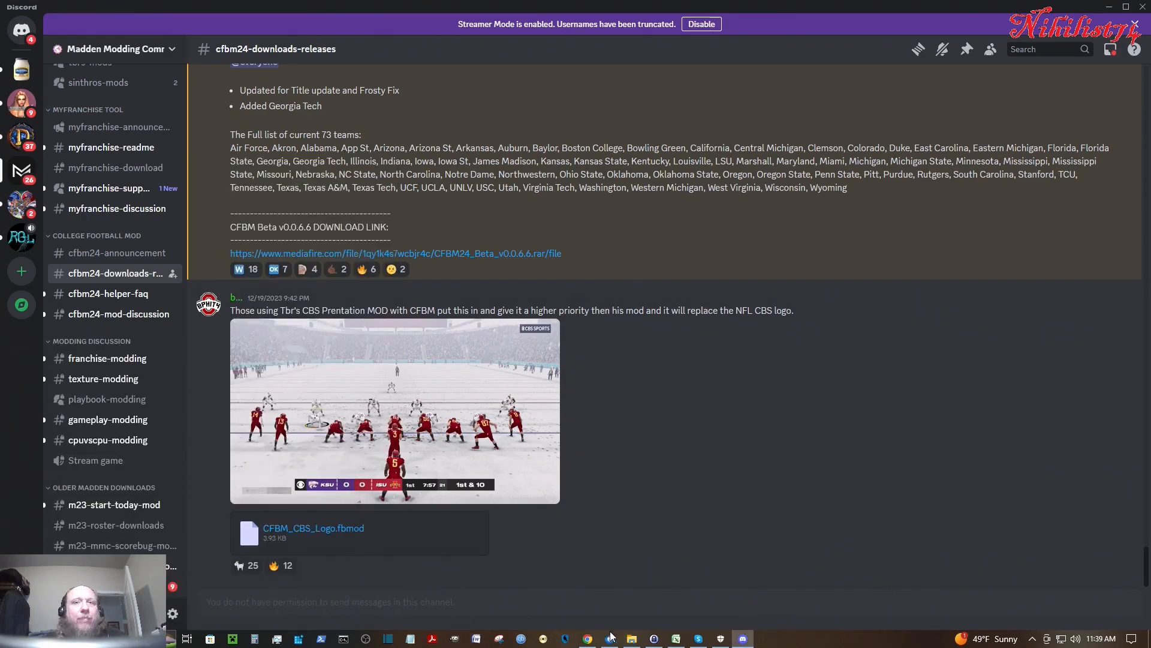
{"action": "left_click", "coordinate": [631, 638]}
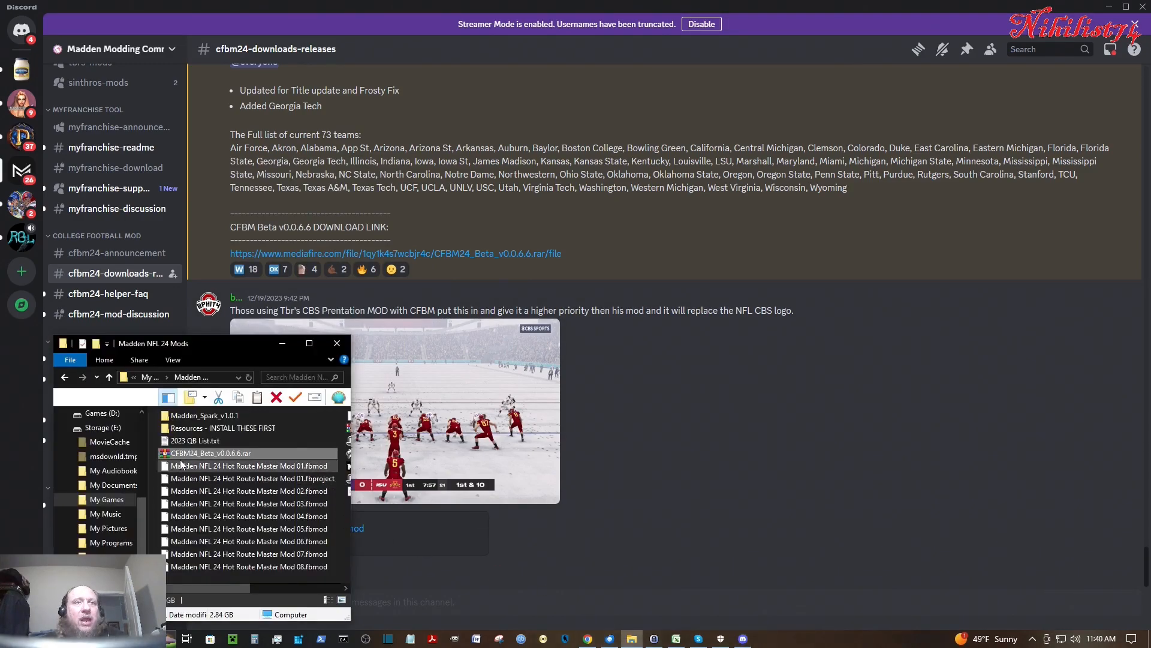
{"action": "mouse_move", "coordinate": [210, 456]}
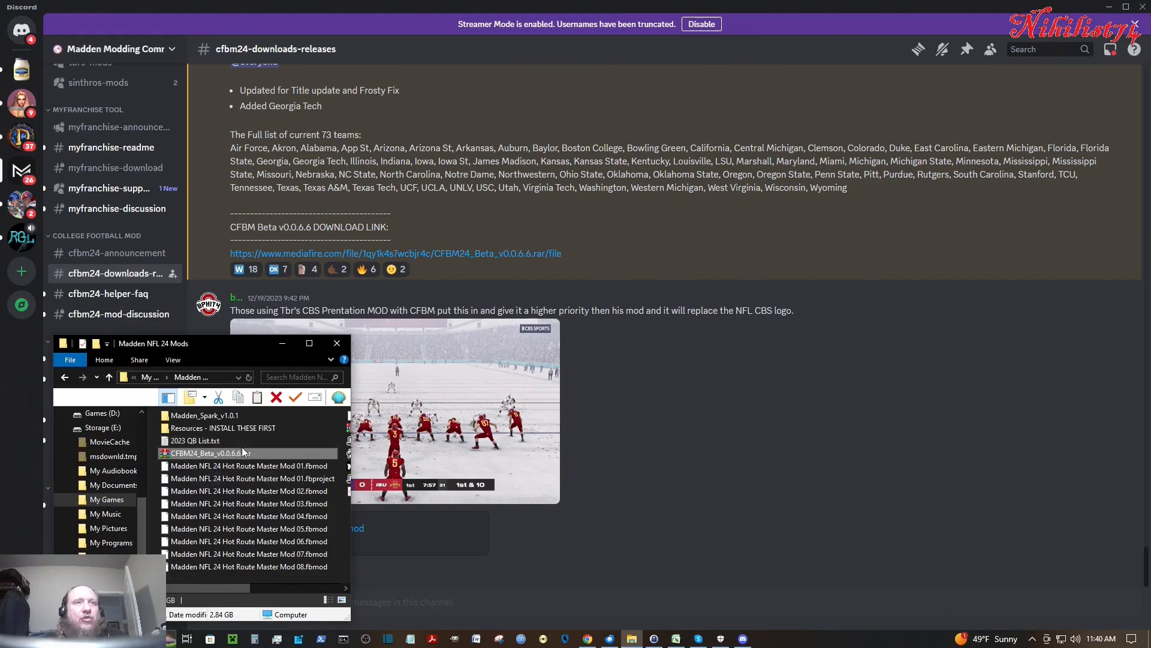
{"action": "mouse_move", "coordinate": [228, 465]}
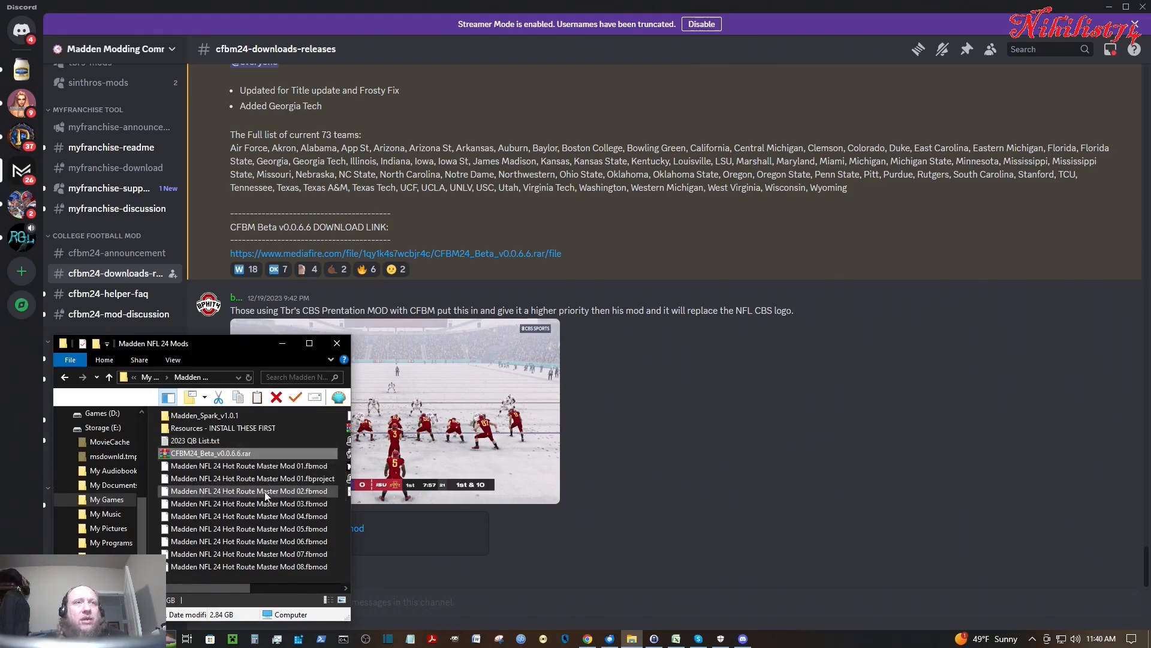
- Extract CFBM24_Beta_v0.0.6.6.rar with 7-Zip into a same-named folder in the mods folder
{"action": "right_click", "coordinate": [211, 453]}
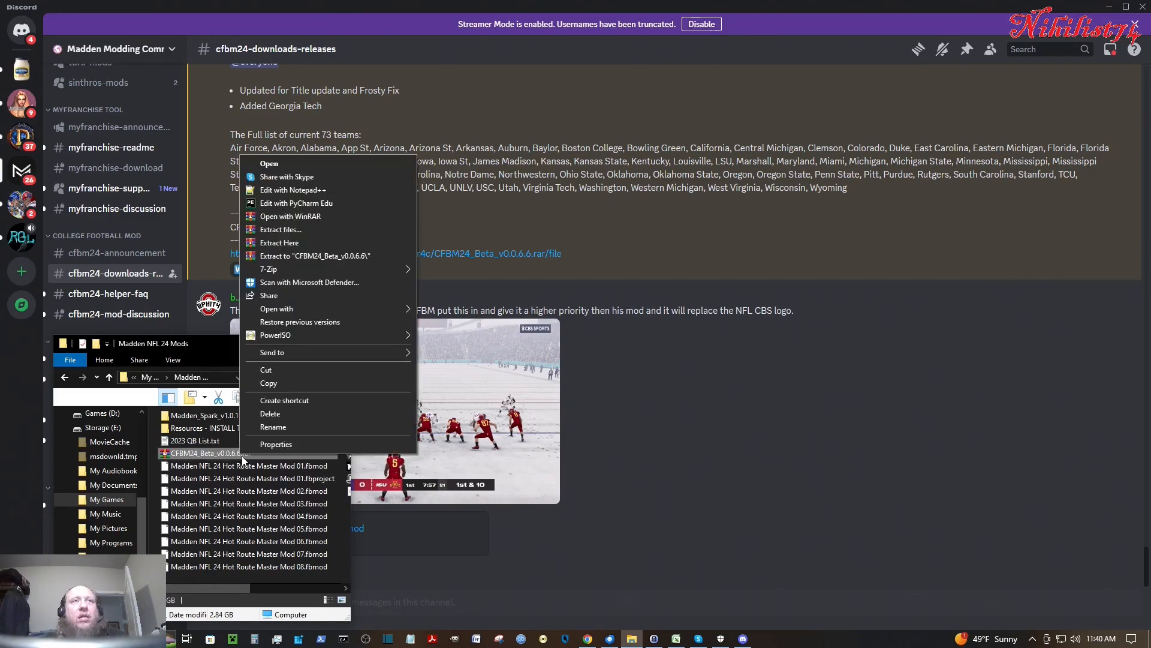
{"action": "mouse_move", "coordinate": [269, 269]}
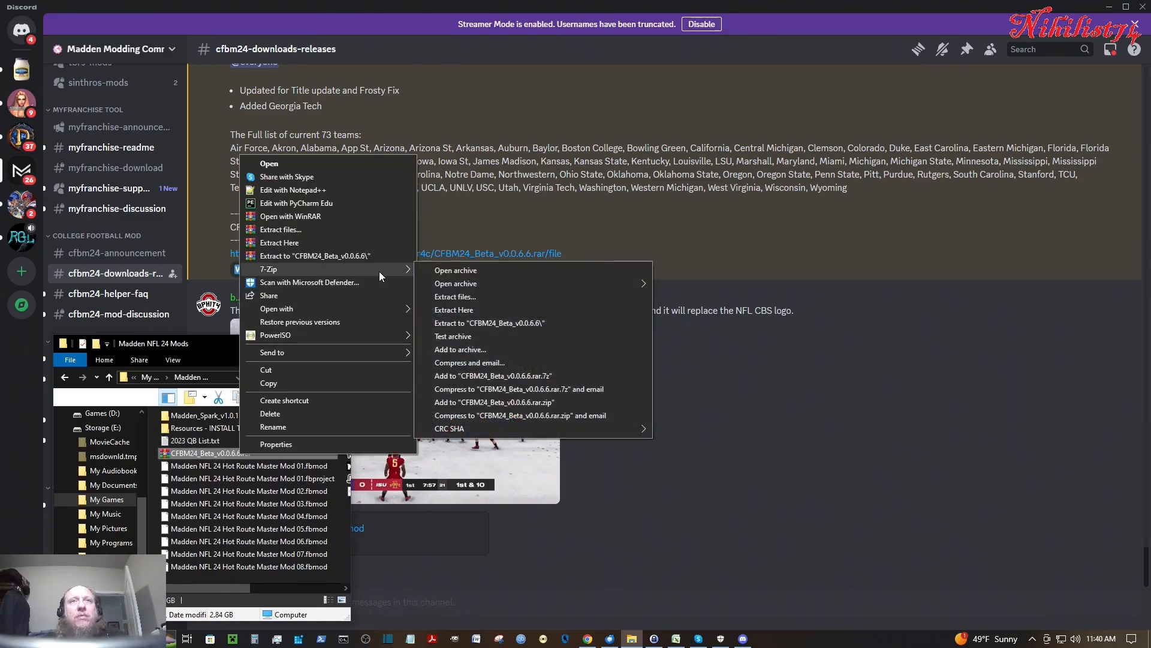
{"action": "mouse_move", "coordinate": [500, 323]}
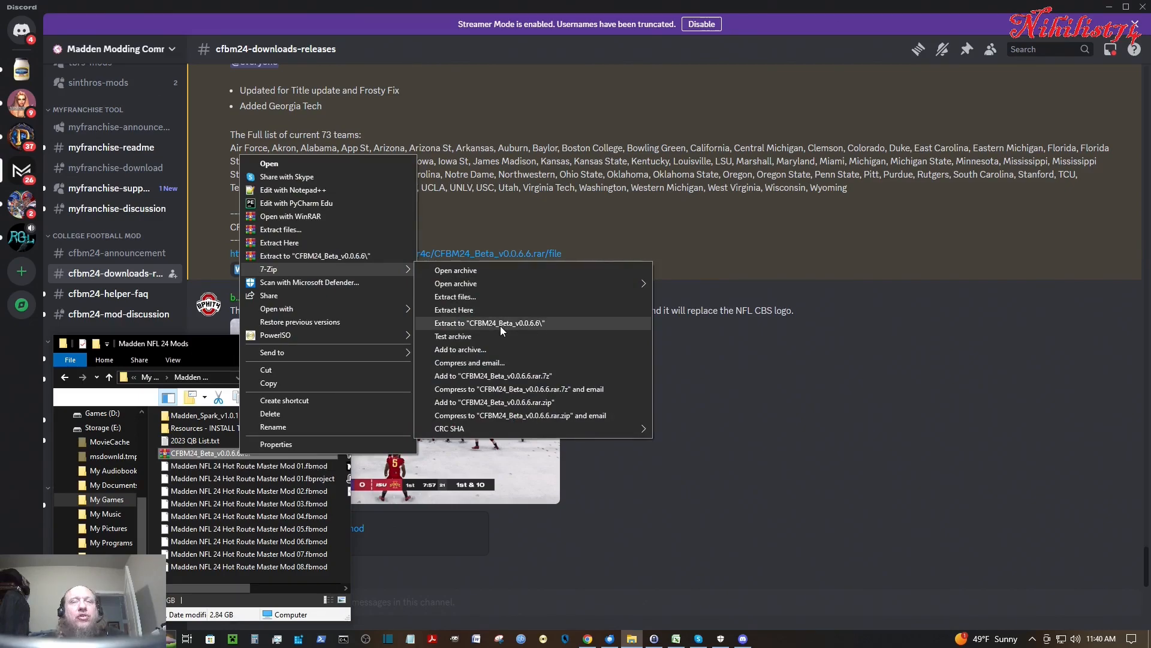
{"action": "mouse_move", "coordinate": [492, 330]}
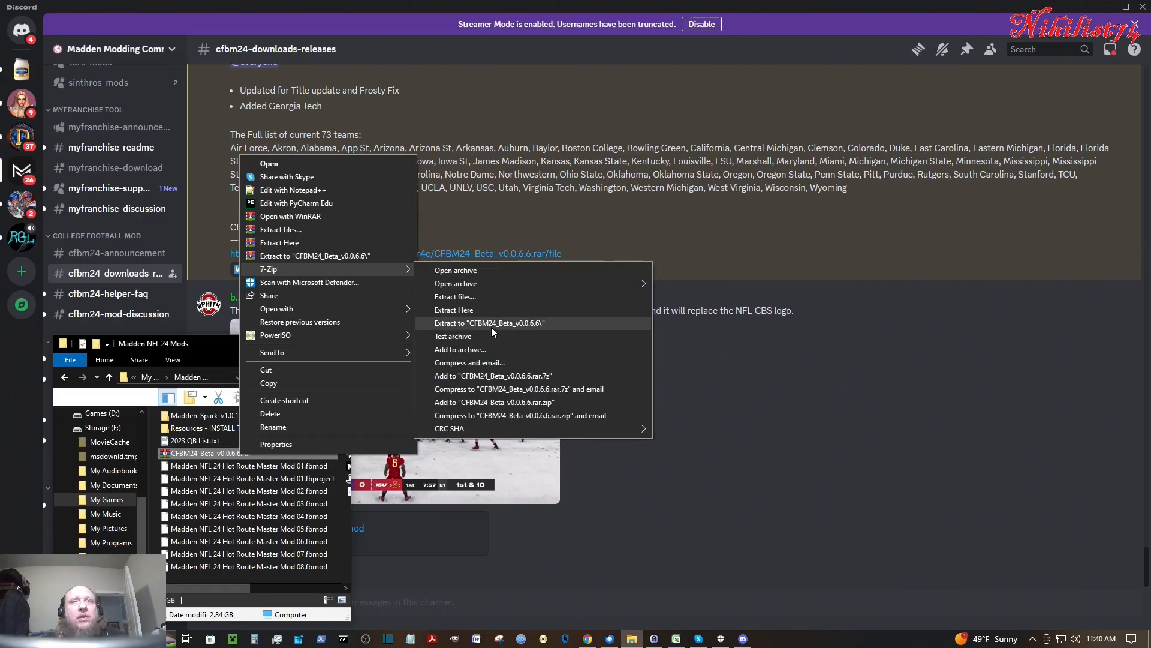
{"action": "left_click", "coordinate": [490, 322]}
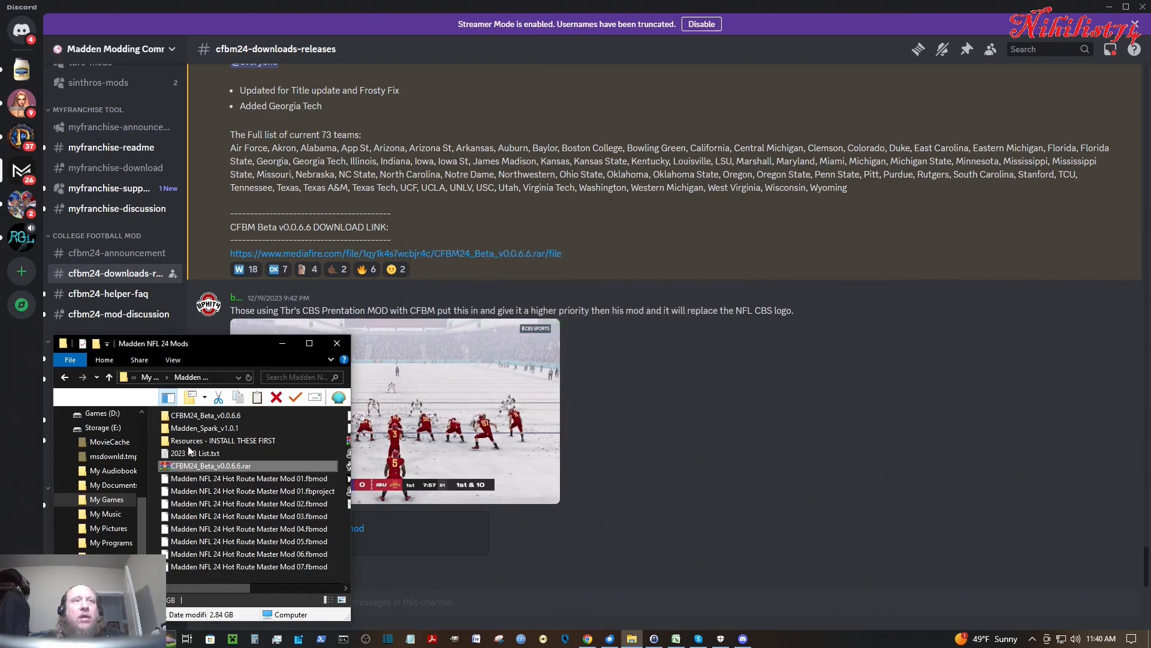
- Move the rar into the CFBM24_Beta_v0.0.6.6 folder and open it to show the fbmod, career and roster files
{"action": "left_click", "coordinate": [205, 415]}
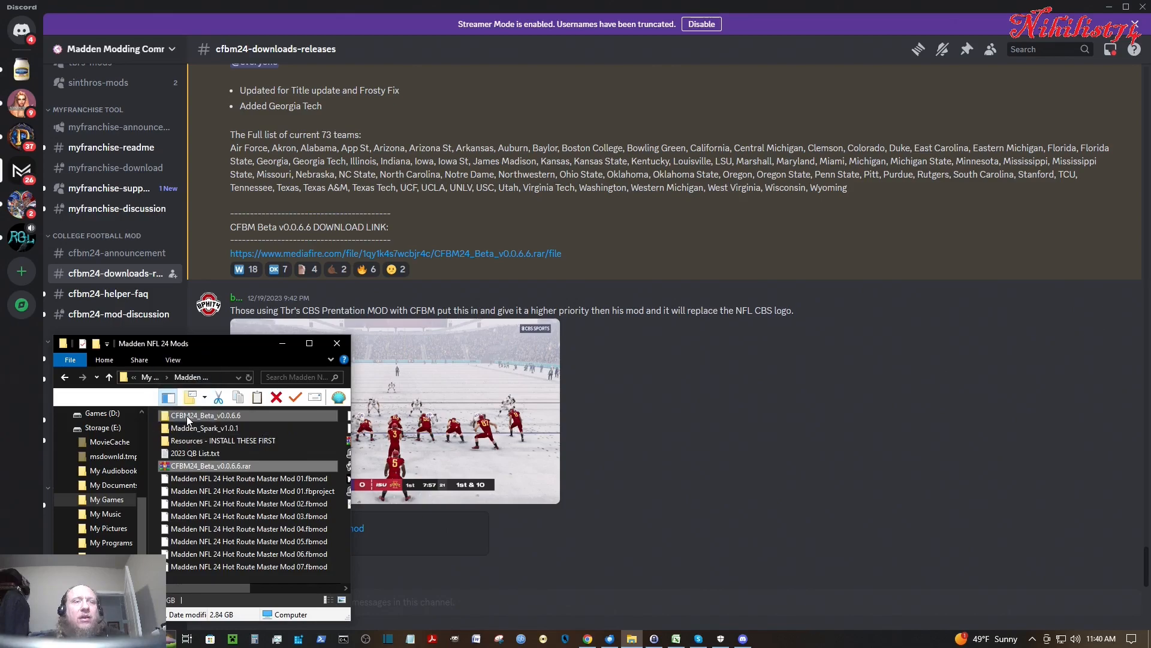
{"action": "left_click", "coordinate": [209, 466]}
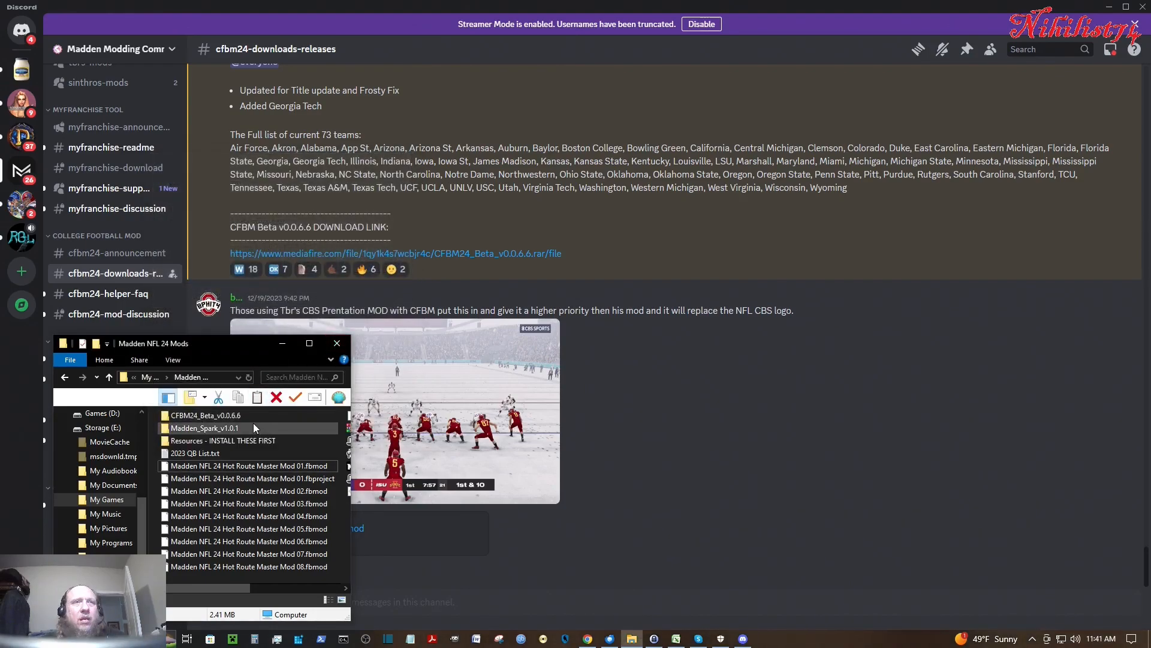
{"action": "double_click", "coordinate": [206, 415]}
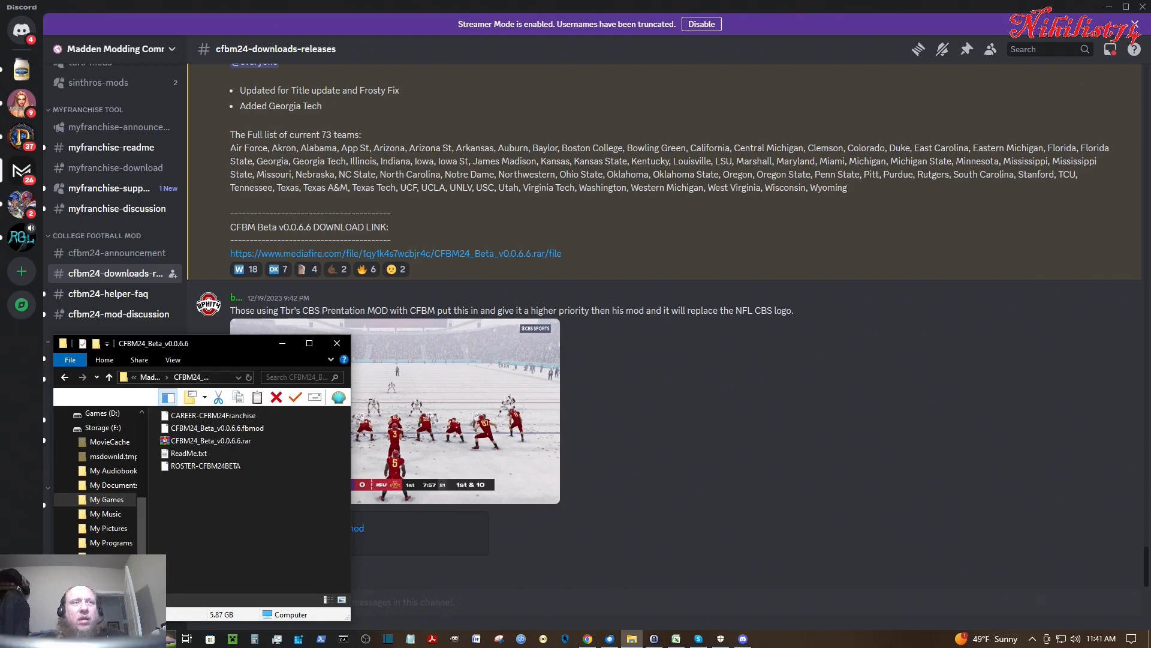
{"action": "left_click", "coordinate": [172, 638]}
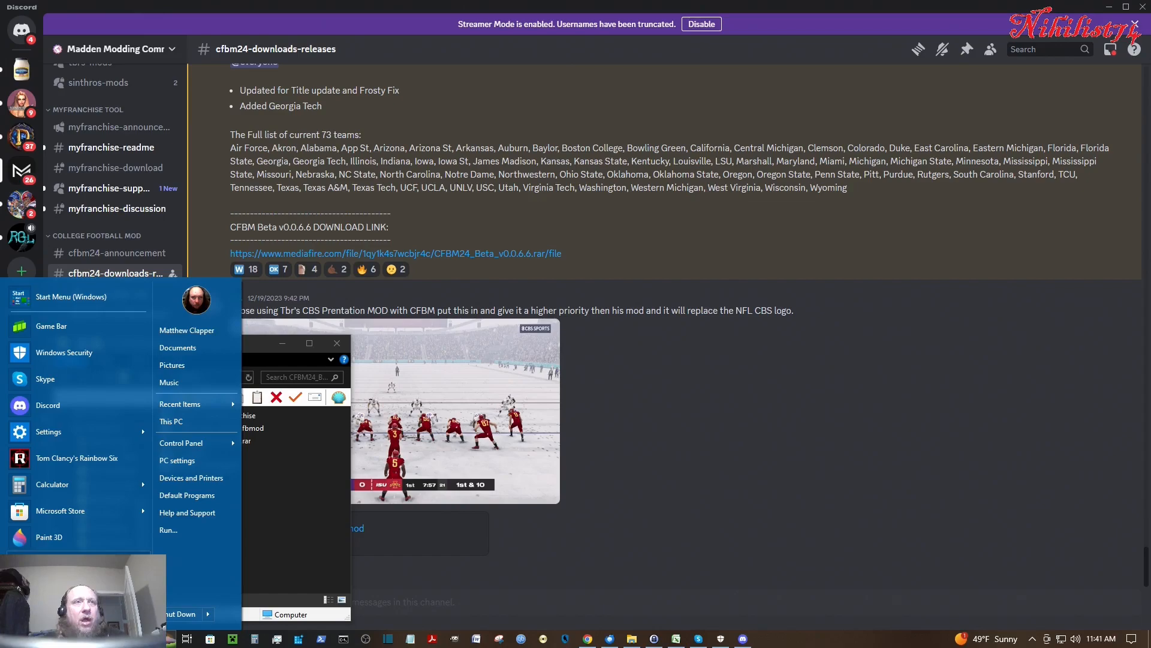
{"action": "mouse_move", "coordinate": [174, 426]}
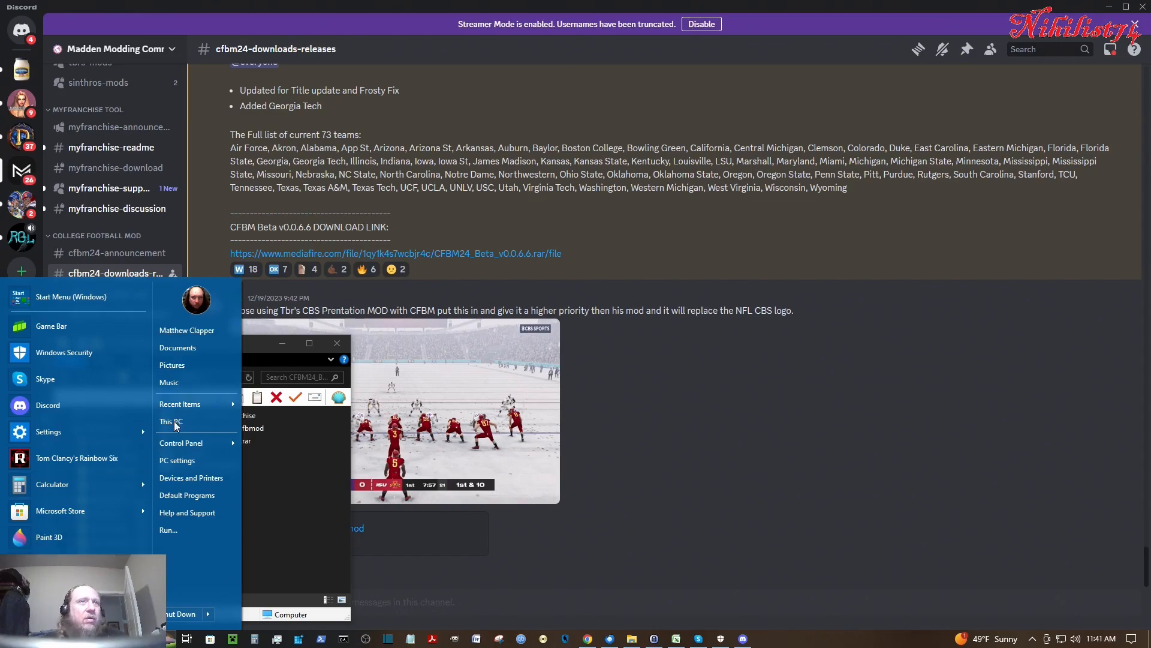
- Browse a new Explorer window to Desktop > Games > Sports and select the MMCModManager.exe shortcut
{"action": "left_click", "coordinate": [171, 421]}
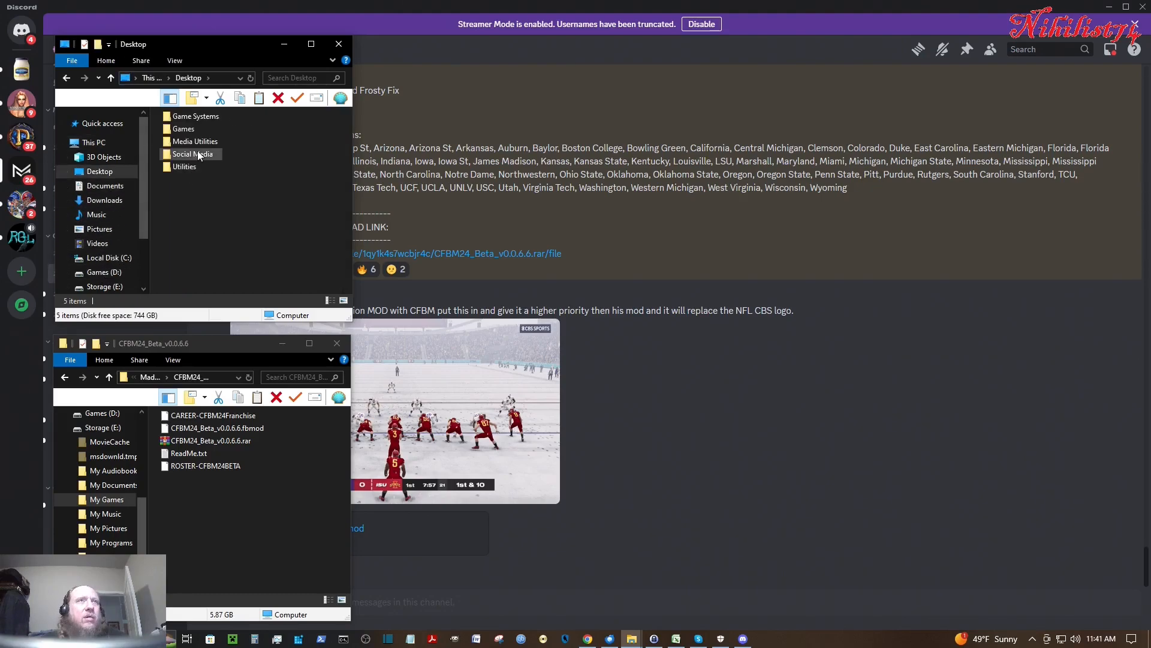
{"action": "double_click", "coordinate": [184, 128]}
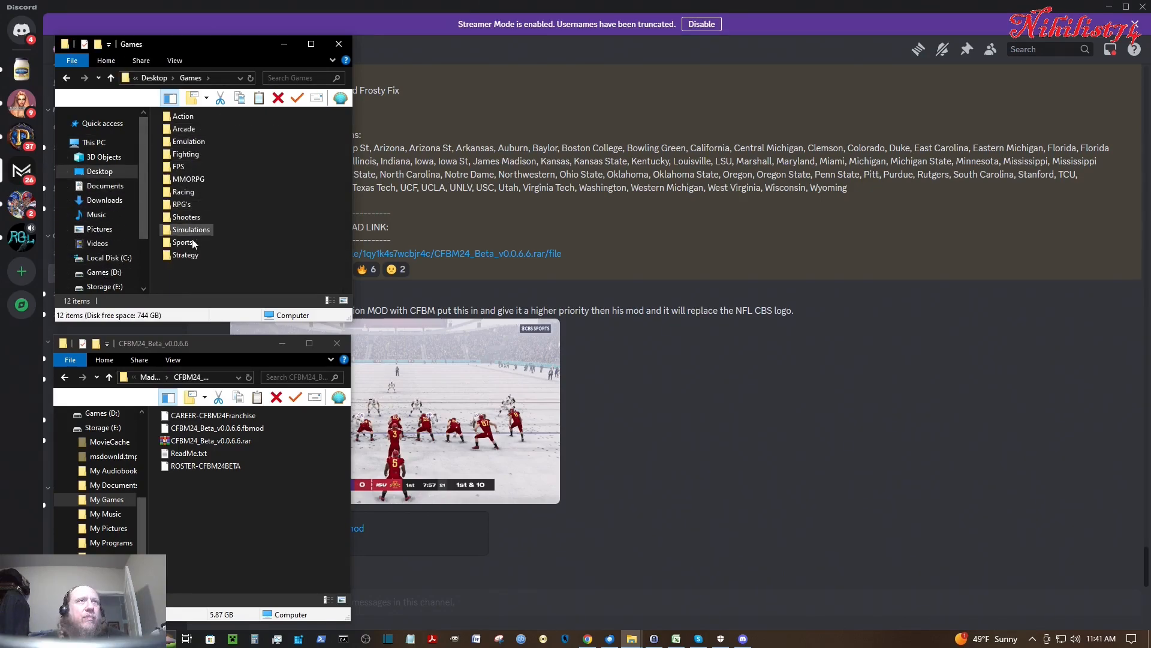
{"action": "double_click", "coordinate": [184, 242]}
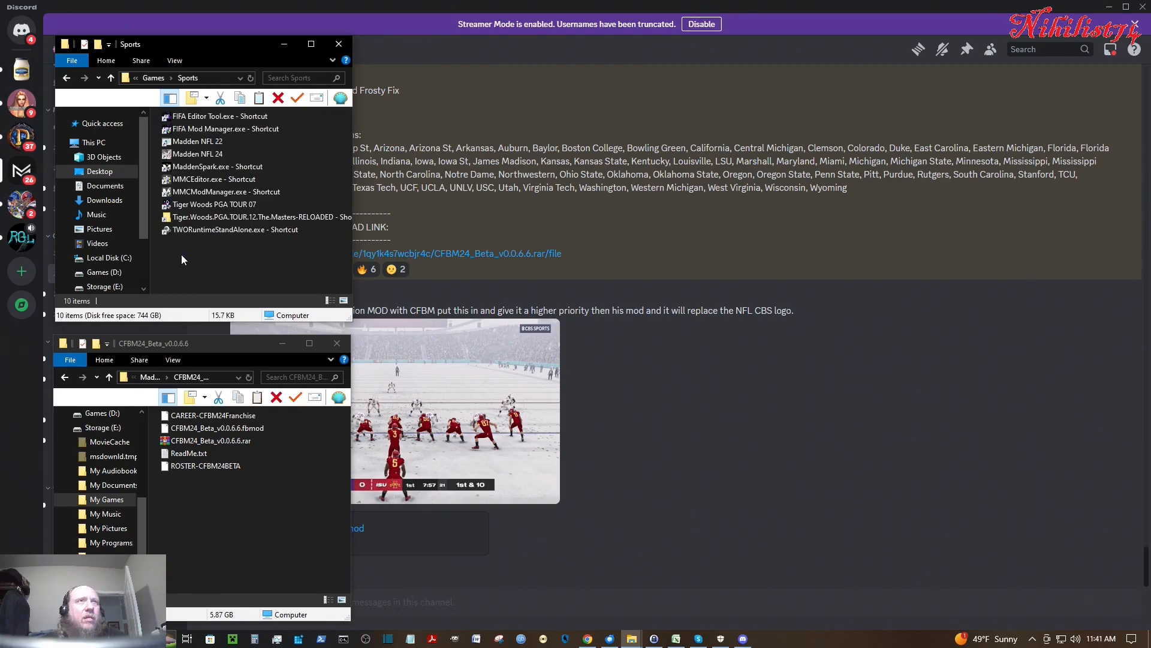
{"action": "left_click", "coordinate": [226, 192]}
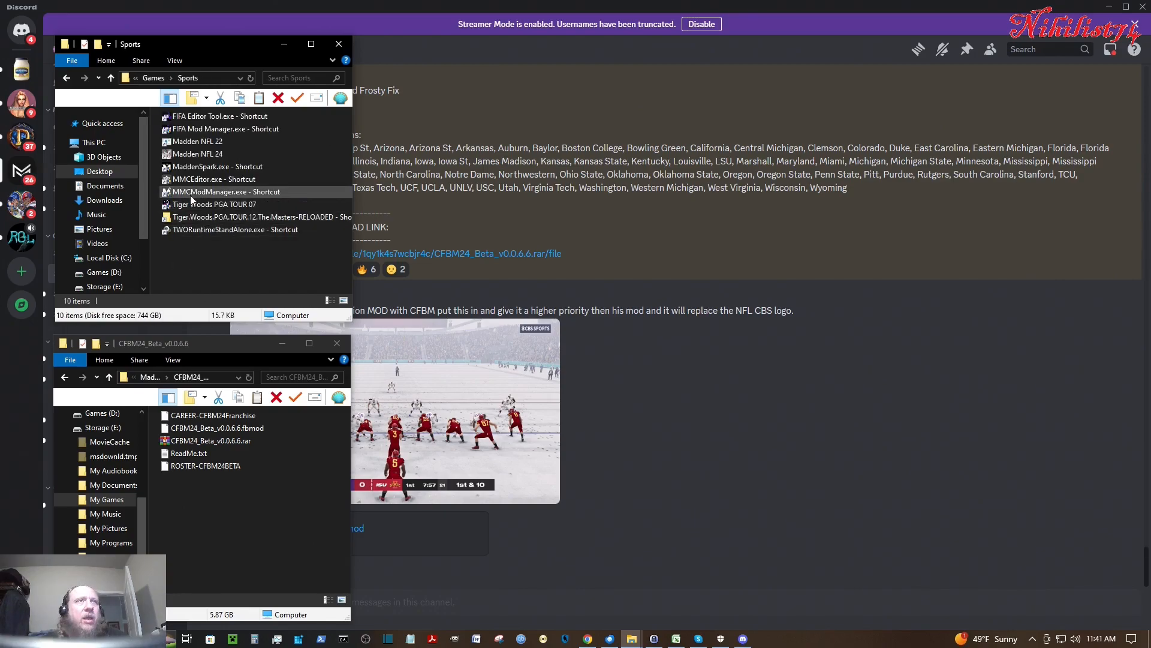
{"action": "mouse_move", "coordinate": [214, 198]}
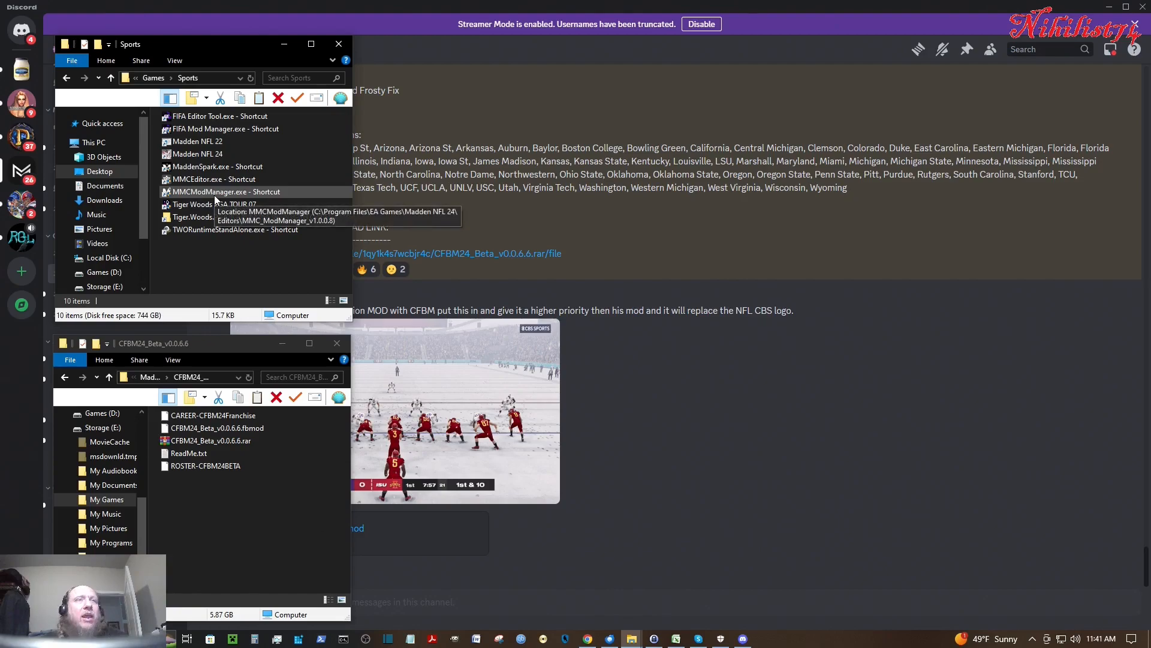
{"action": "left_click", "coordinate": [217, 191]}
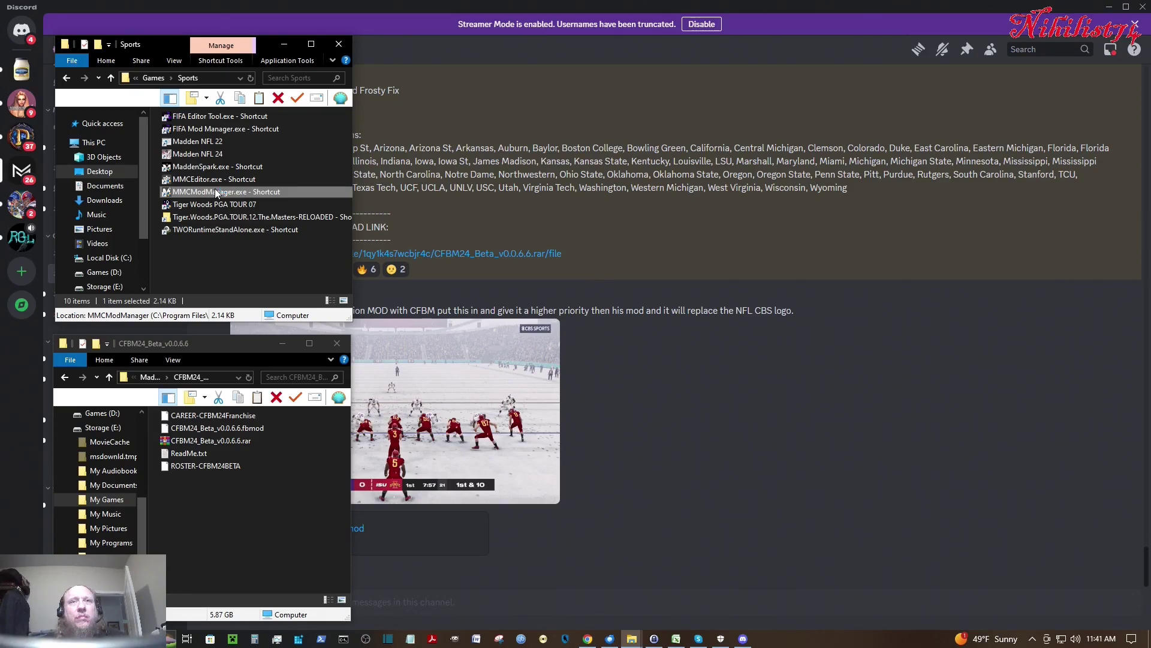
- Launch MMC Mod Manager and load the Madden NFL 24 profile from the Load Profile dialog
{"action": "double_click", "coordinate": [217, 192]}
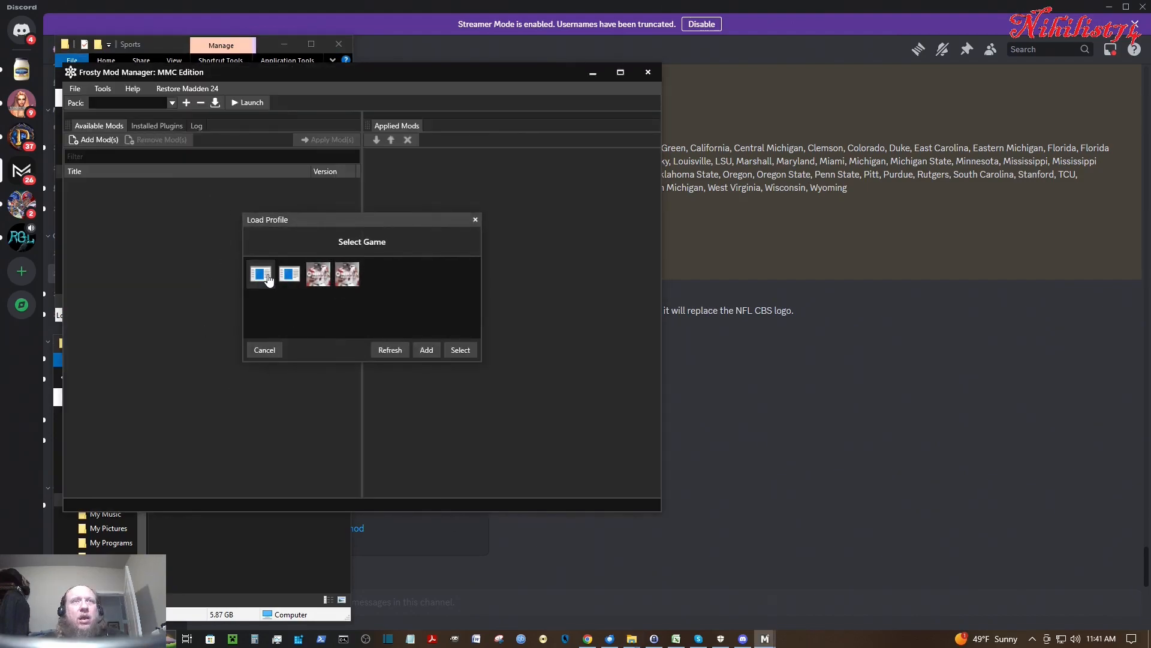
{"action": "left_click", "coordinate": [260, 274]}
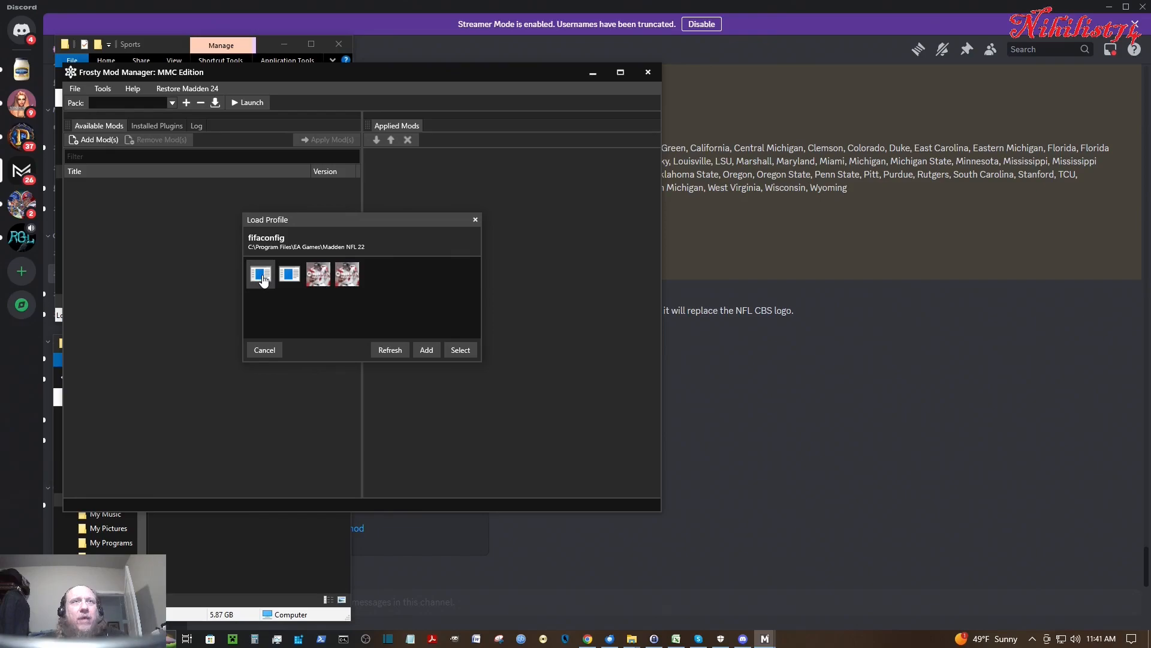
{"action": "left_click", "coordinate": [289, 274]}
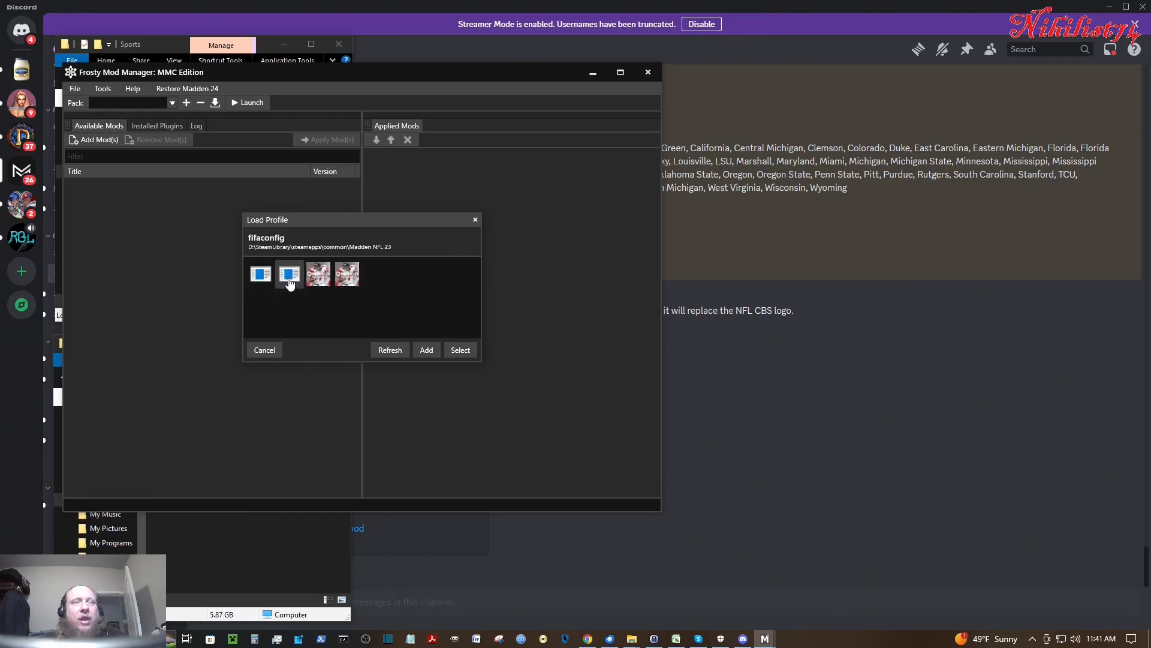
{"action": "left_click", "coordinate": [317, 274]}
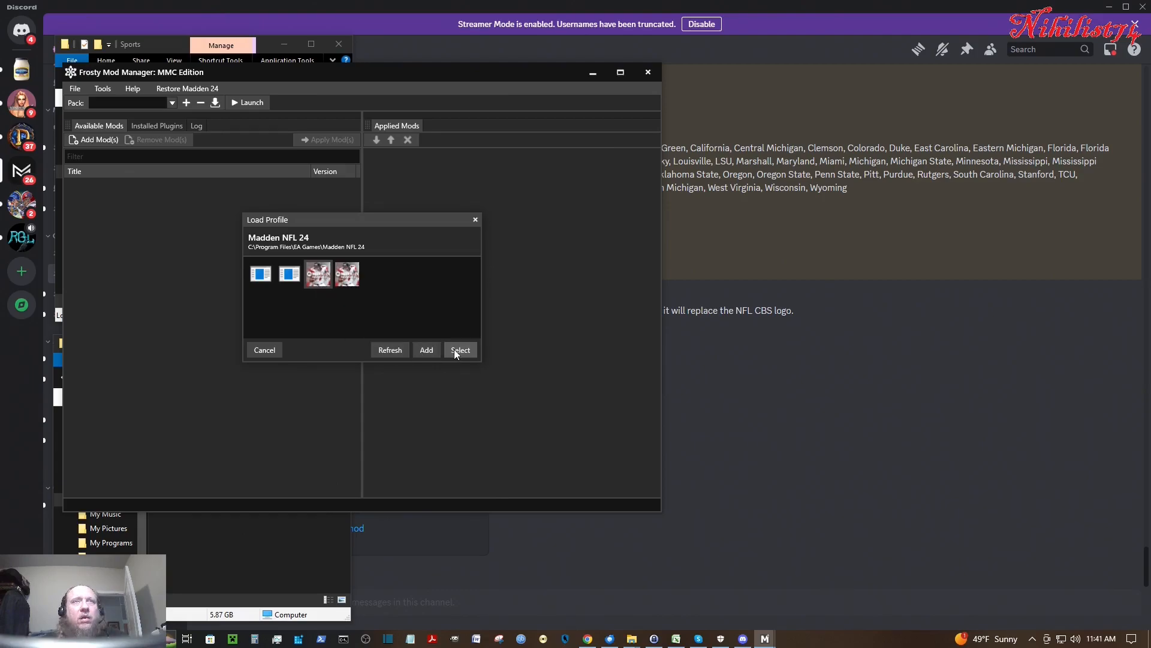
{"action": "left_click", "coordinate": [461, 349]}
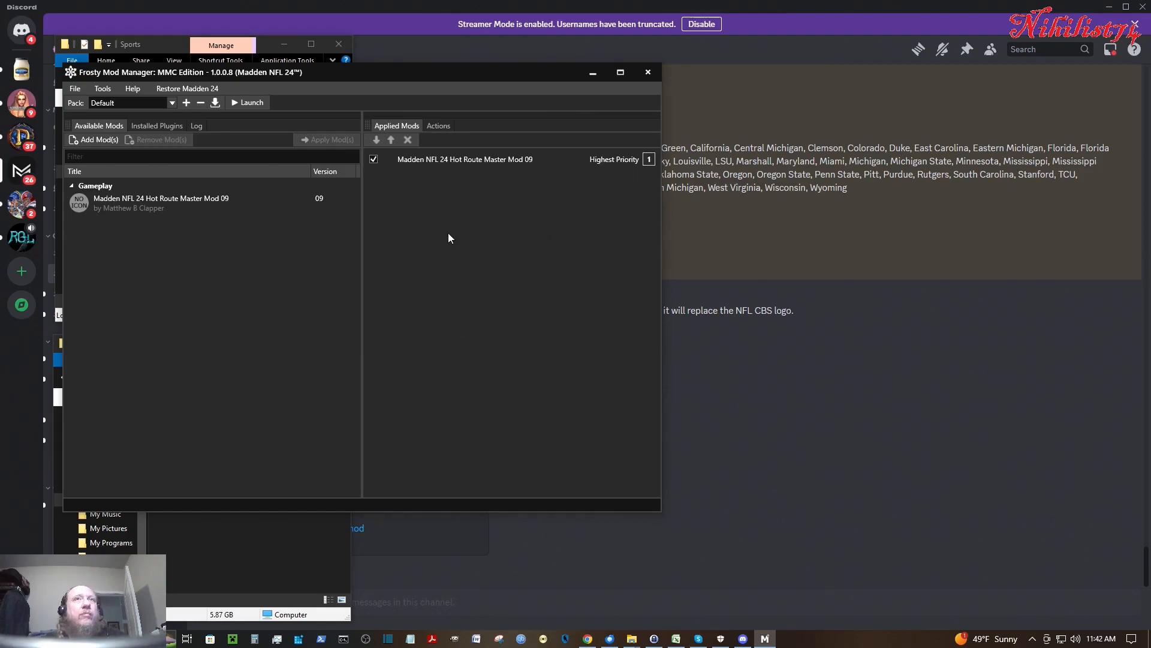
{"action": "mouse_move", "coordinate": [468, 169]}
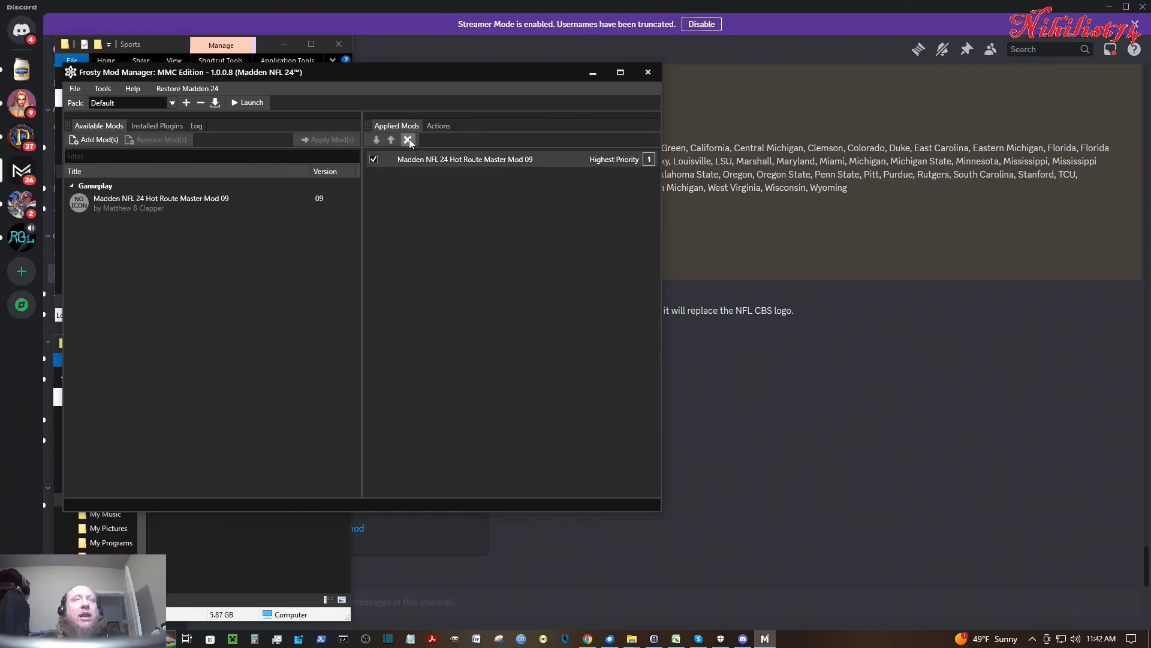
- Remove Hot Route Master Mod 09 from Applied Mods, leaving the list empty
{"action": "left_click", "coordinate": [408, 139]}
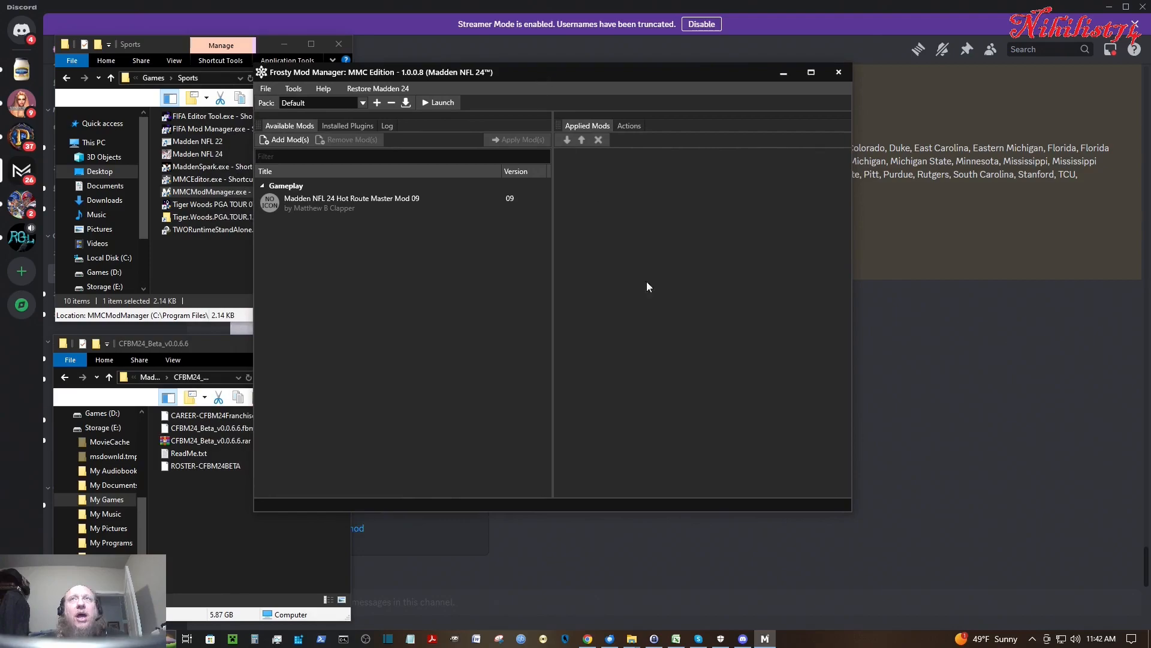
{"action": "mouse_move", "coordinate": [694, 437]}
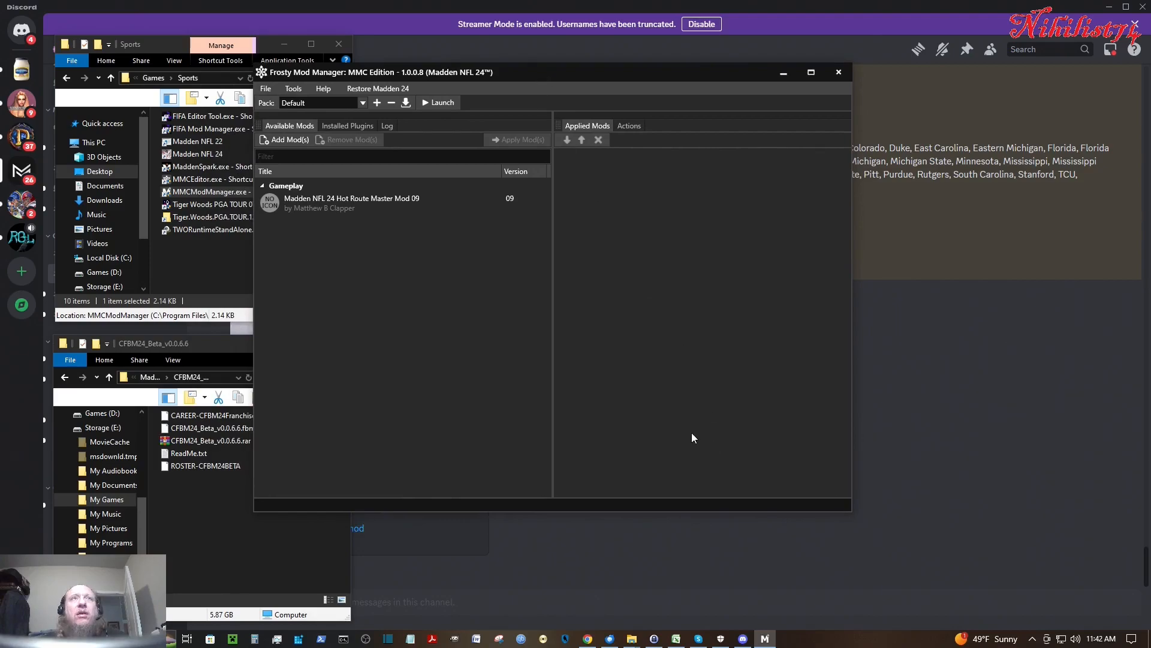
{"action": "mouse_move", "coordinate": [331, 267]}
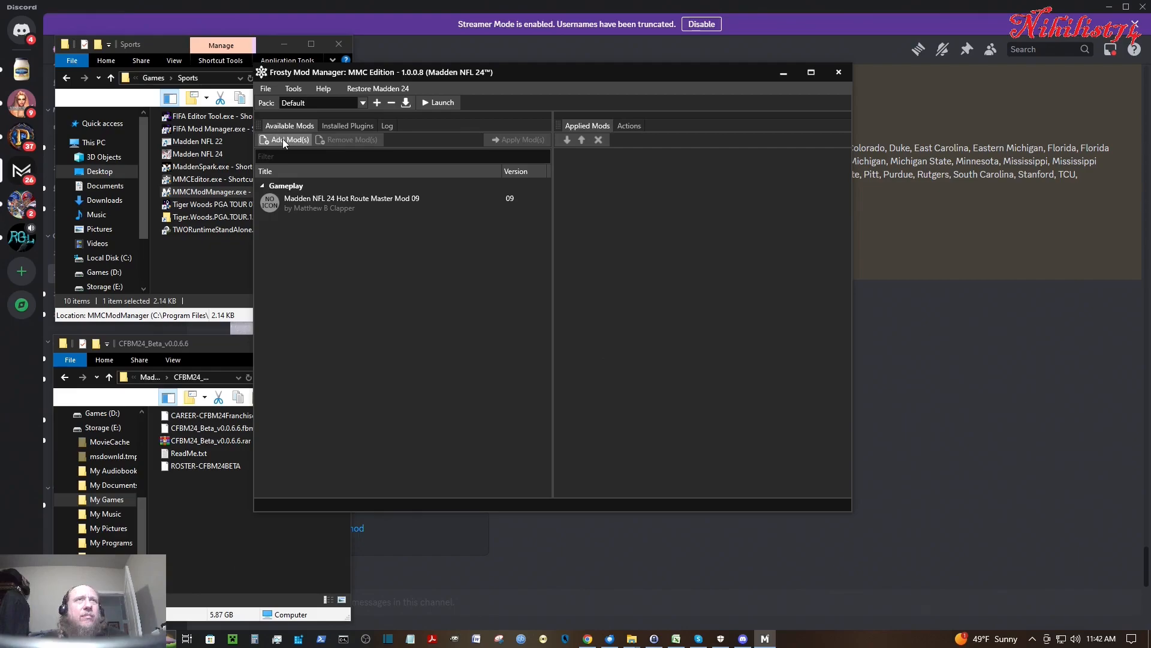
- Add CFBM24_Beta_v0.0.6.6.fbmod from the Madden NFL 24 Mods folder for installation
{"action": "left_click", "coordinate": [283, 139]}
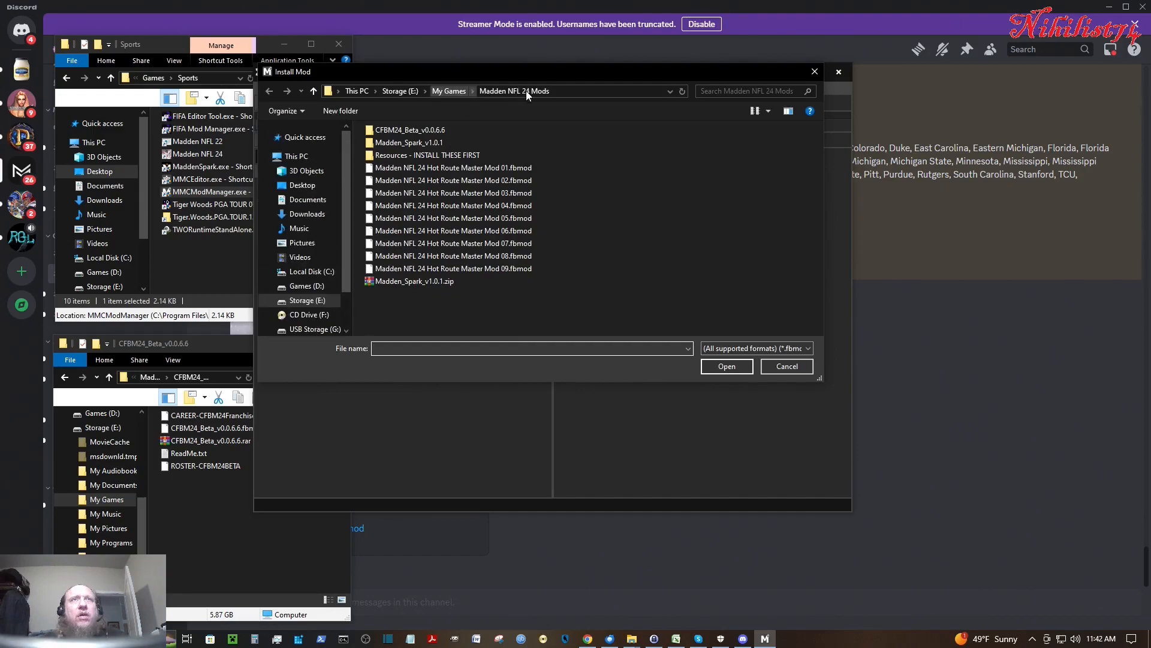
{"action": "left_click", "coordinate": [407, 130]}
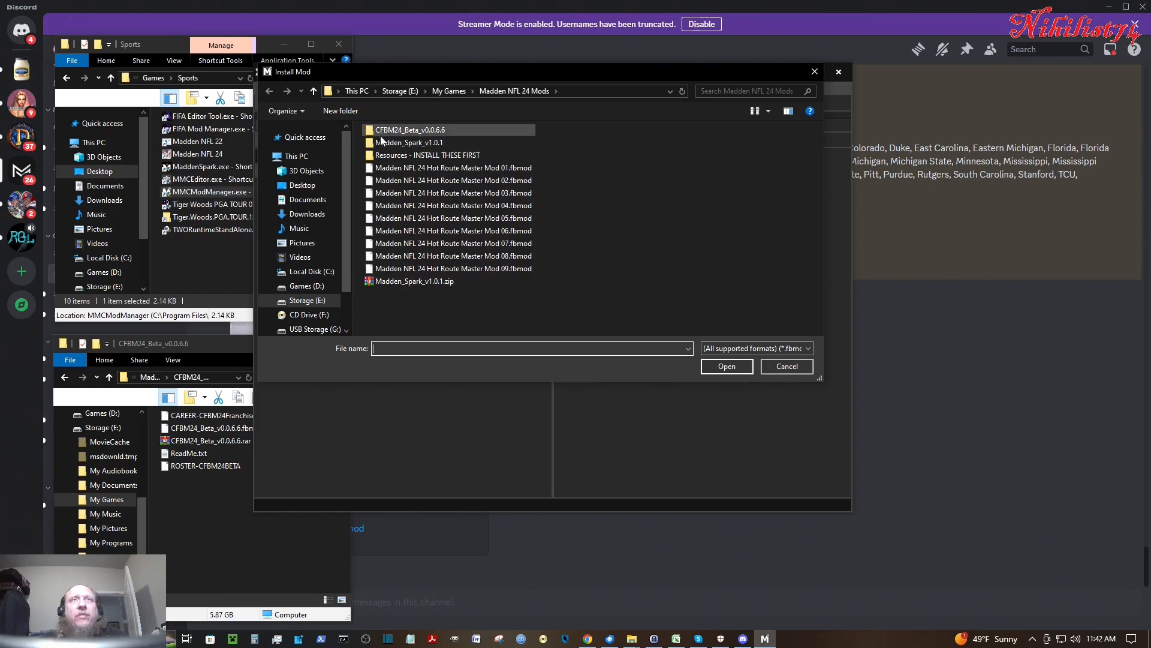
{"action": "double_click", "coordinate": [412, 129]}
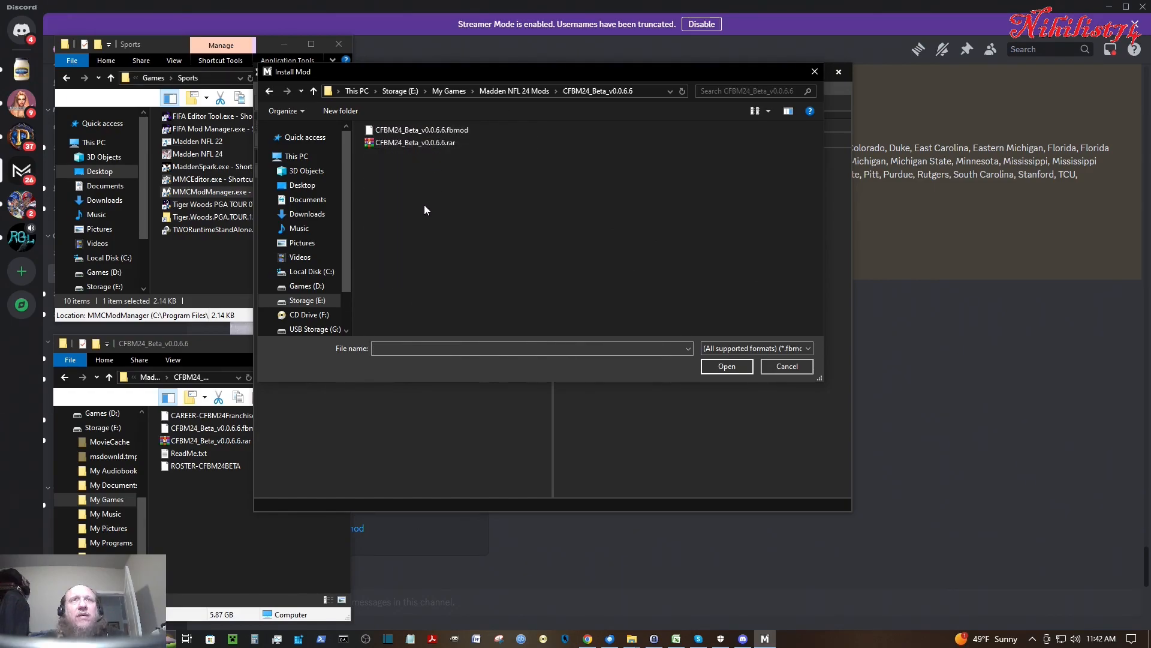
{"action": "left_click", "coordinate": [420, 130]}
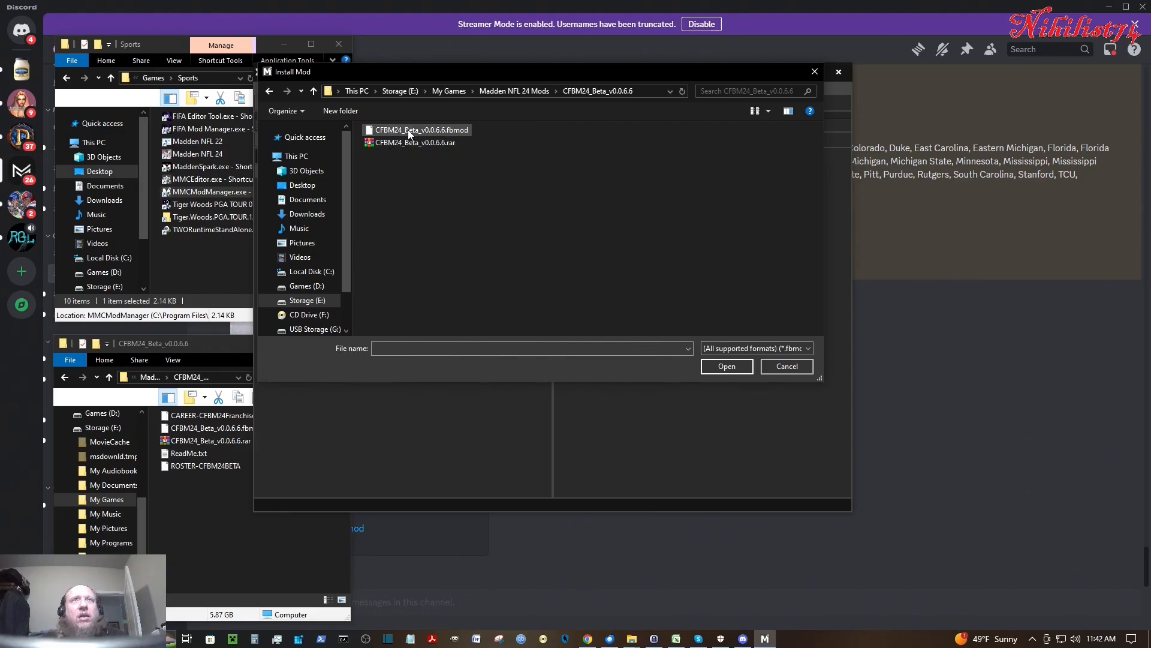
{"action": "left_click", "coordinate": [421, 130]}
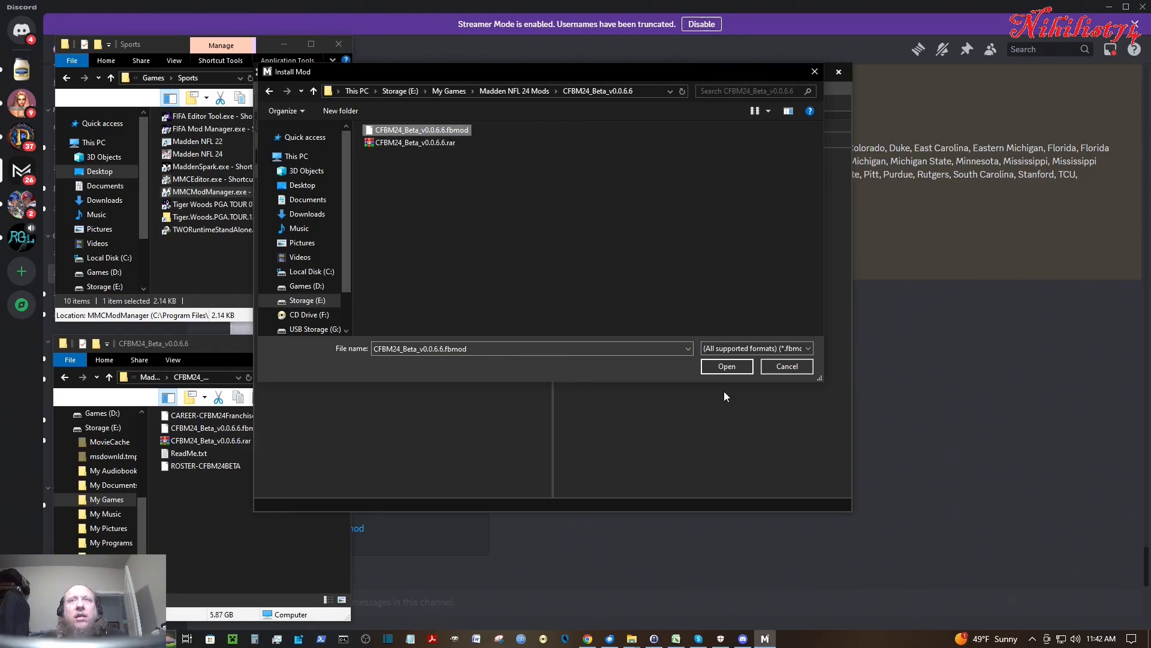
{"action": "left_click", "coordinate": [727, 365]}
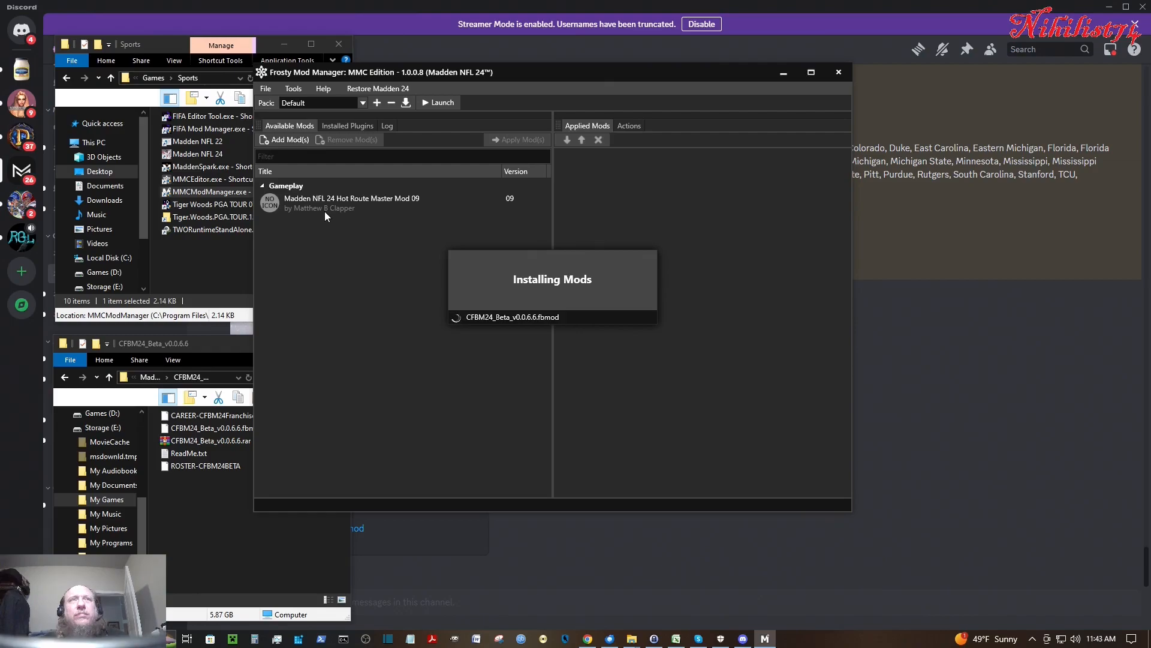
{"action": "mouse_move", "coordinate": [245, 589]}
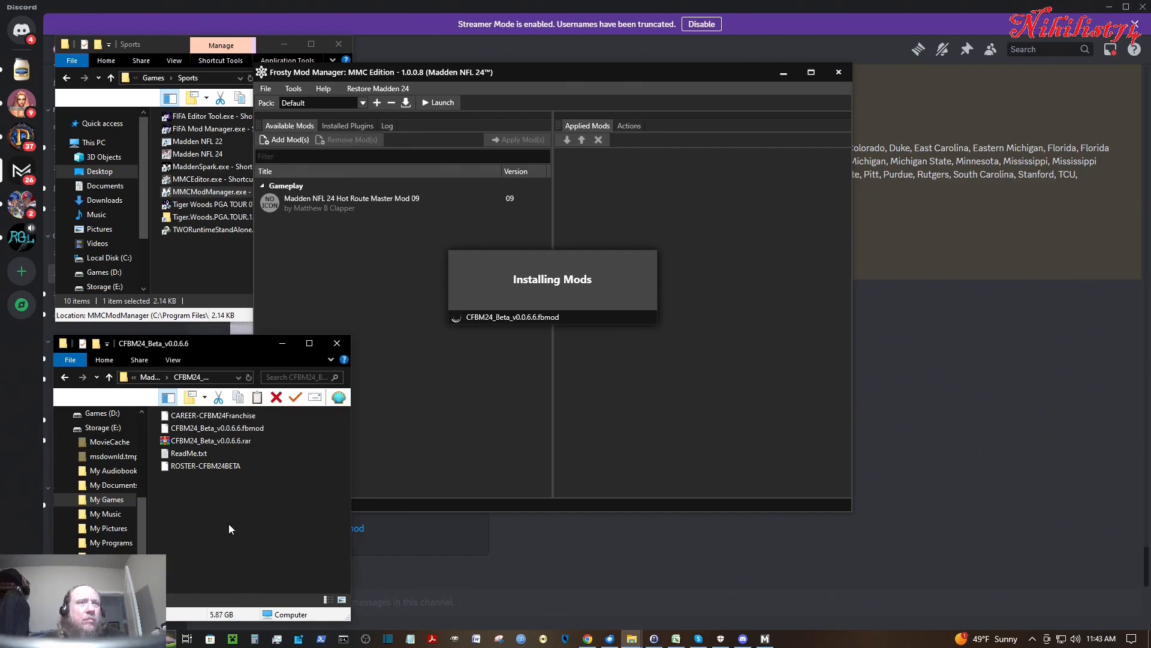
{"action": "mouse_move", "coordinate": [215, 471]}
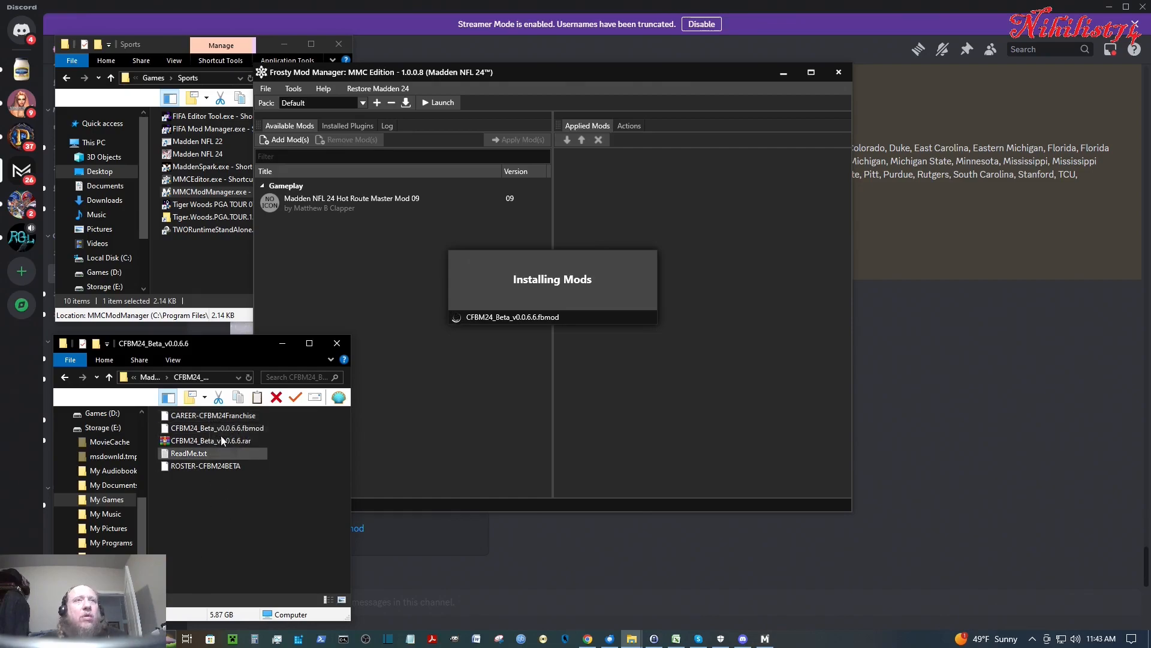
- Copy CAREER-CFBM24Franchise and paste it into Documents > Madden NFL 24 > saves
{"action": "left_click", "coordinate": [213, 415]}
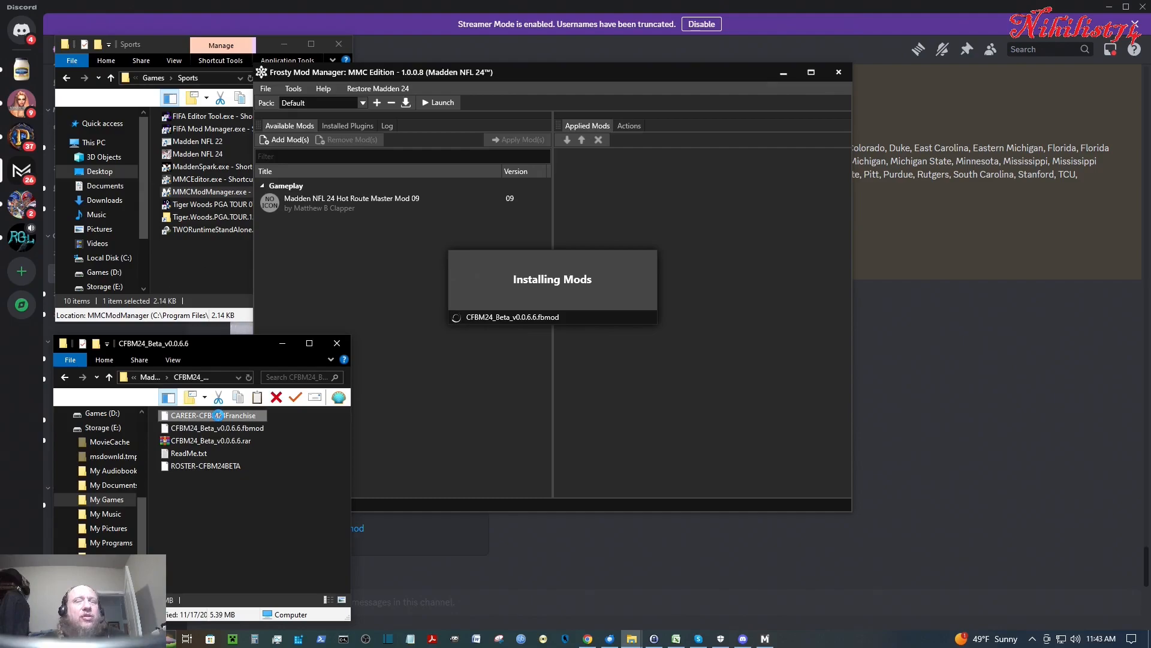
{"action": "right_click", "coordinate": [210, 415]}
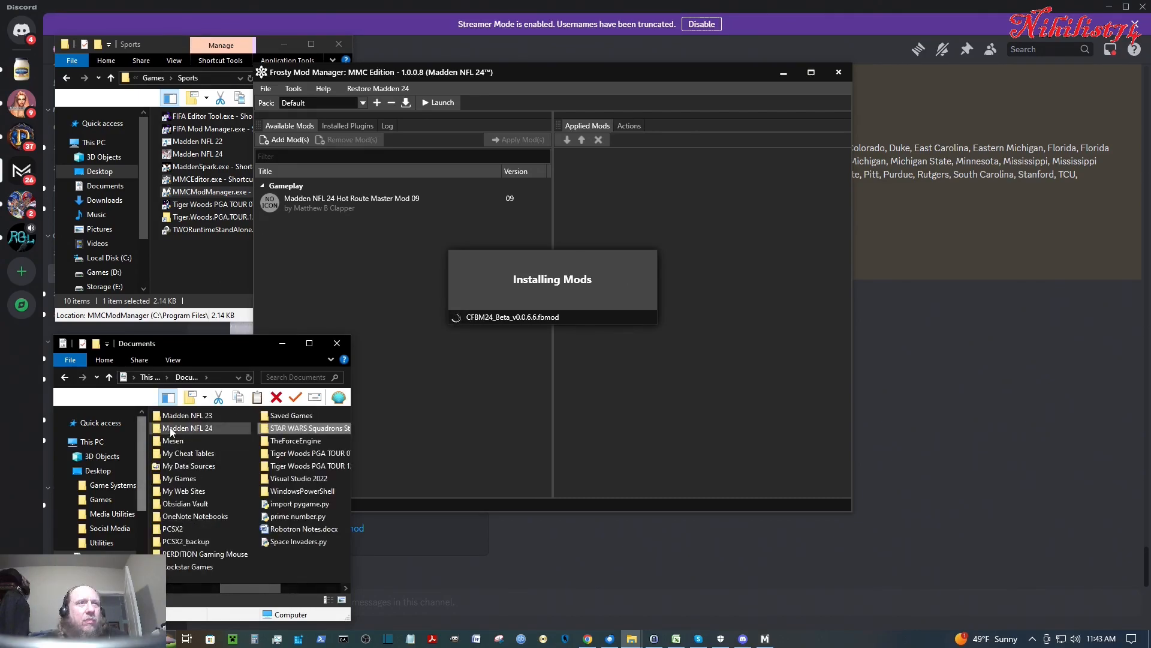
{"action": "double_click", "coordinate": [188, 428]}
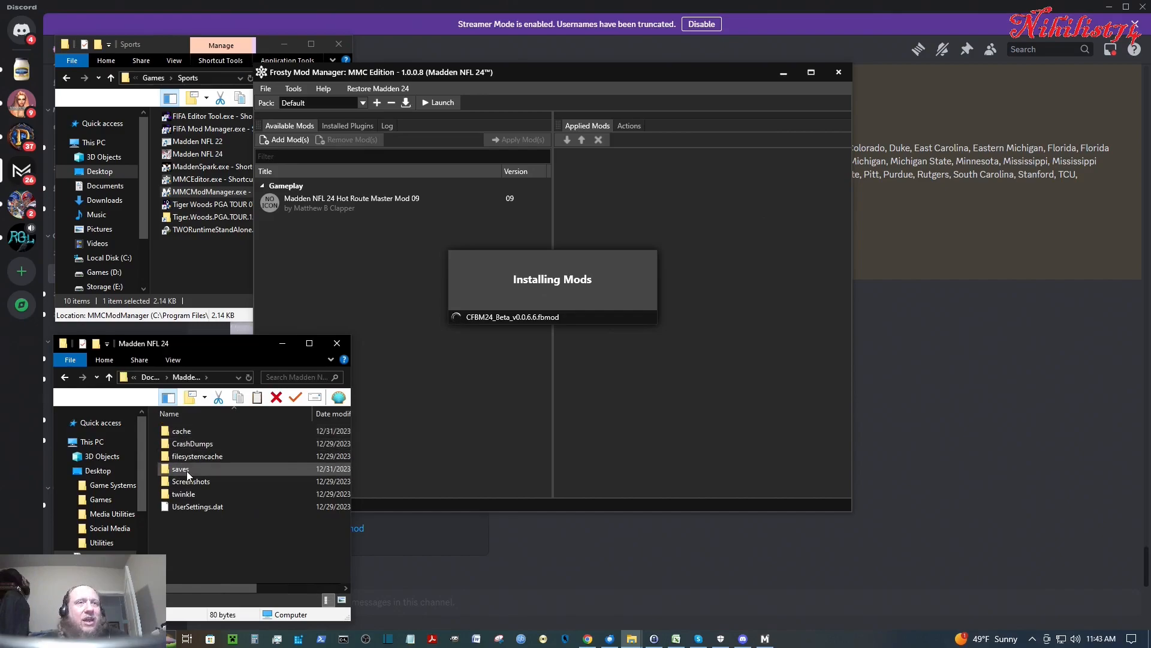
{"action": "double_click", "coordinate": [180, 468]}
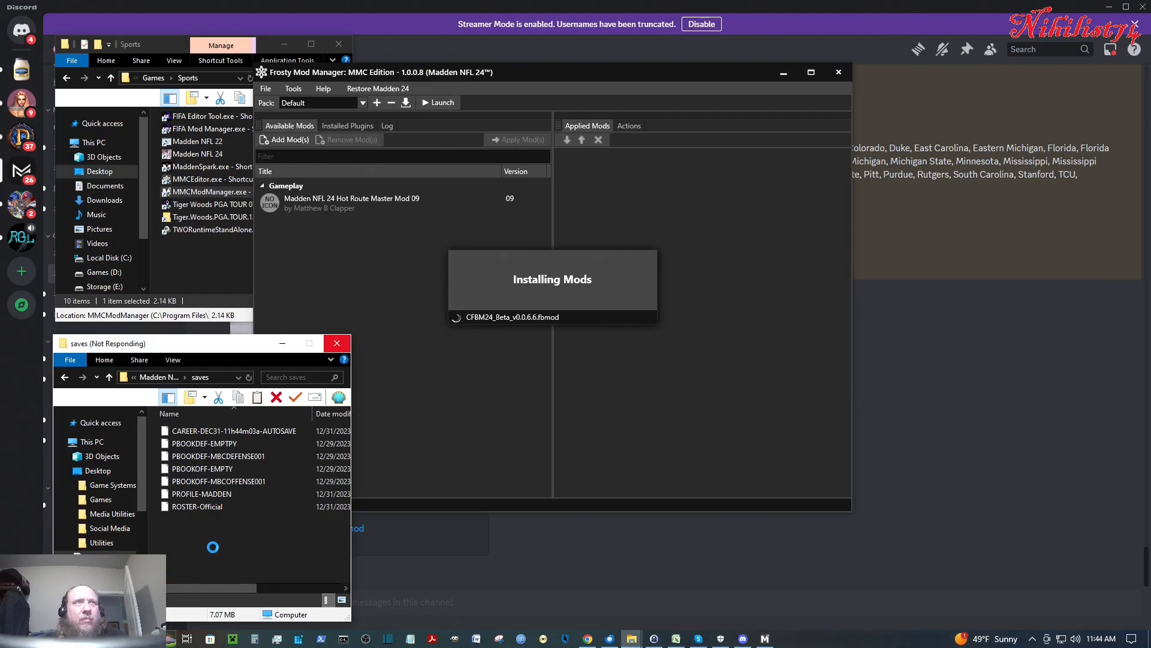
{"action": "right_click", "coordinate": [214, 552]}
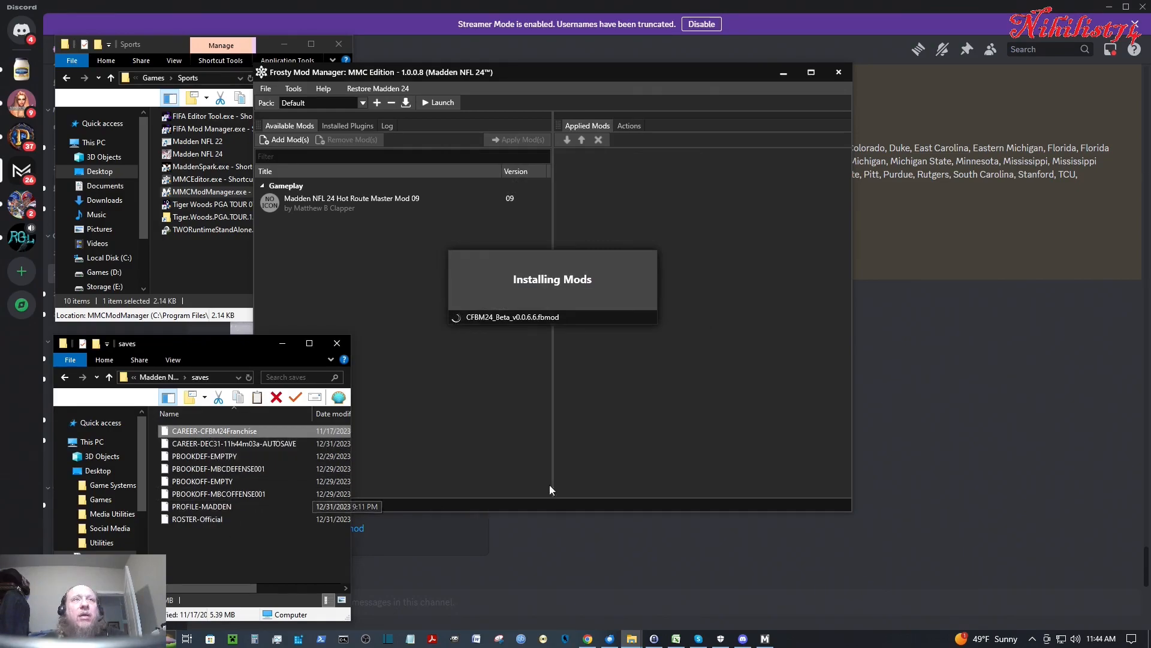
{"action": "mouse_move", "coordinate": [588, 193]}
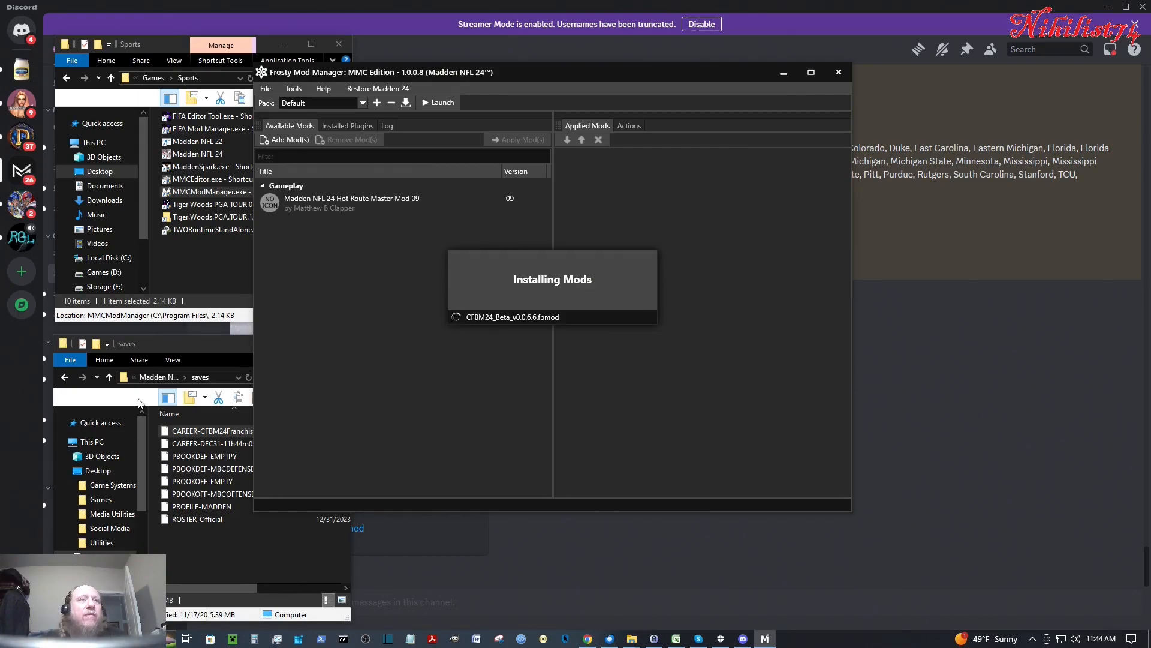
- Select the installed CFBM 24 mod under College Mod in Available Mods
{"action": "left_click", "coordinate": [65, 377]}
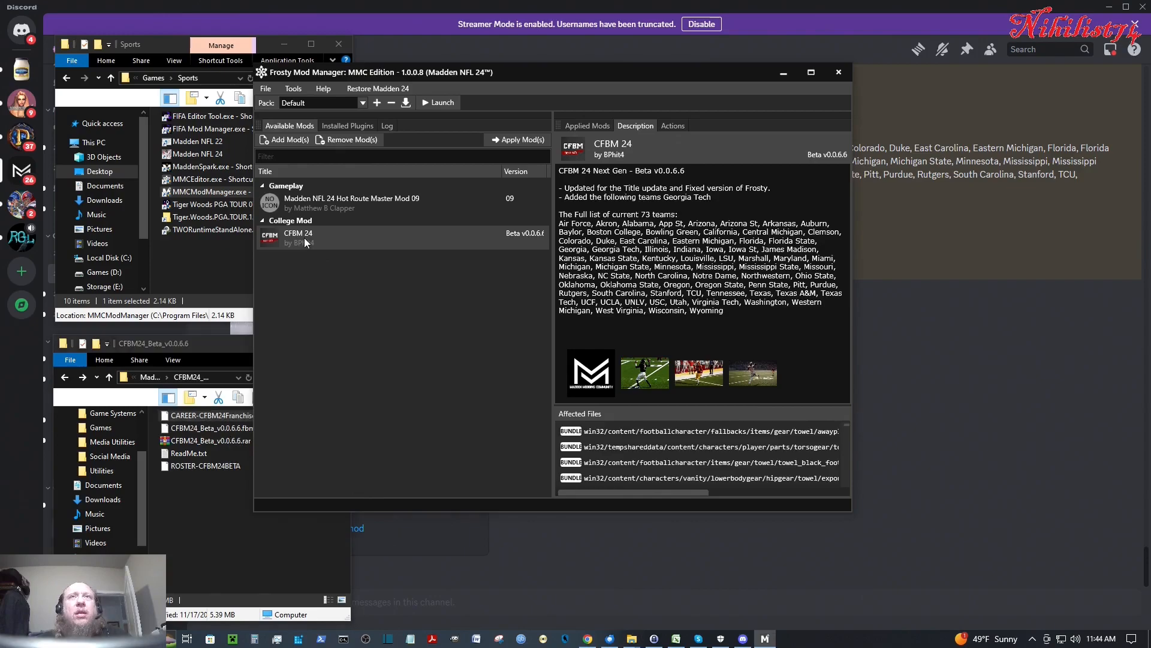
{"action": "mouse_move", "coordinate": [298, 246]}
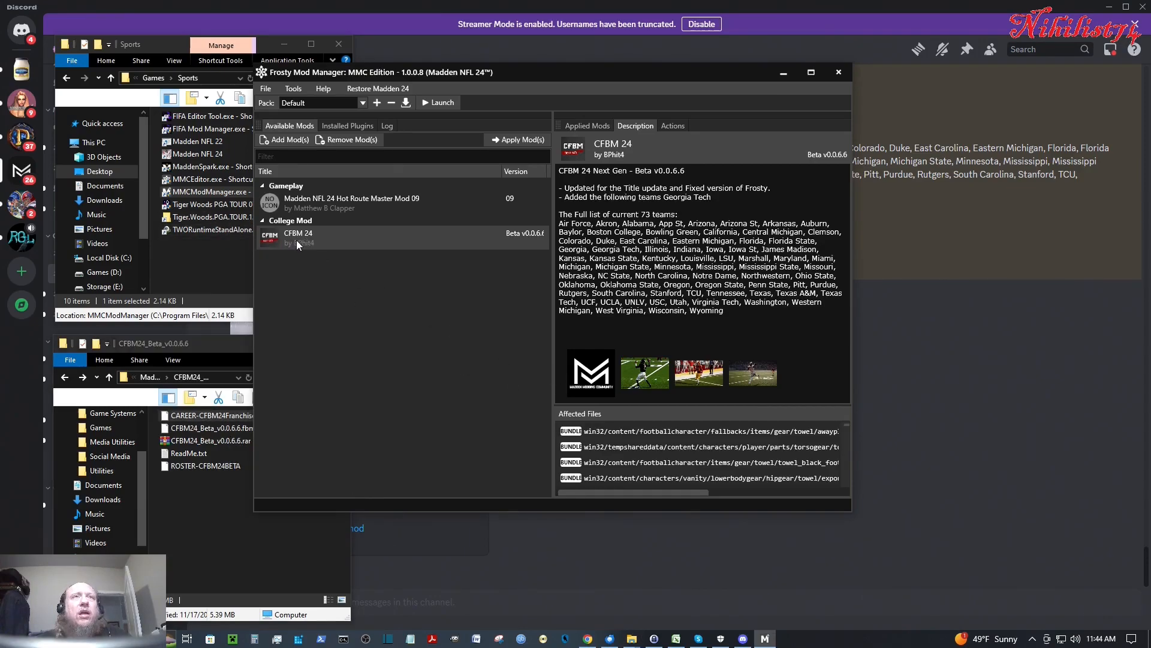
{"action": "mouse_move", "coordinate": [524, 146]}
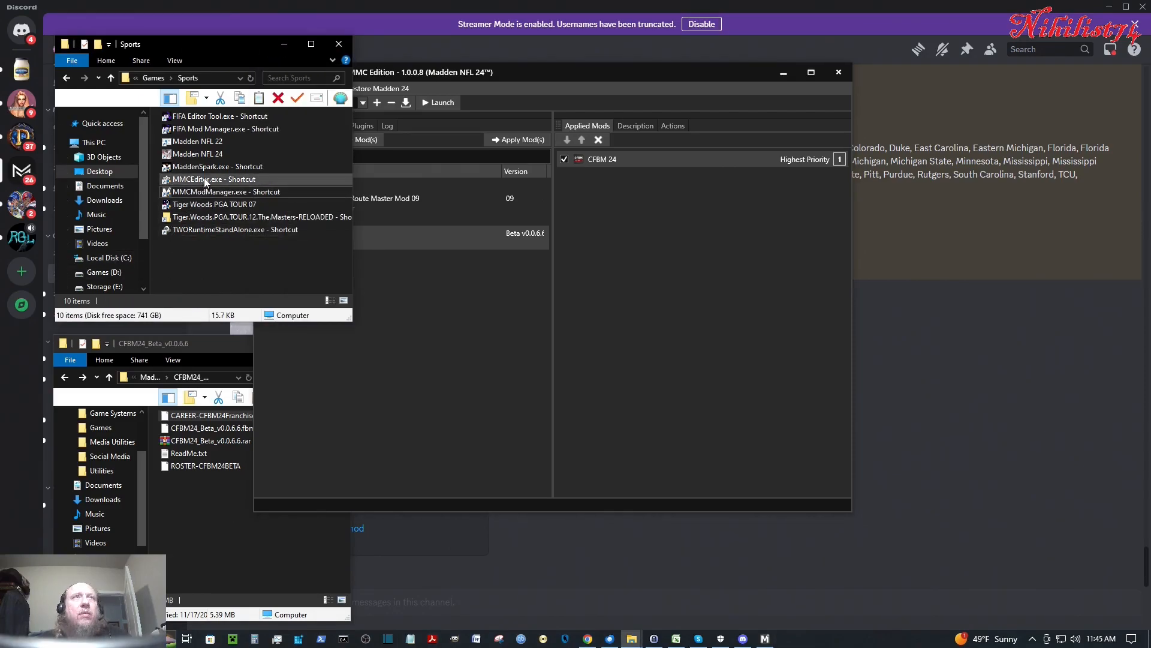
- Run MaddenSpark.exe and bring Frosty Mod Manager back to the front
{"action": "left_click", "coordinate": [213, 166]}
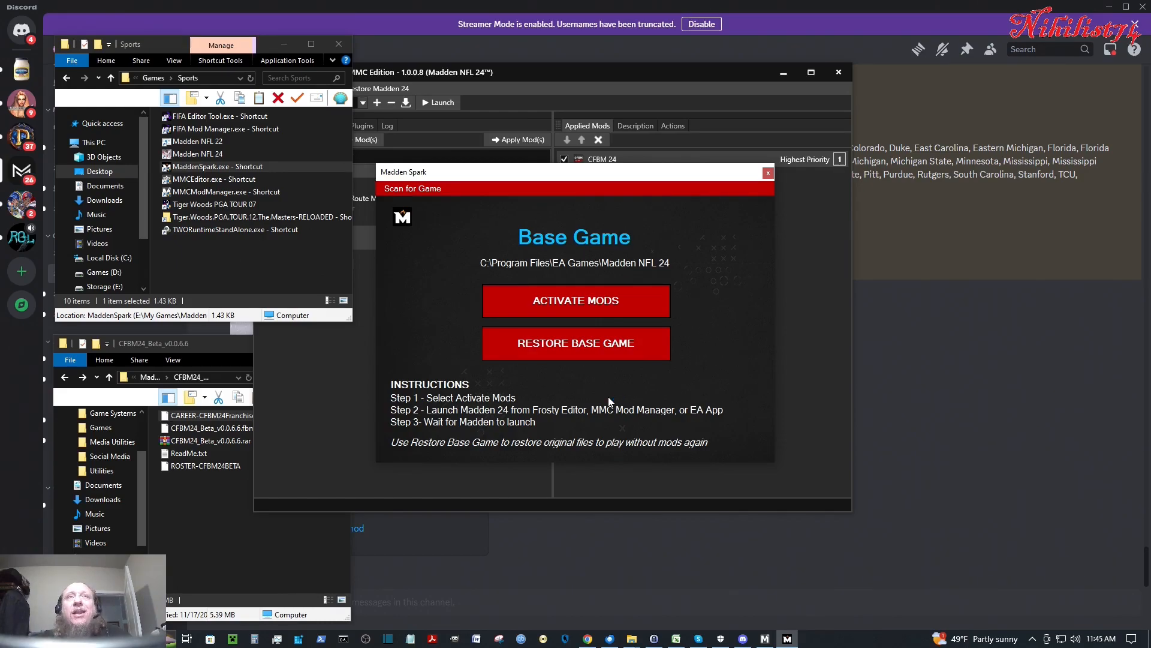
{"action": "mouse_move", "coordinate": [520, 437]}
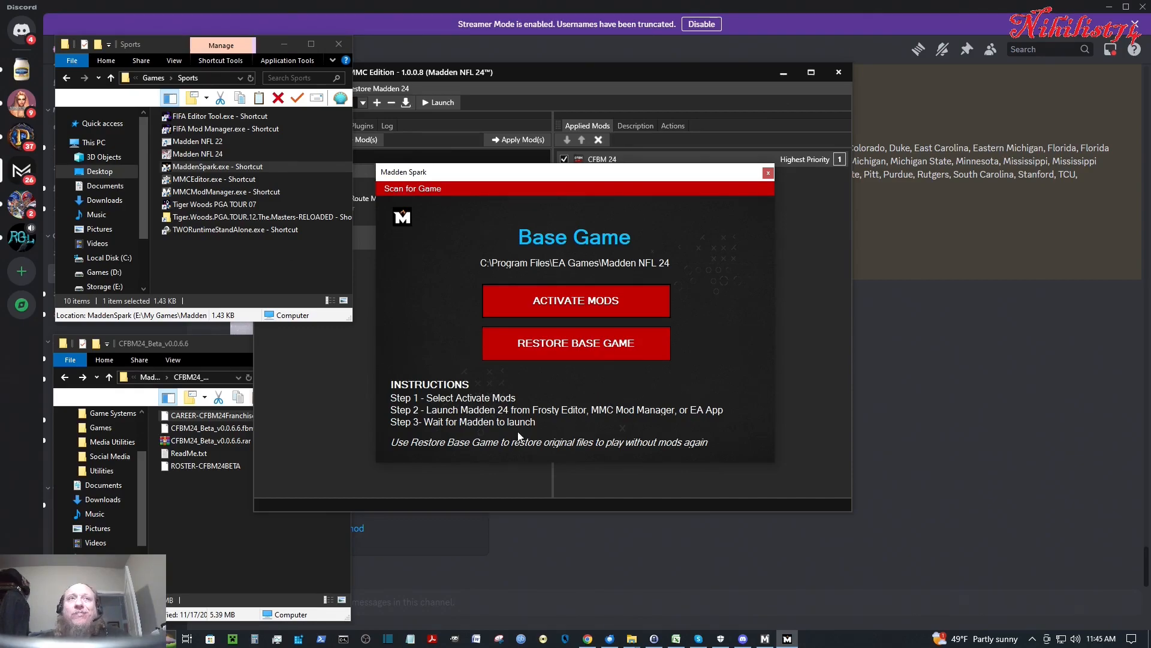
{"action": "left_click", "coordinate": [768, 173]}
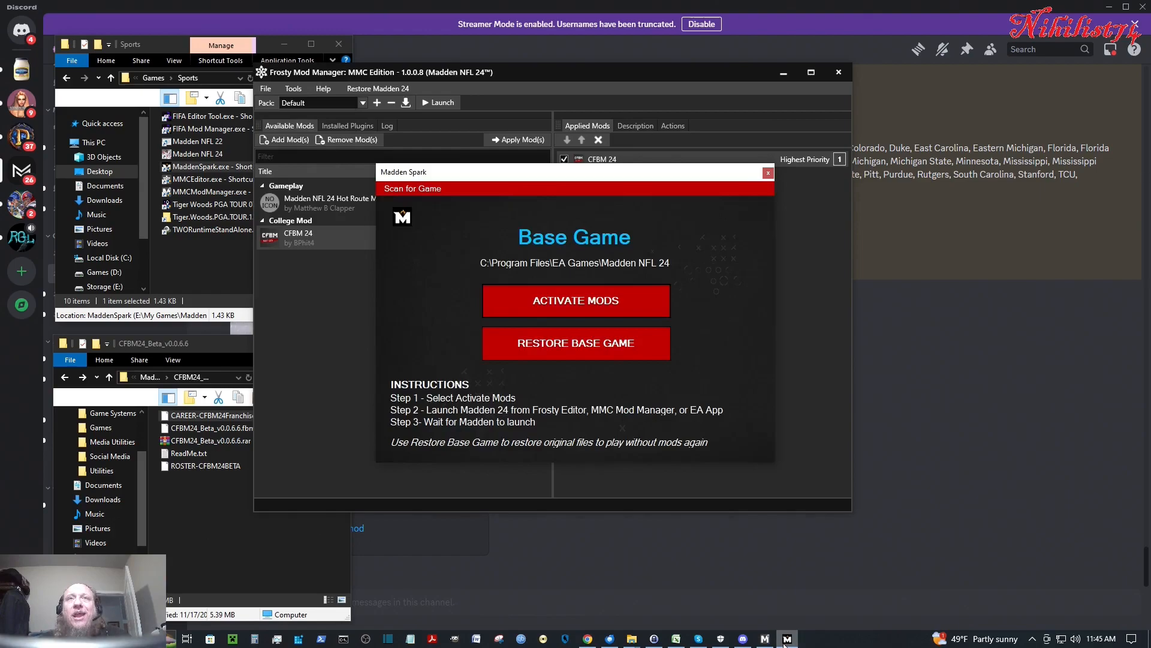
{"action": "mouse_move", "coordinate": [238, 304]}
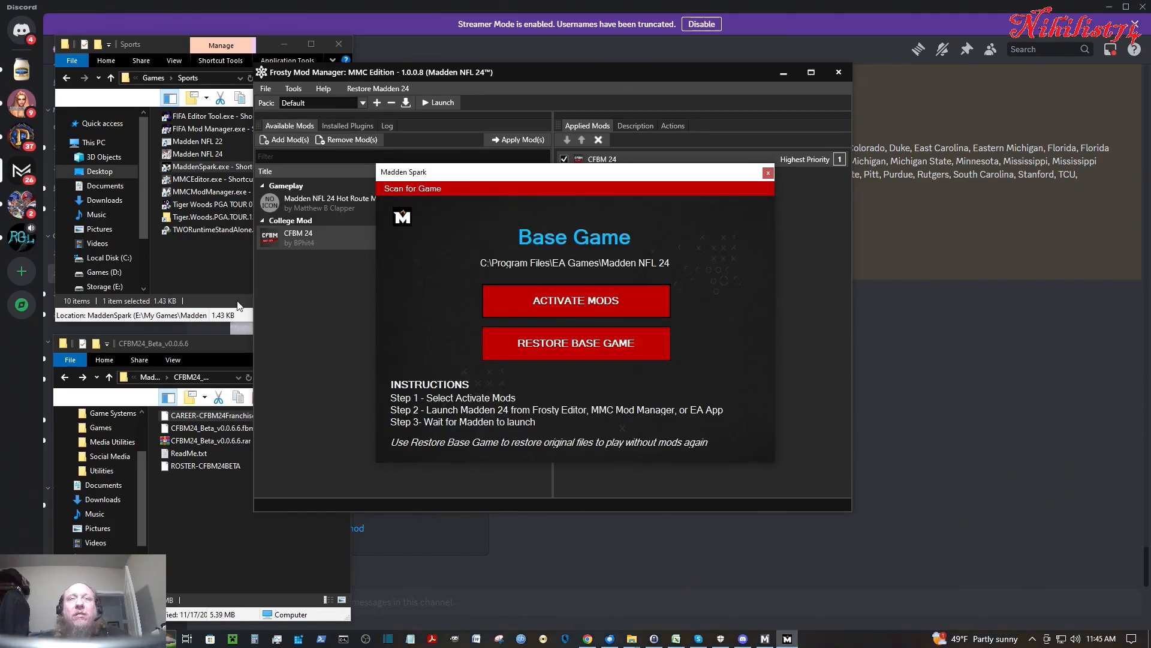
{"action": "mouse_move", "coordinate": [275, 344]}
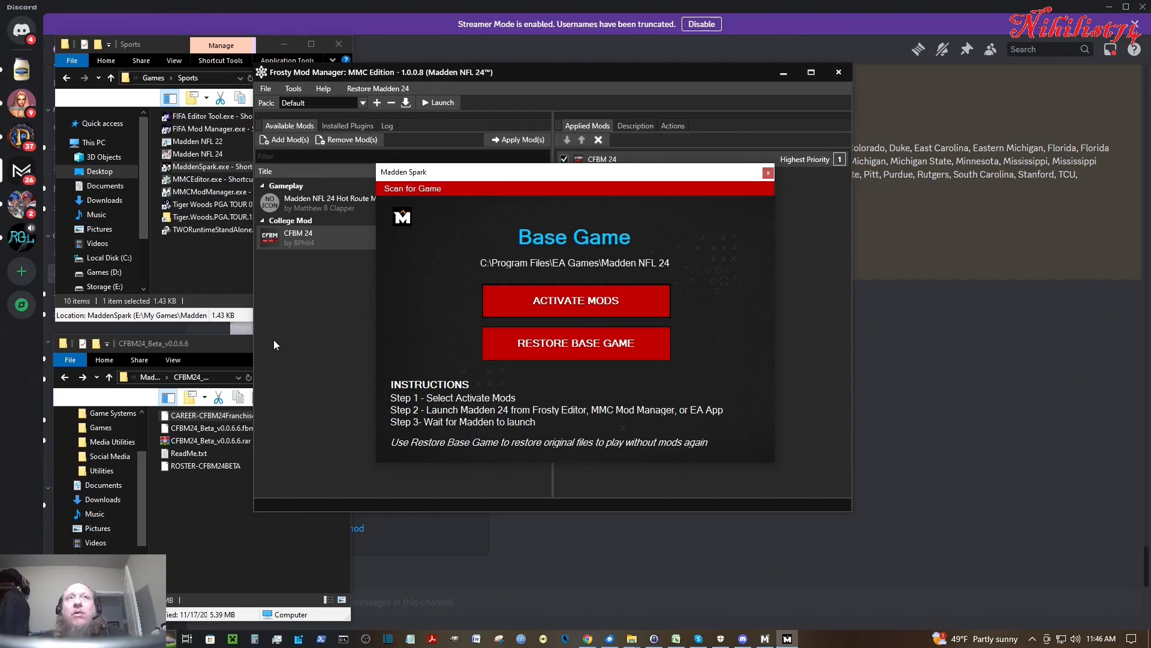
{"action": "mouse_move", "coordinate": [279, 357]}
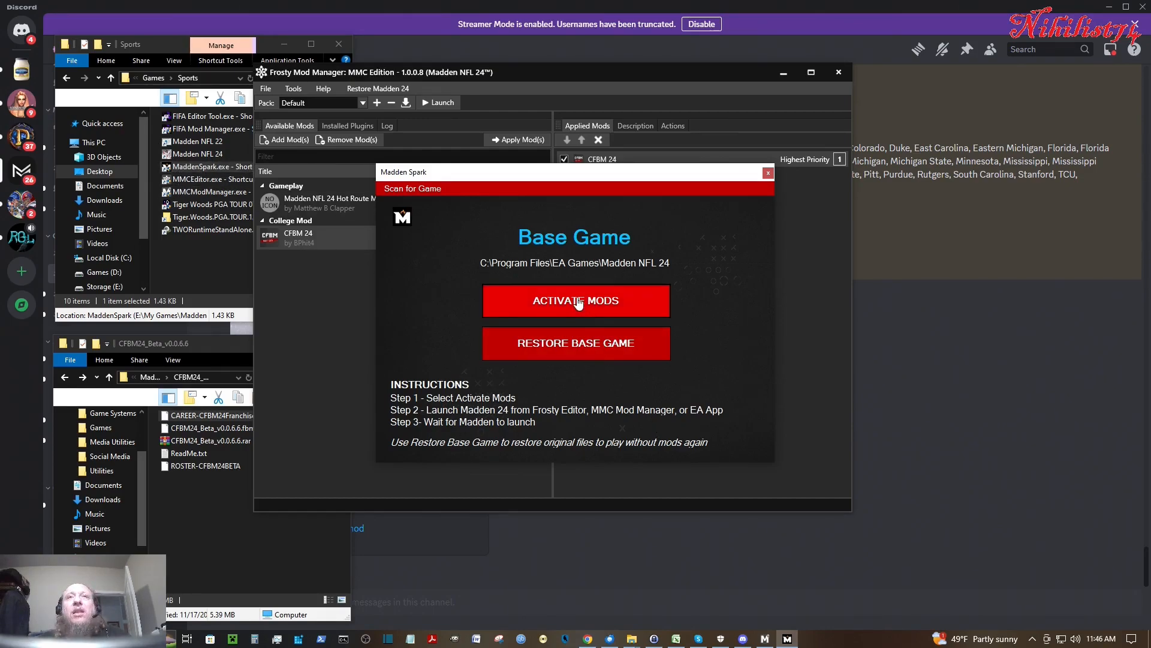
- Activate mods in Madden Spark so it waits for Madden, then refocus the mod manager
{"action": "left_click", "coordinate": [576, 300]}
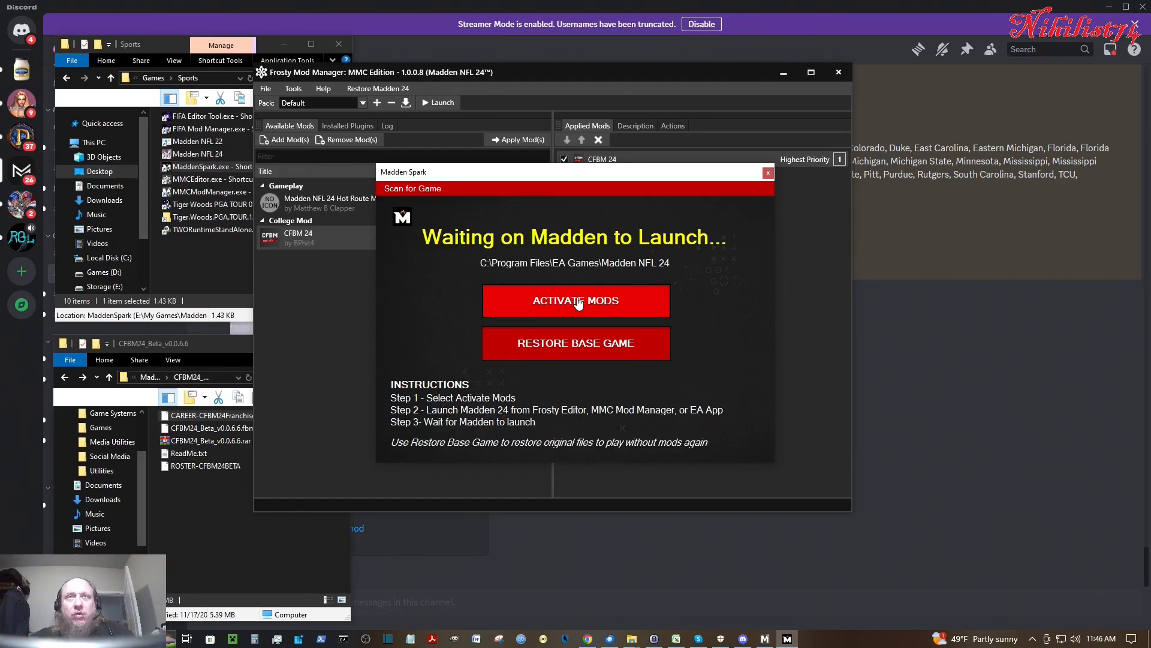
{"action": "mouse_move", "coordinate": [533, 260]}
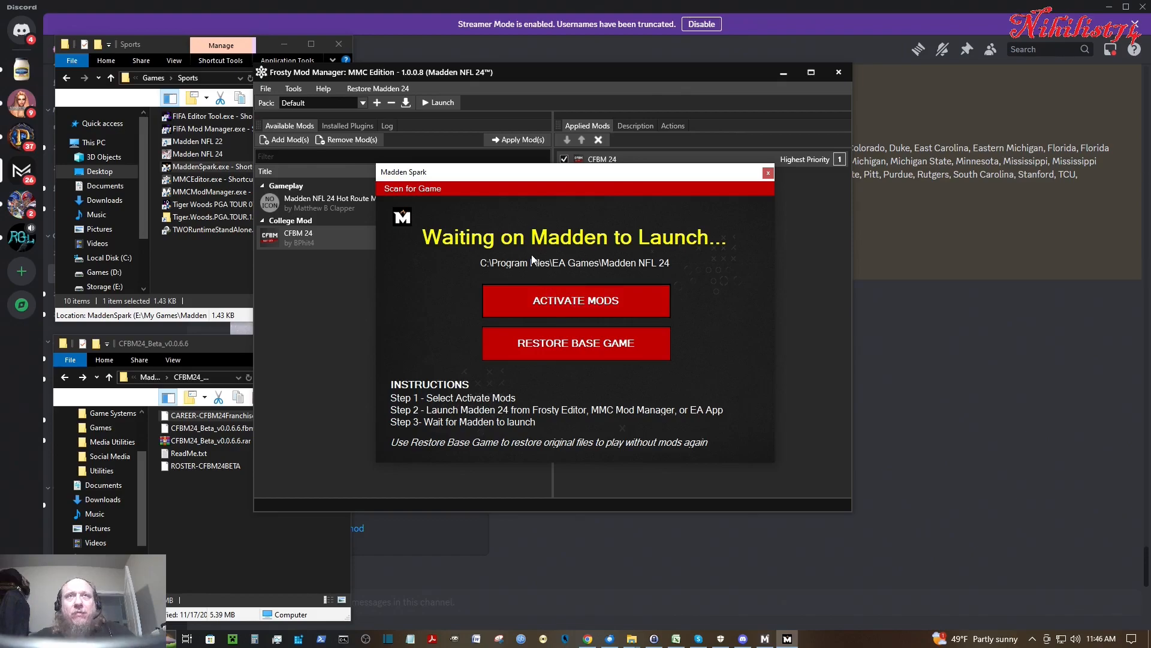
{"action": "mouse_move", "coordinate": [528, 248]}
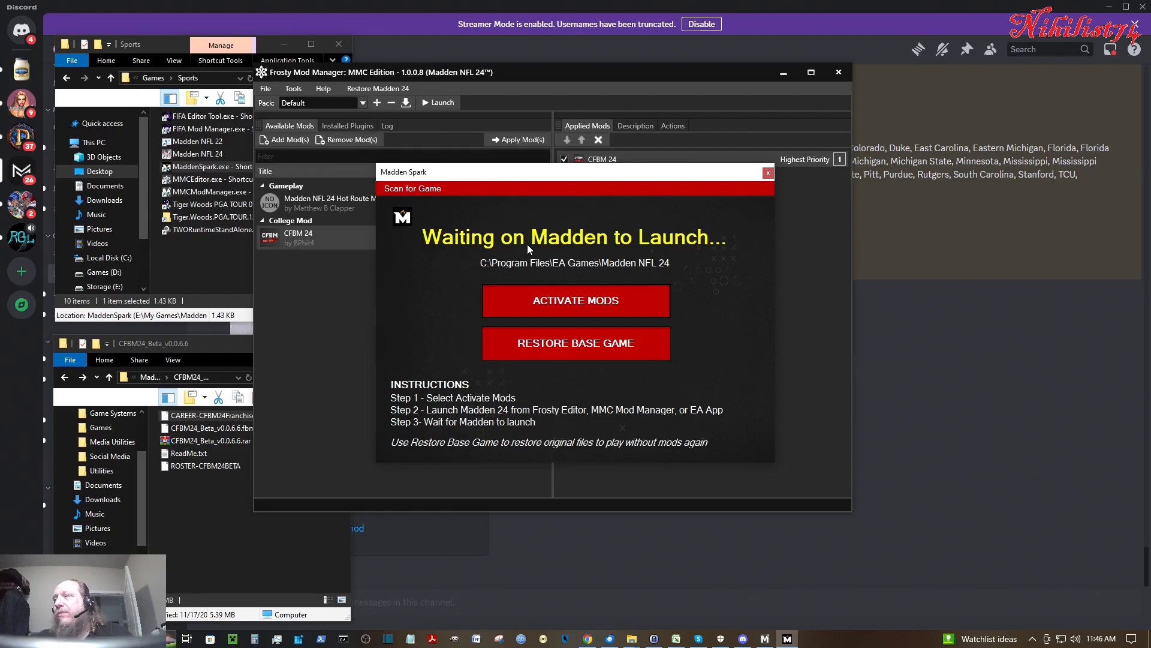
{"action": "mouse_move", "coordinate": [326, 313]}
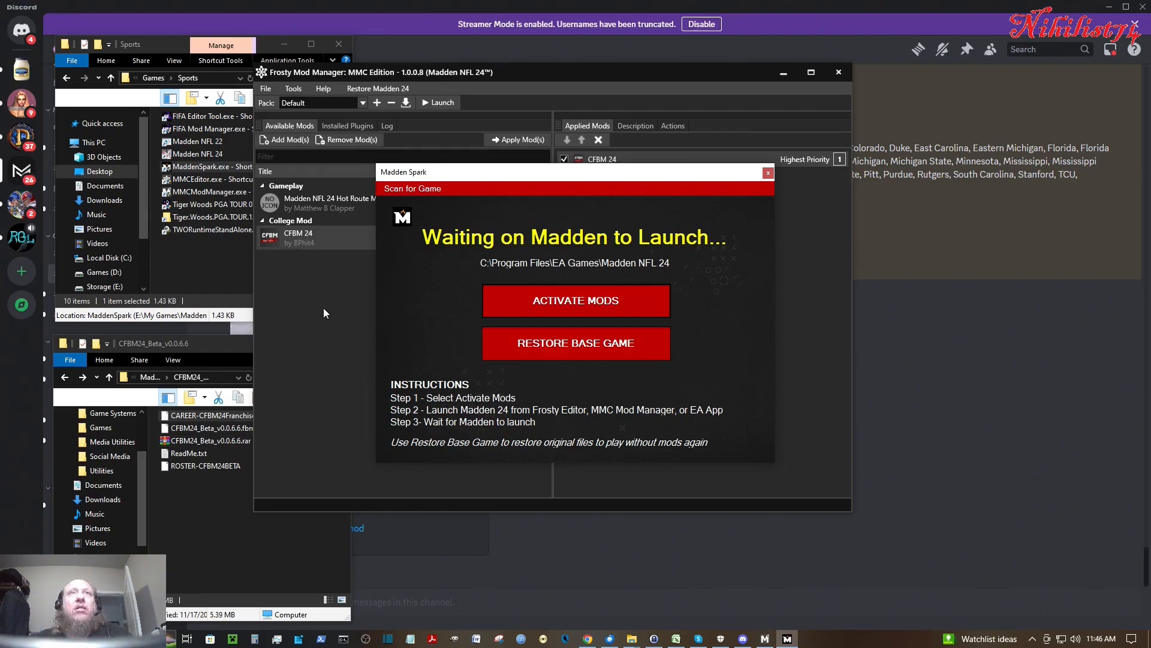
{"action": "left_click", "coordinate": [769, 172]}
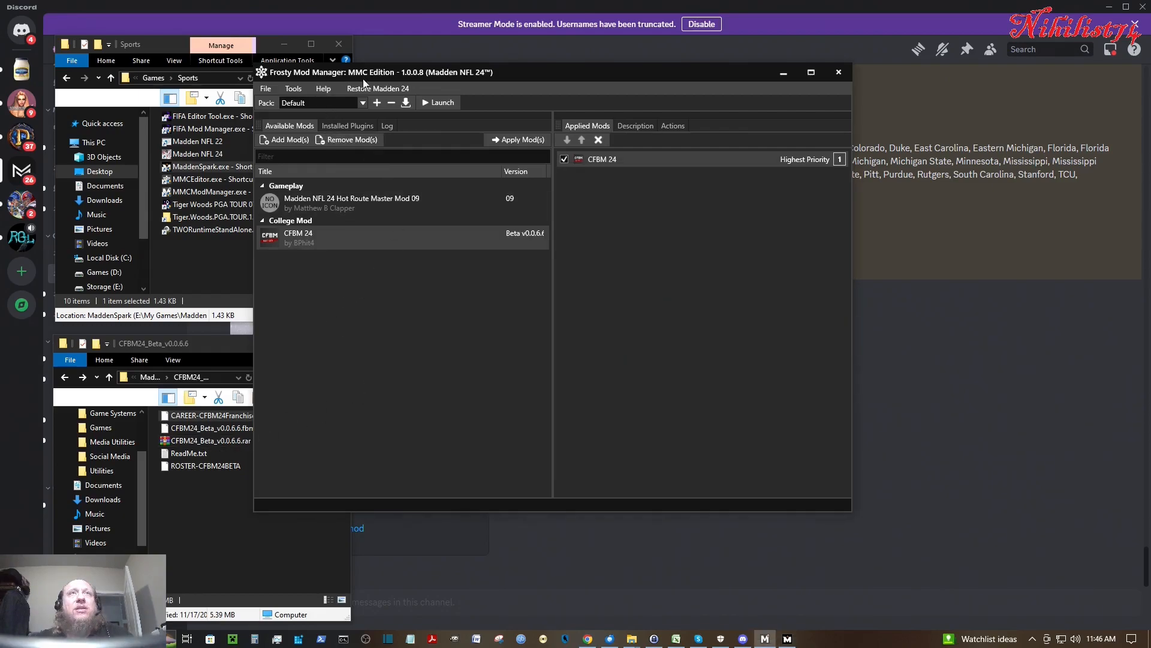
{"action": "mouse_move", "coordinate": [811, 452]}
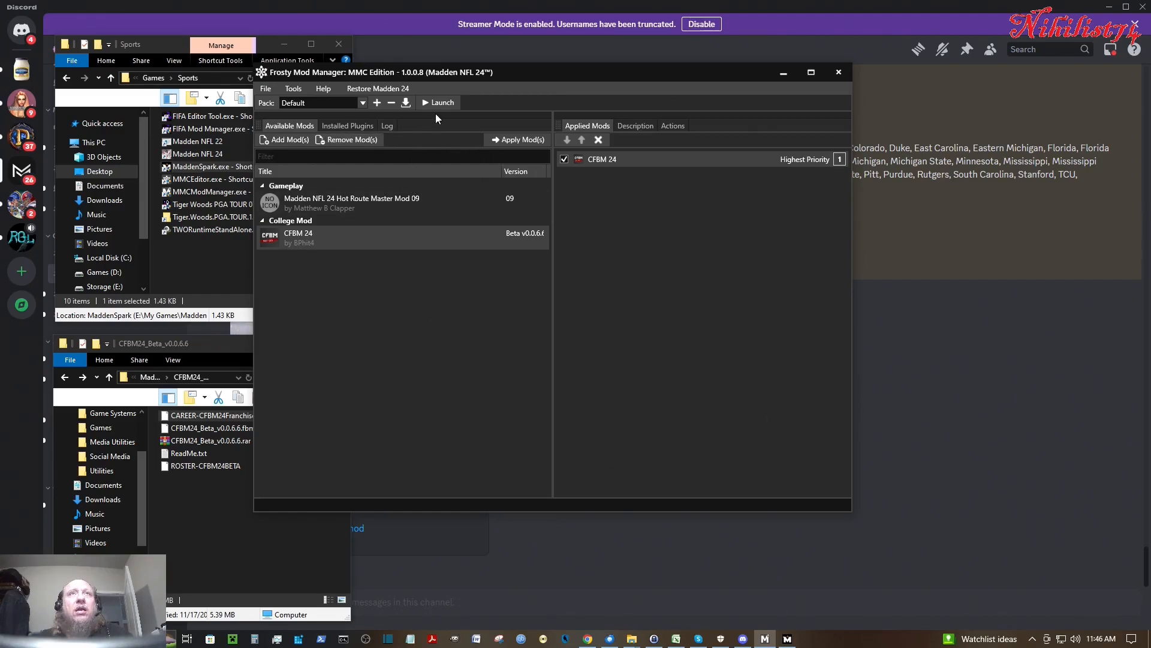
- Launch Madden NFL 24 with CFBM 24 applied from Frosty Mod Manager
{"action": "left_click", "coordinate": [439, 102]}
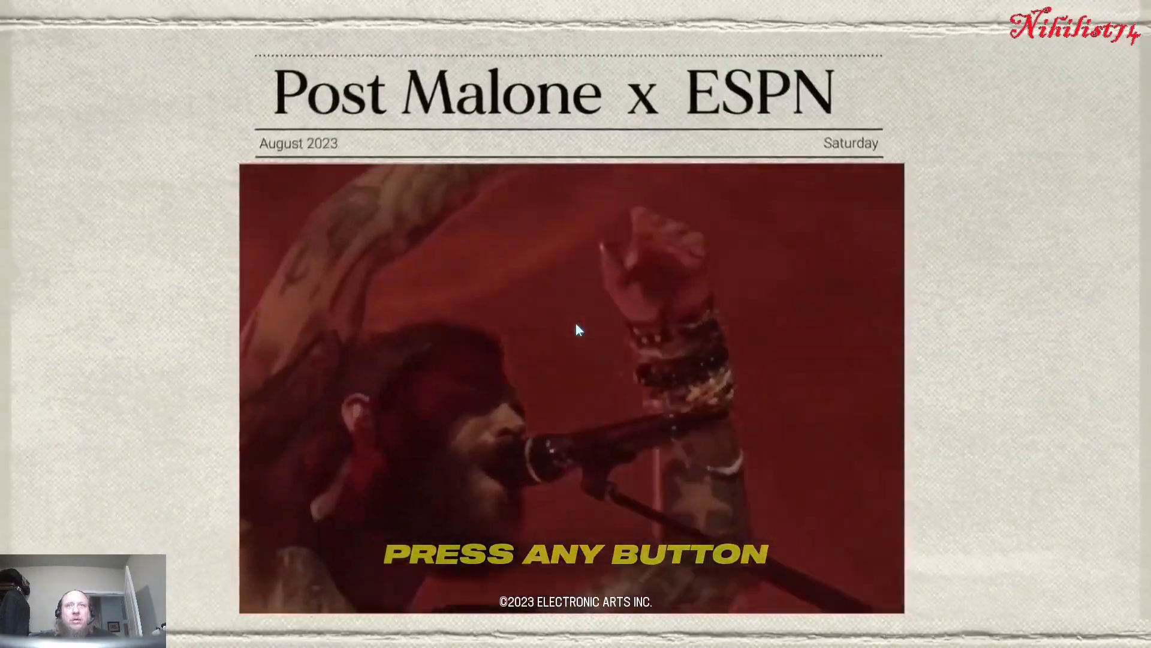
- Continue past the title screen to the CFBM24 play menu with its progression warning
{"action": "key", "text": "enter"}
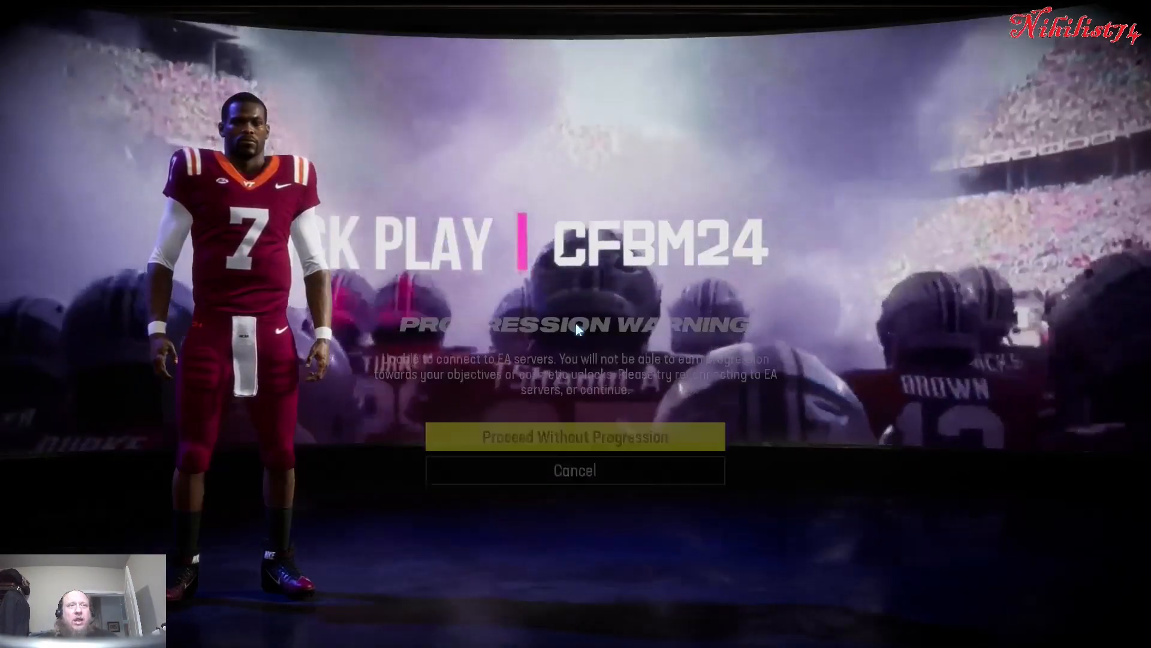
- Proceed without online progression to reach the Team Select screen
{"action": "left_click", "coordinate": [575, 436]}
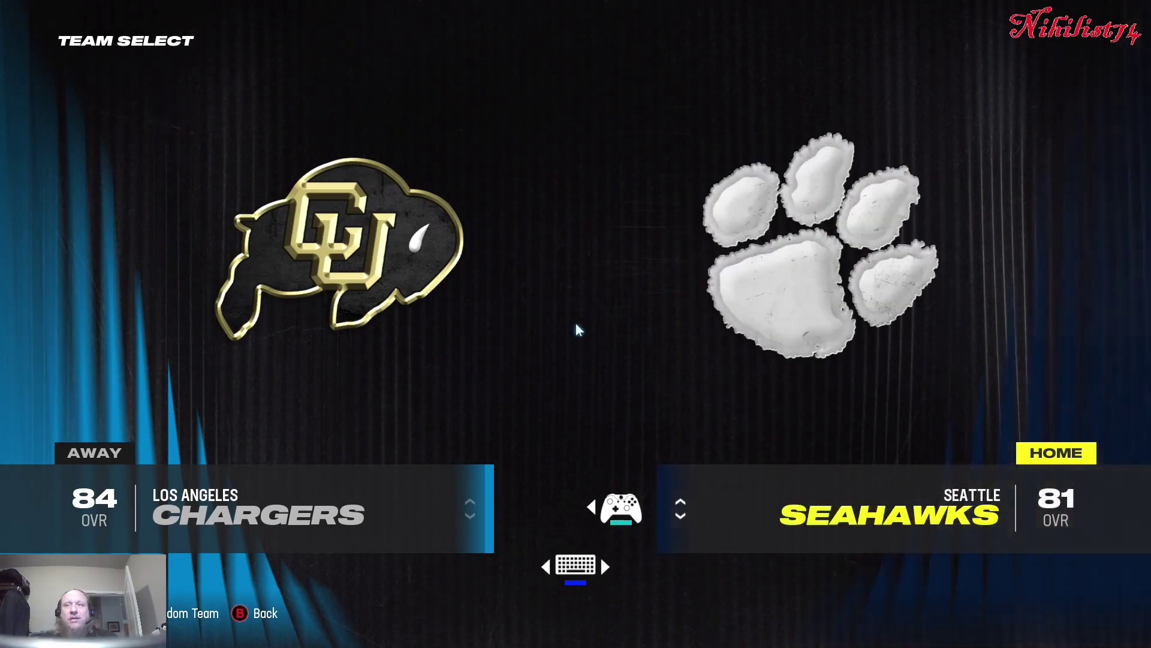
- Cycle the home team from Seattle to Colorado Buffaloes
{"action": "left_click", "coordinate": [681, 509]}
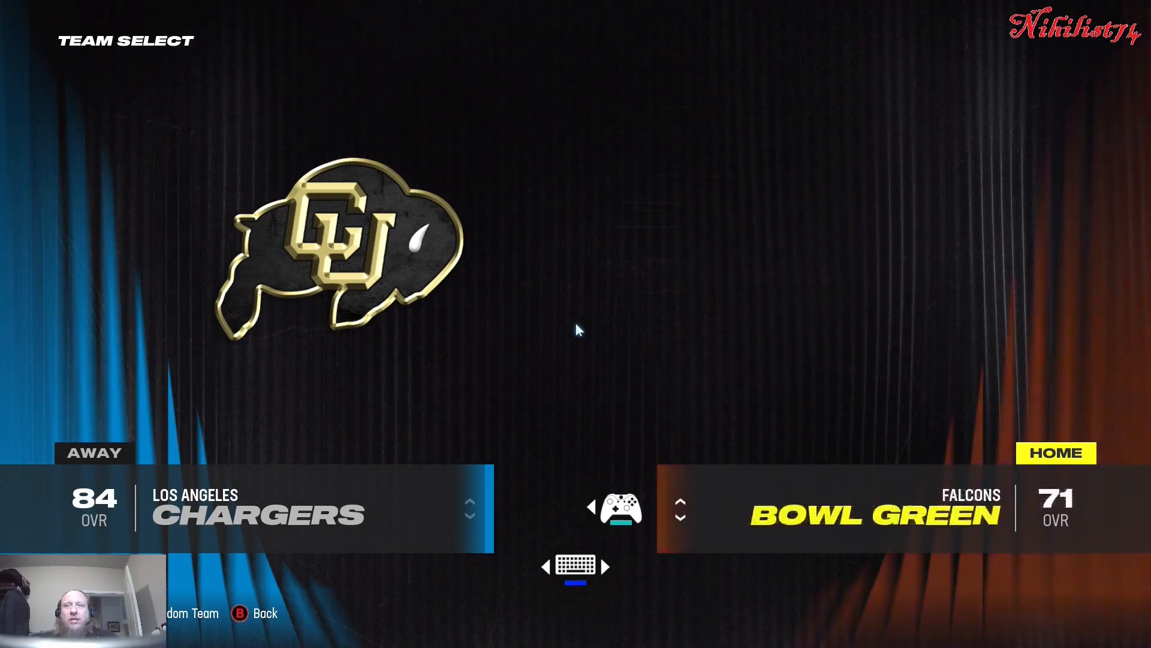
{"action": "left_click", "coordinate": [681, 515]}
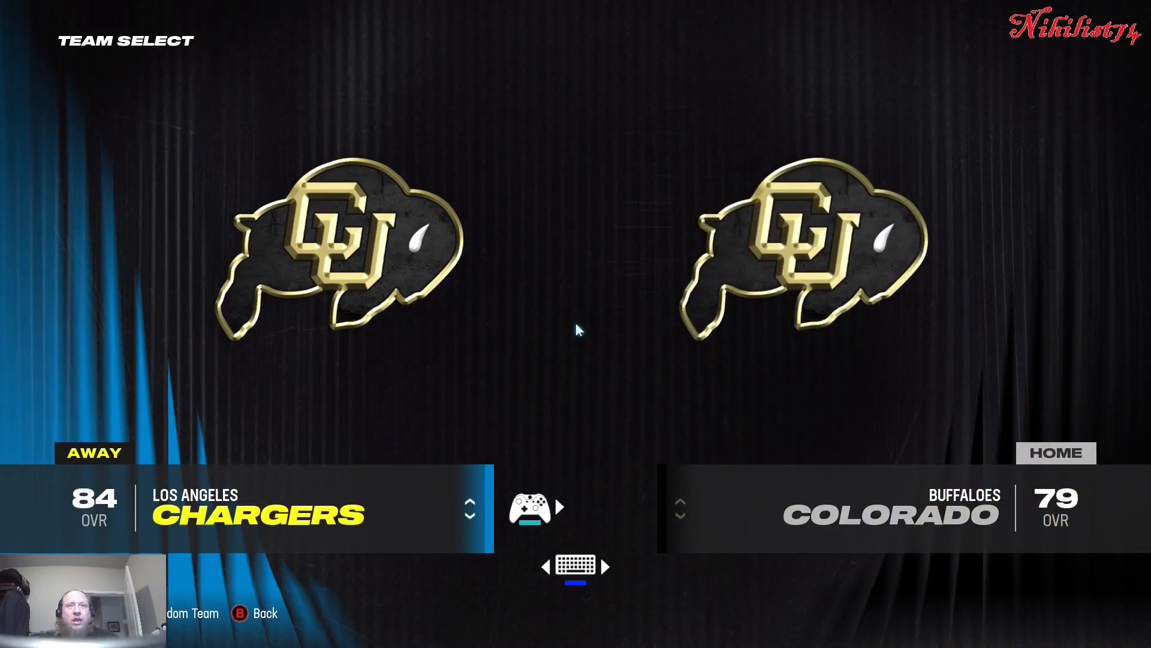
- Cycle the away team through Alabama, Baylor, Florida, Georgia, Illinois, Indiana onward to Nebraska Cornhuskers
{"action": "left_click", "coordinate": [469, 517]}
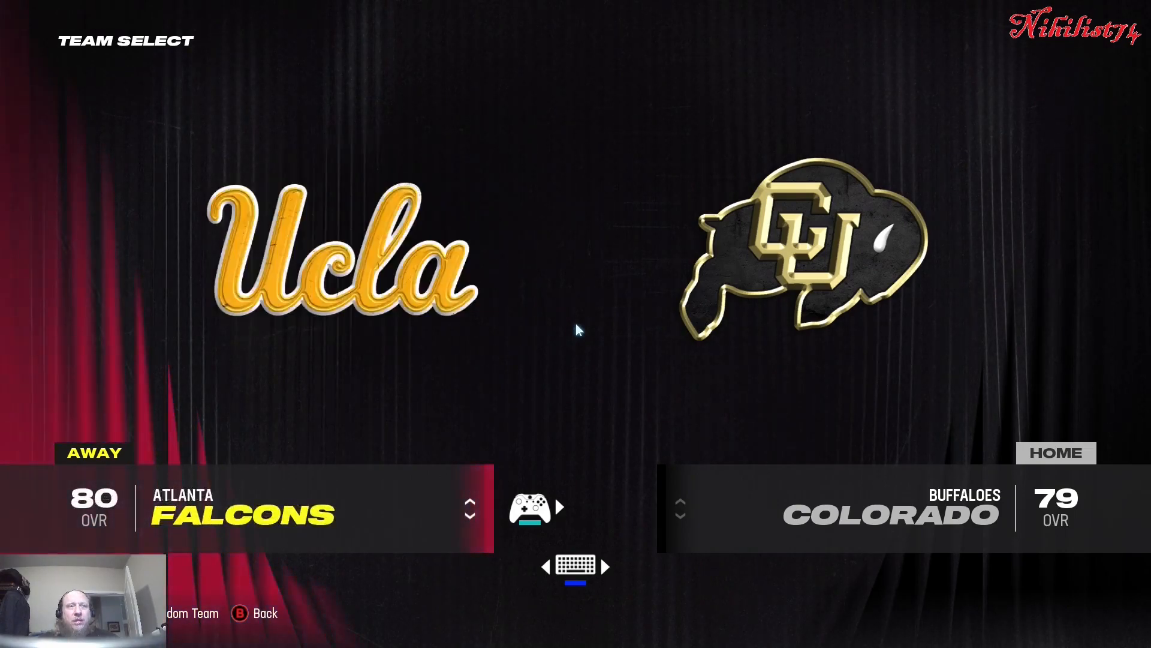
{"action": "left_click", "coordinate": [470, 516]}
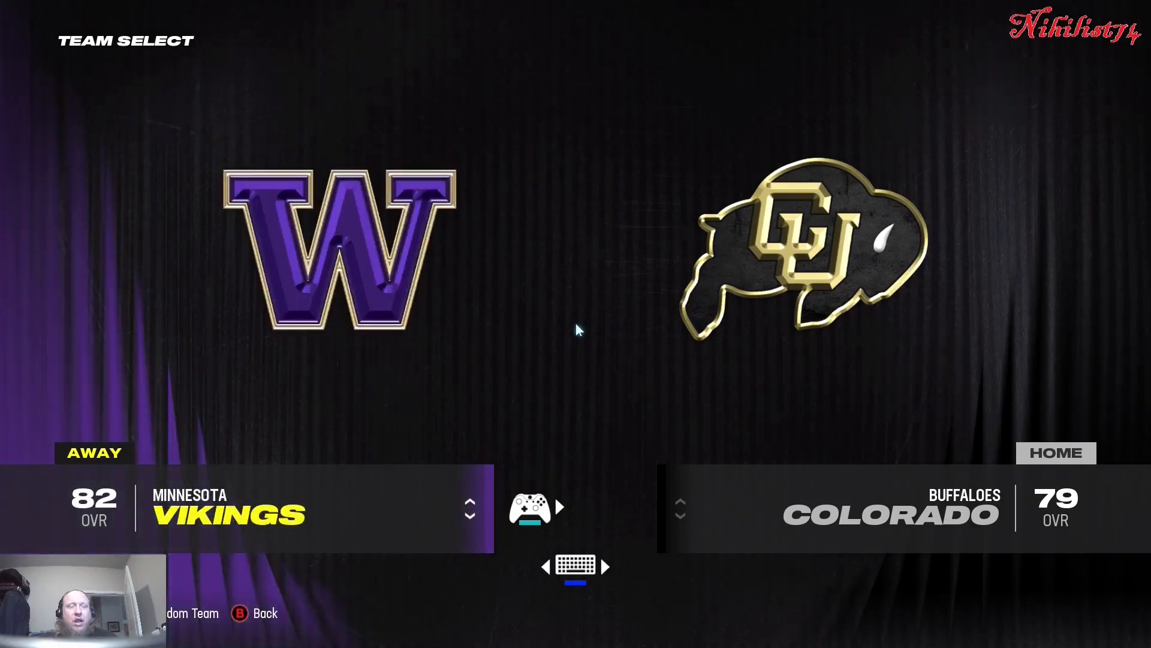
{"action": "left_click", "coordinate": [470, 510]}
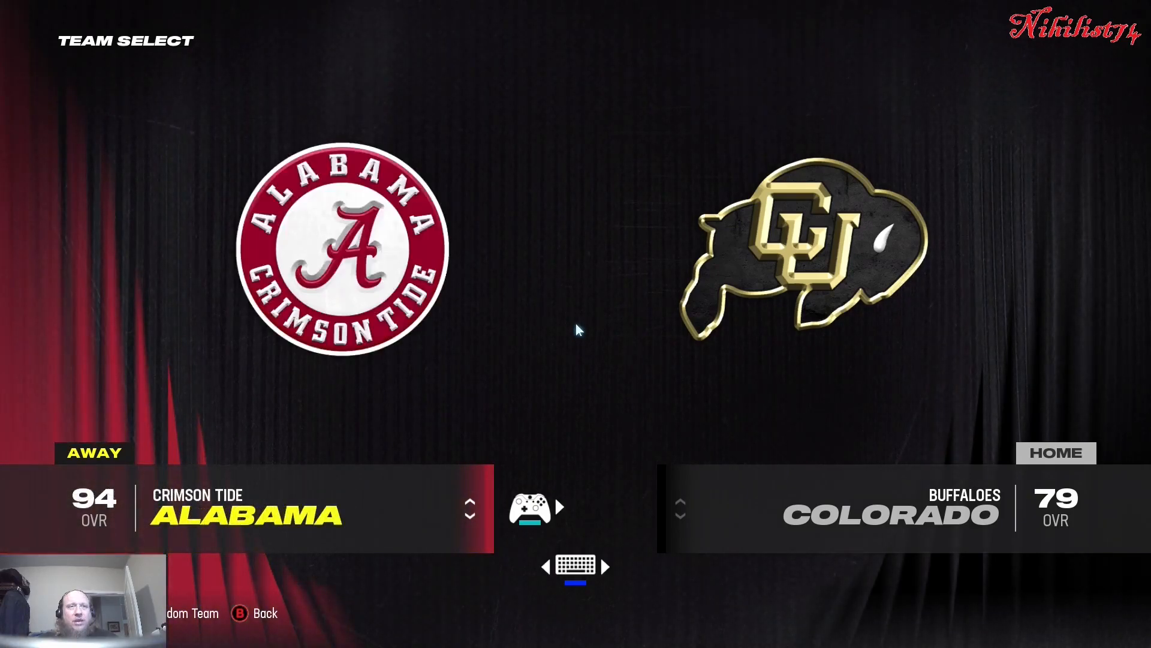
{"action": "left_click", "coordinate": [470, 514]}
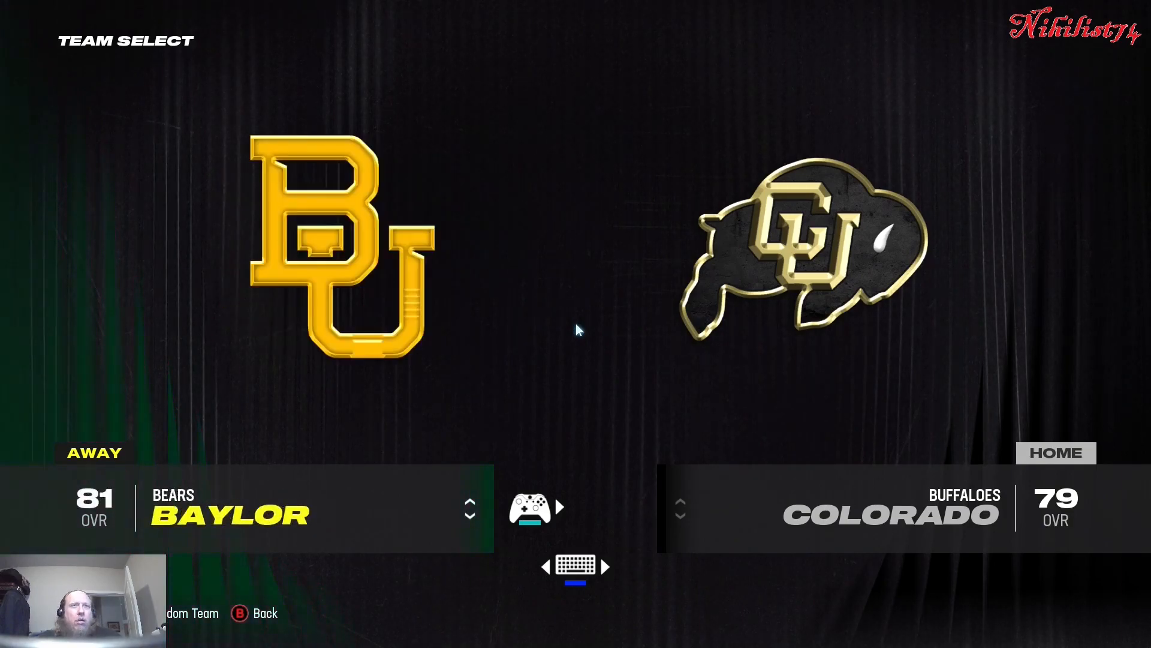
{"action": "left_click", "coordinate": [470, 508]}
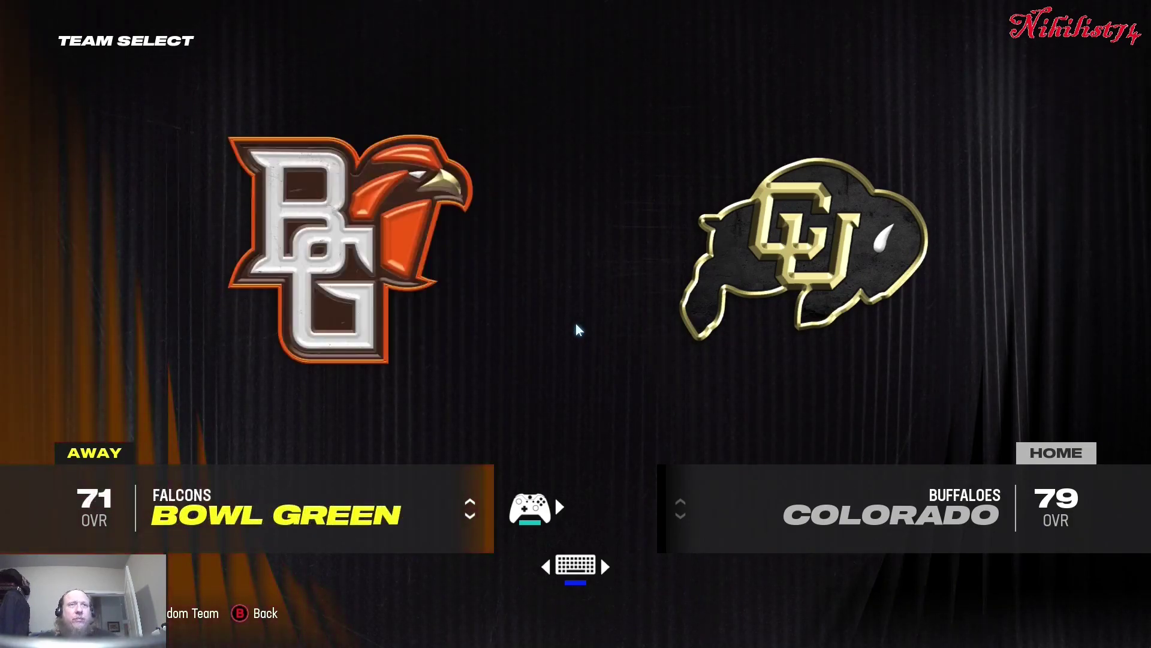
{"action": "left_click", "coordinate": [470, 516]}
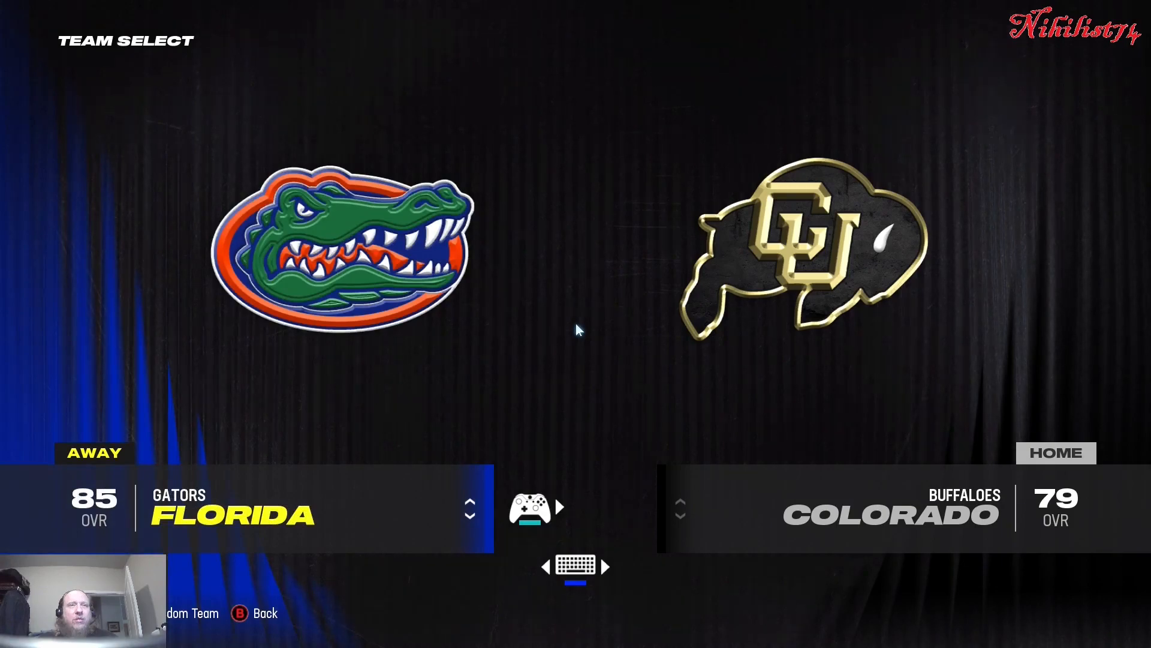
{"action": "left_click", "coordinate": [470, 509]}
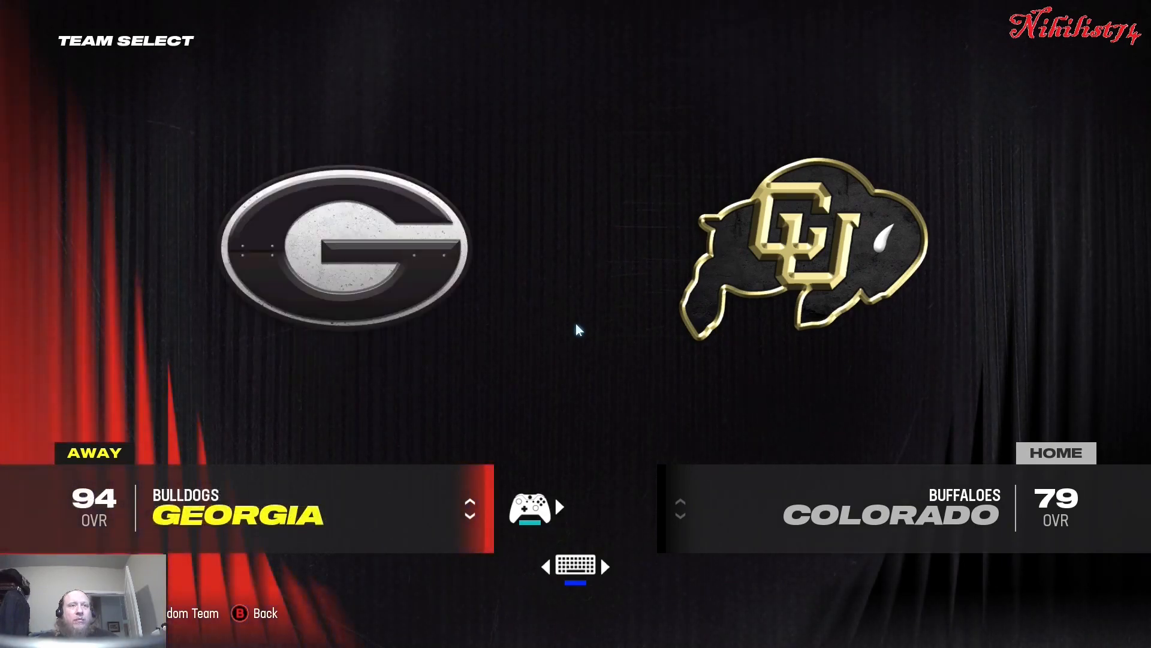
{"action": "left_click", "coordinate": [471, 515]}
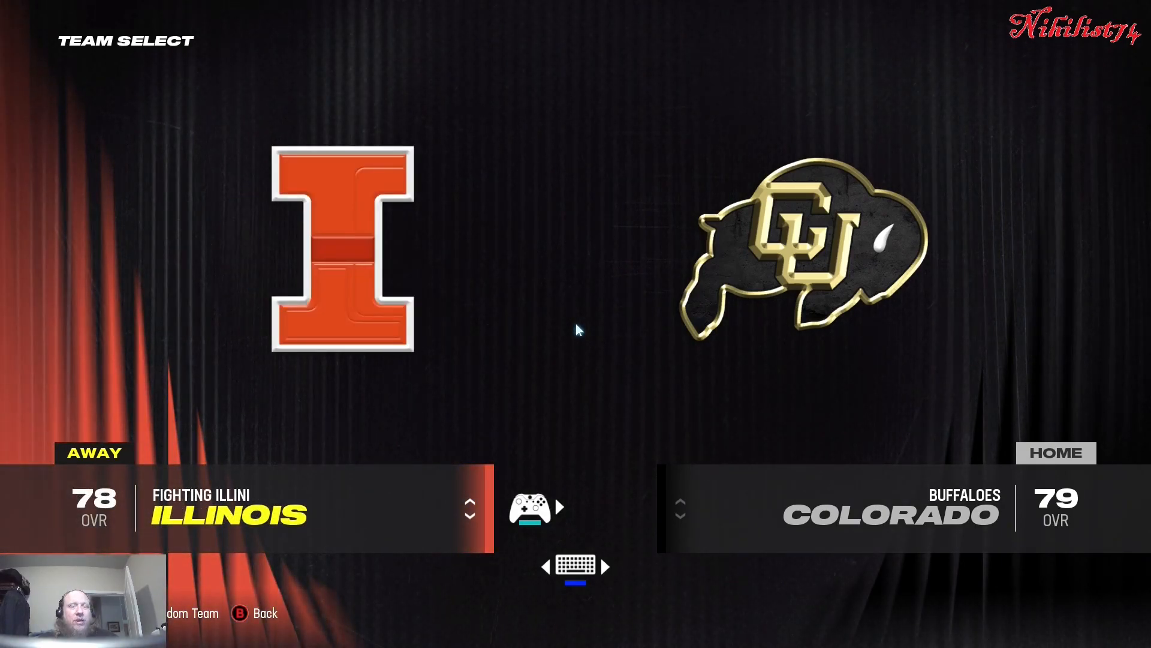
{"action": "left_click", "coordinate": [470, 516]}
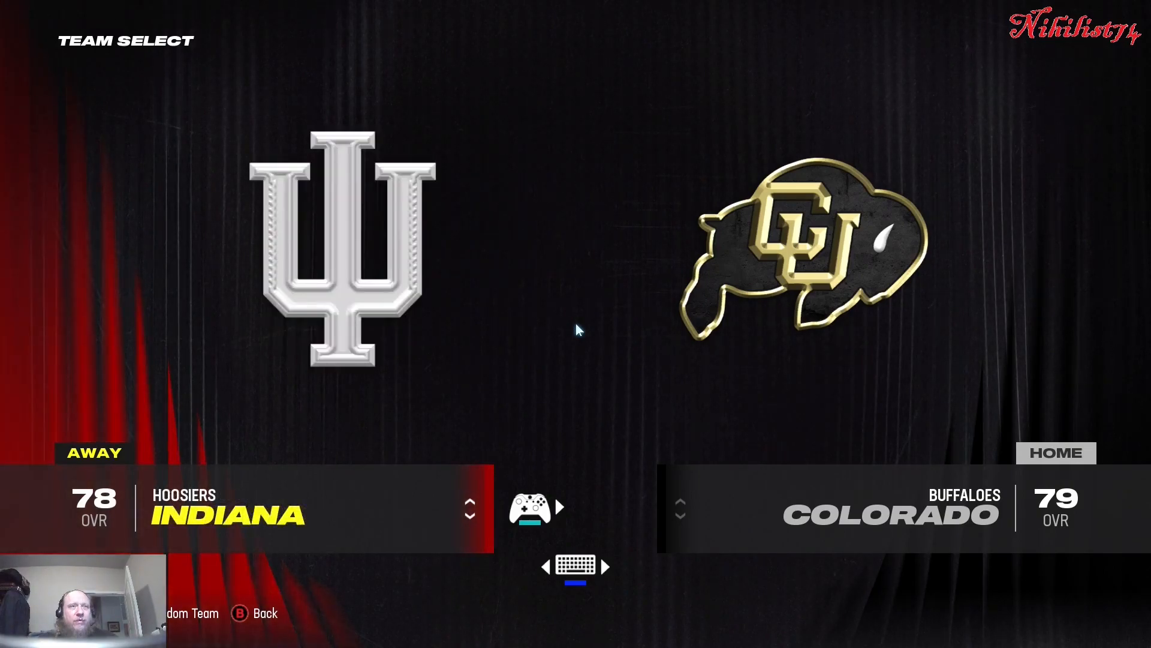
{"action": "left_click", "coordinate": [469, 509]}
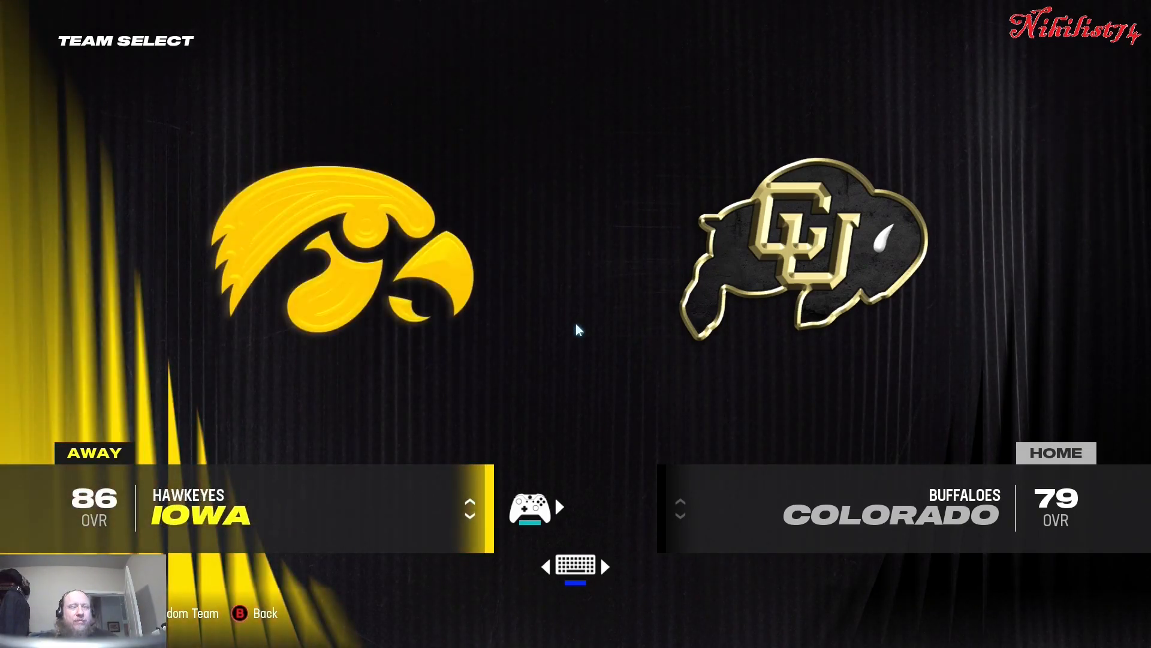
{"action": "left_click", "coordinate": [470, 516]}
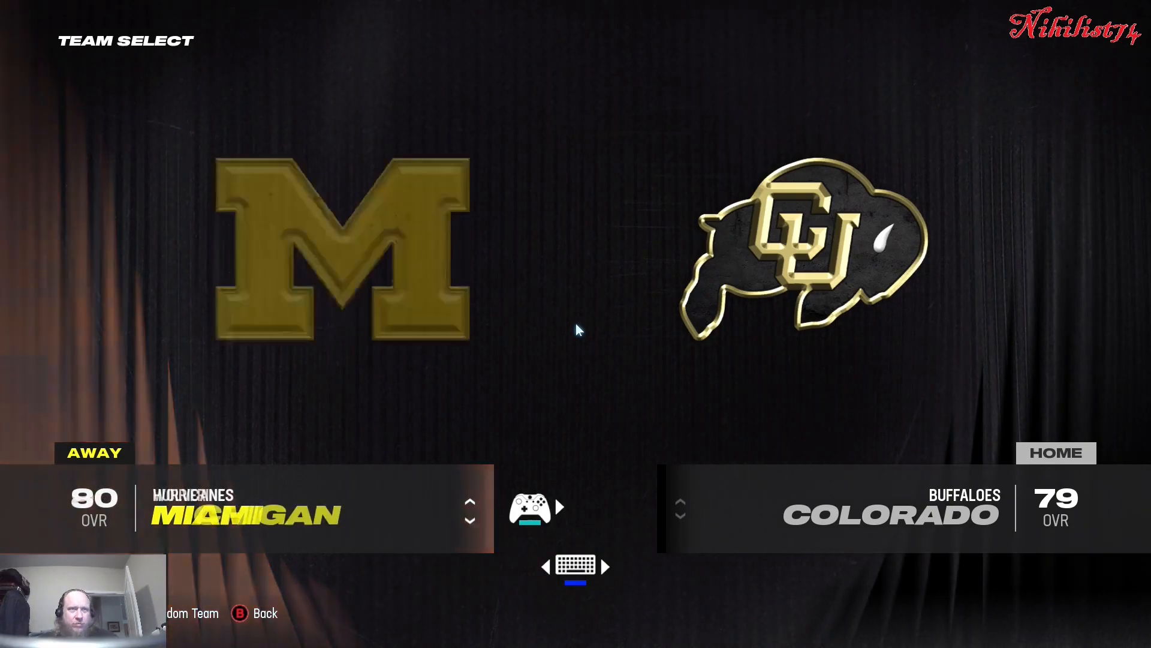
{"action": "left_click", "coordinate": [470, 519]}
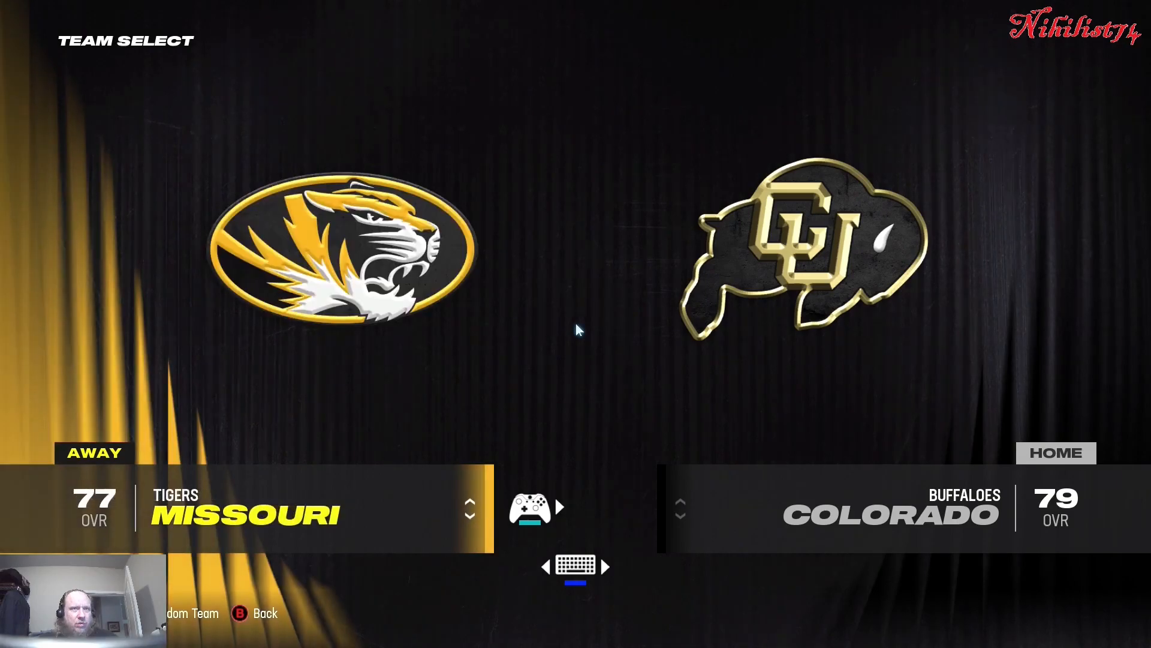
{"action": "left_click", "coordinate": [470, 509]}
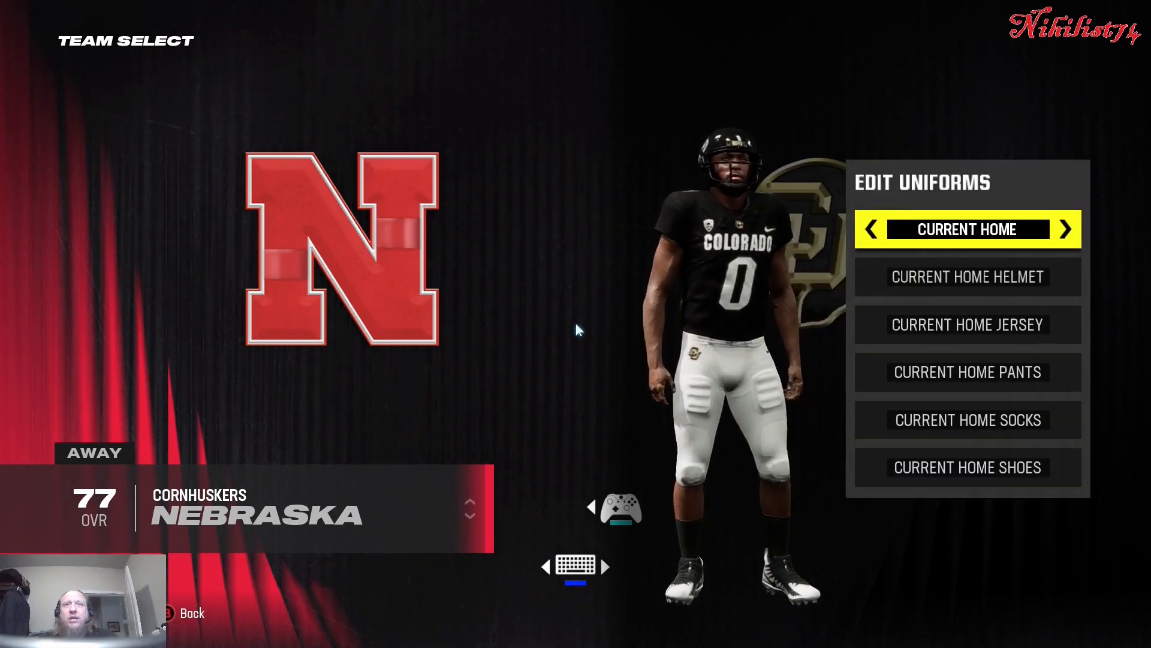
- Cycle Colorado's uniform through Away and Royal Color Rush and keep the Home Option set
{"action": "left_click", "coordinate": [1065, 229]}
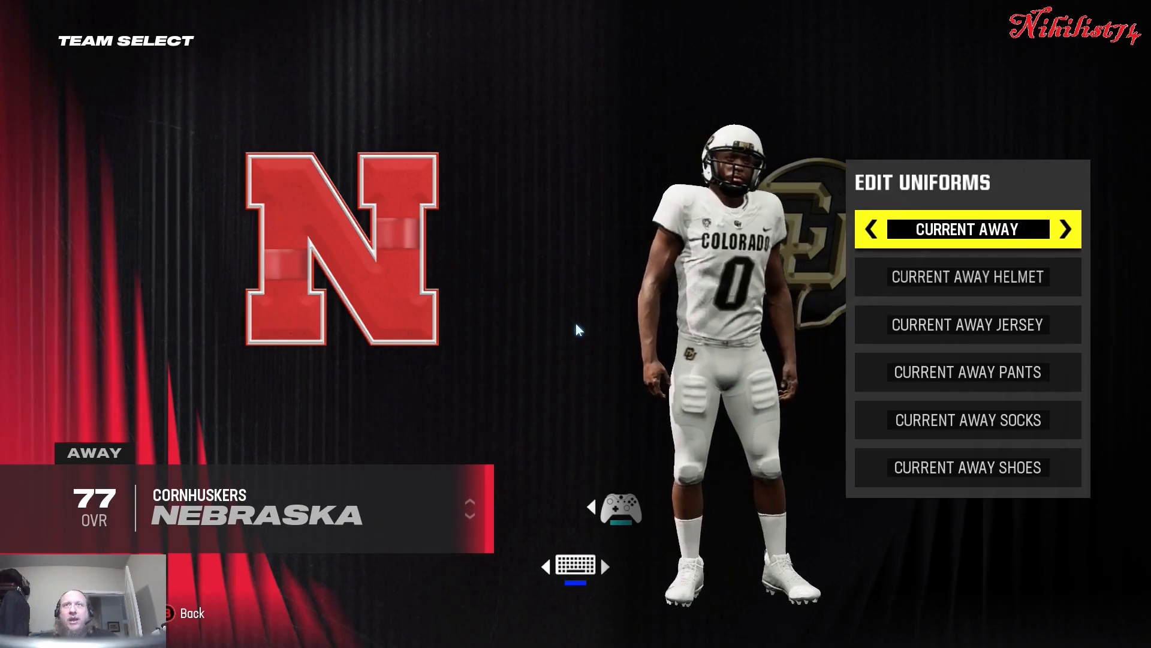
{"action": "left_click", "coordinate": [1065, 229]}
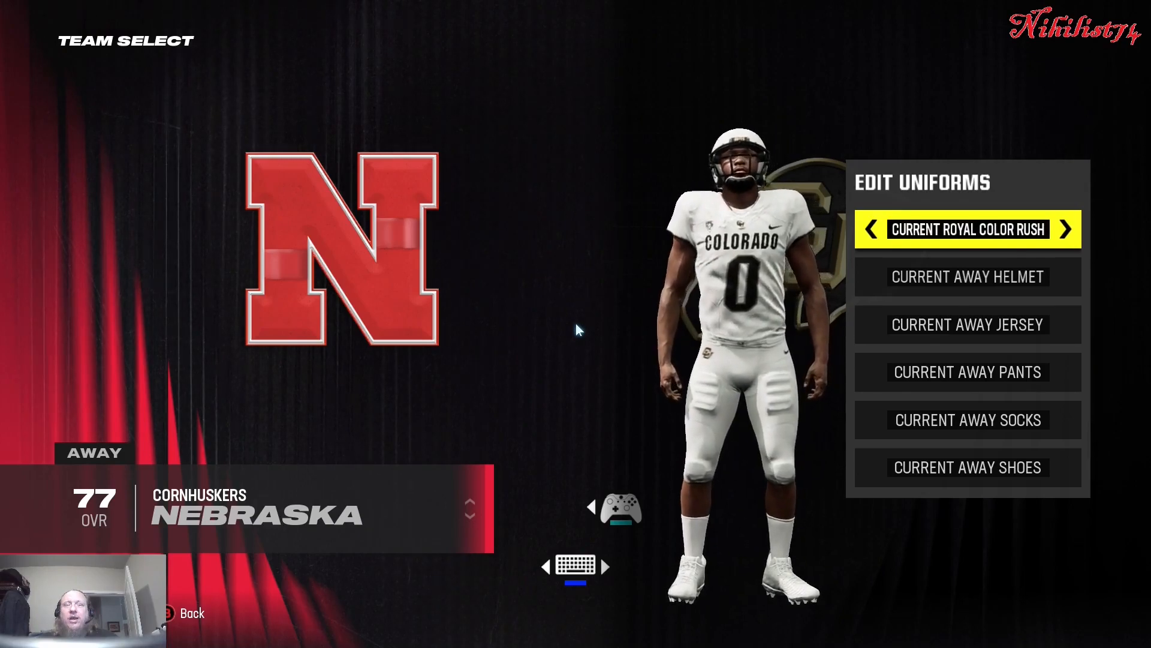
{"action": "left_click", "coordinate": [1066, 229]}
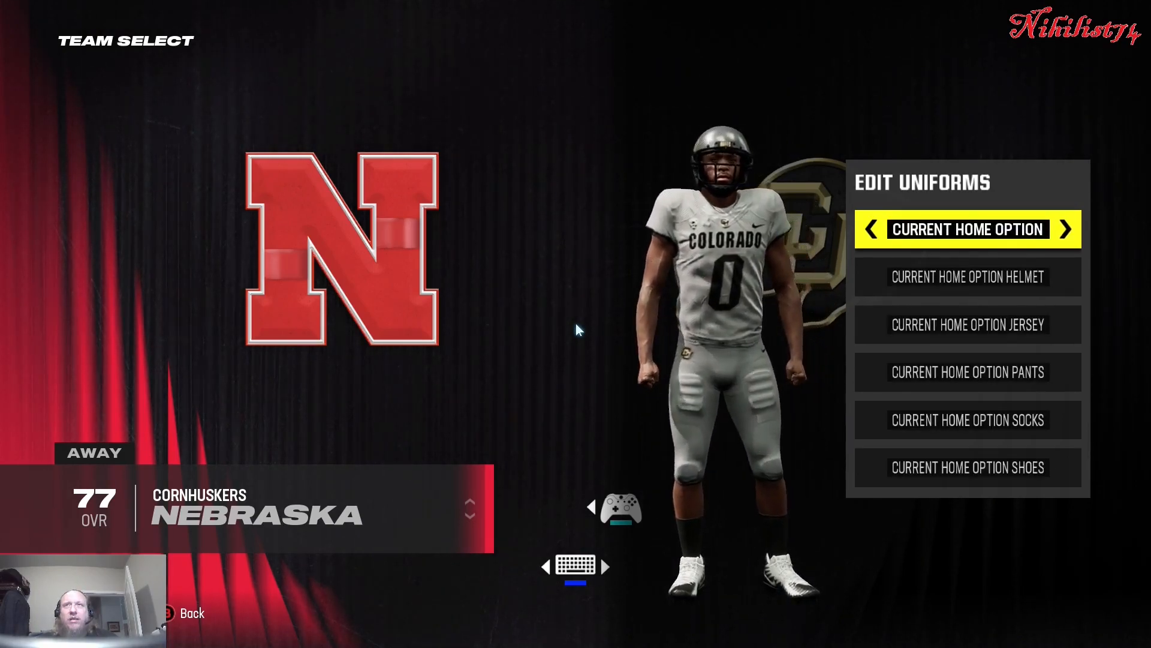
{"action": "left_click", "coordinate": [1066, 229]}
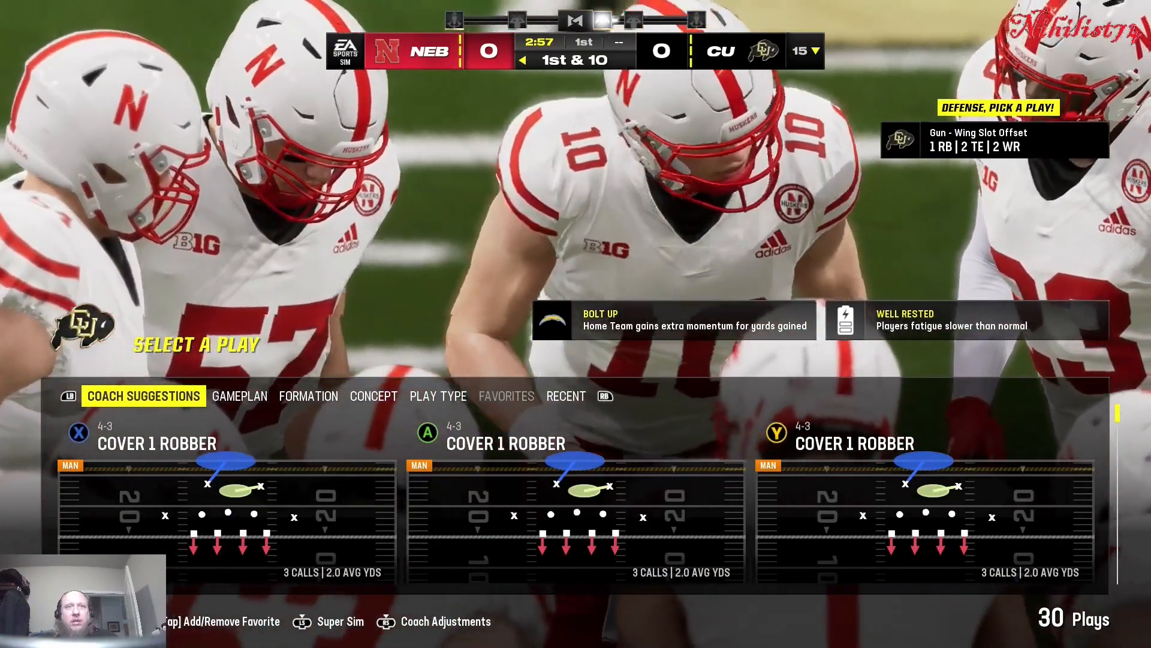
- Pick defensive plays by formation and snap the ball on Nebraska's 6-0 touchdown drive
{"action": "left_click", "coordinate": [309, 396]}
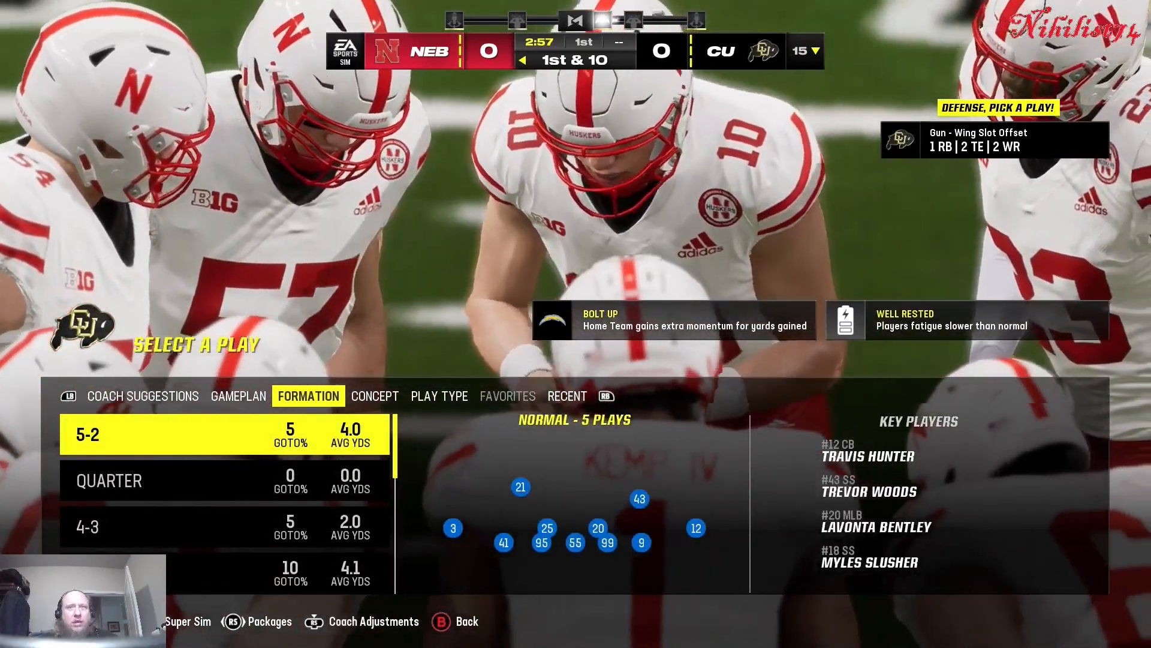
{"action": "scroll", "scroll_direction": "down", "scroll_amount": 3}
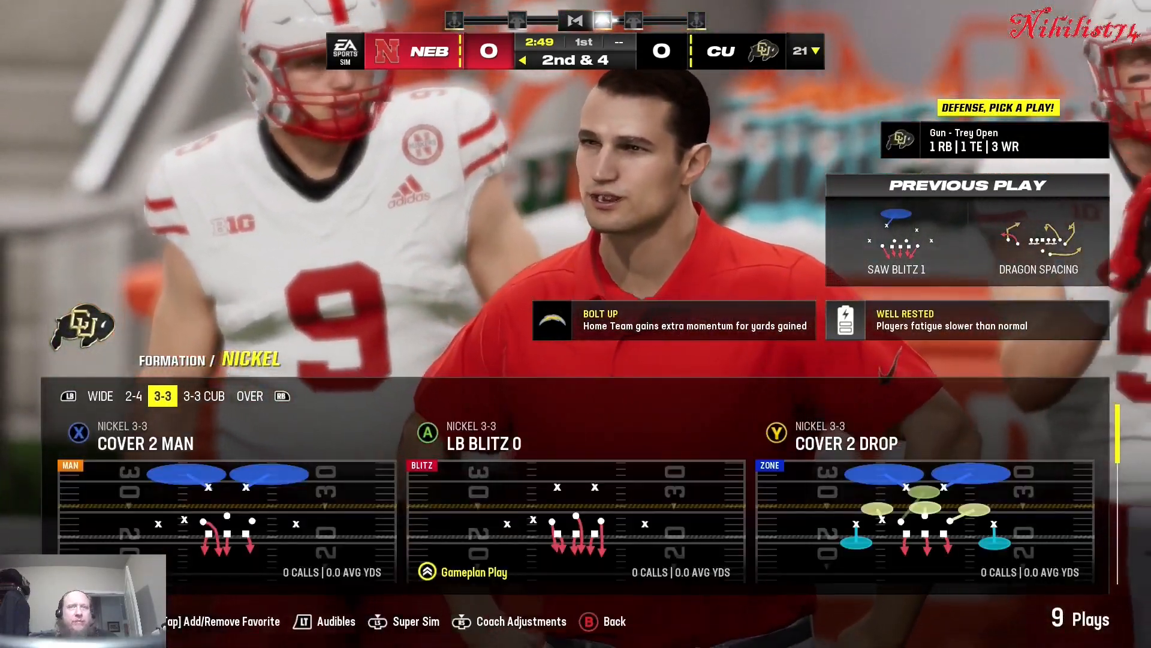
{"action": "left_click", "coordinate": [204, 396]}
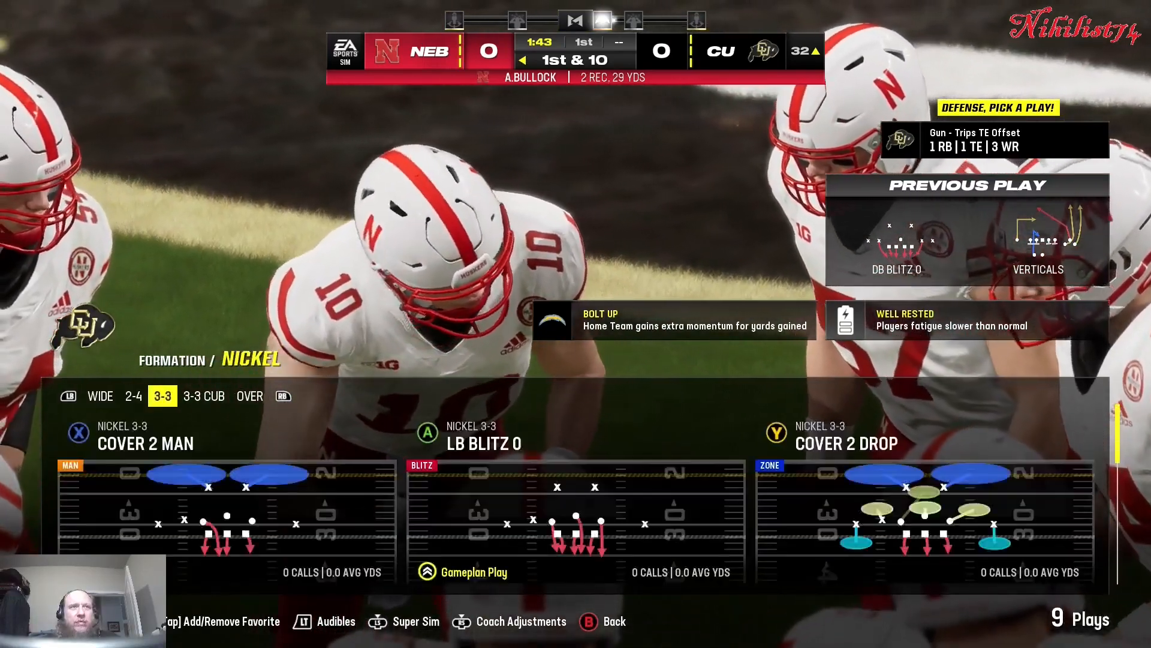
{"action": "left_click", "coordinate": [203, 396]}
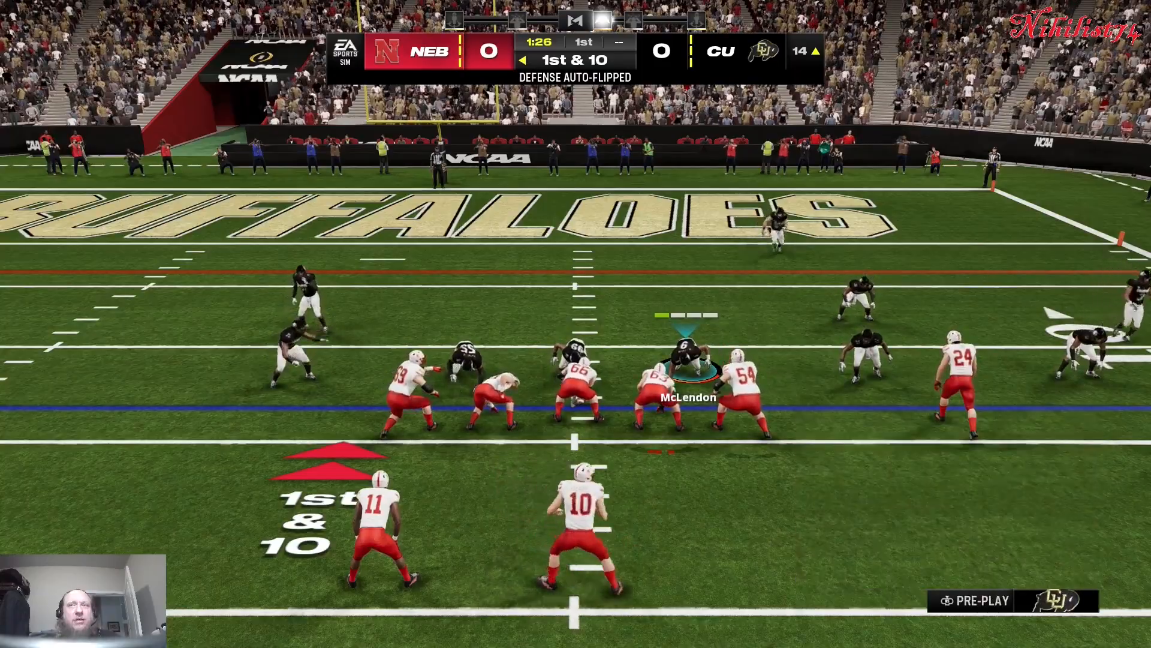
{"action": "key", "text": "space"}
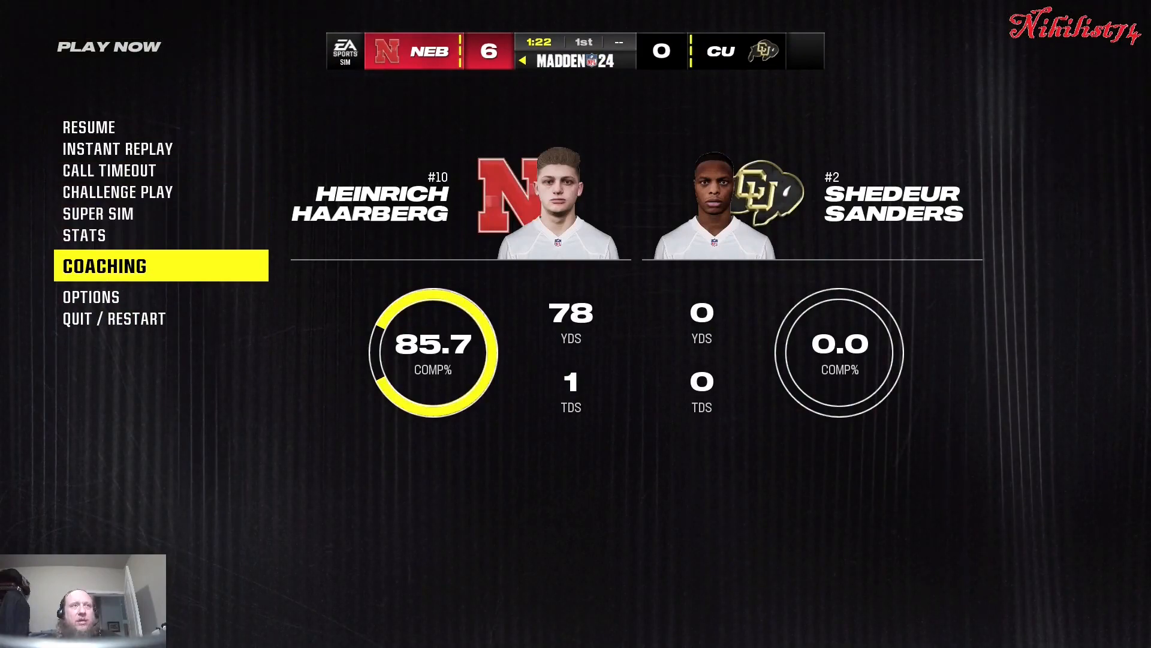
- Lower In-Game Commentary to 1/100 in Volume Control and return to the pause menu
{"action": "key", "text": "down"}
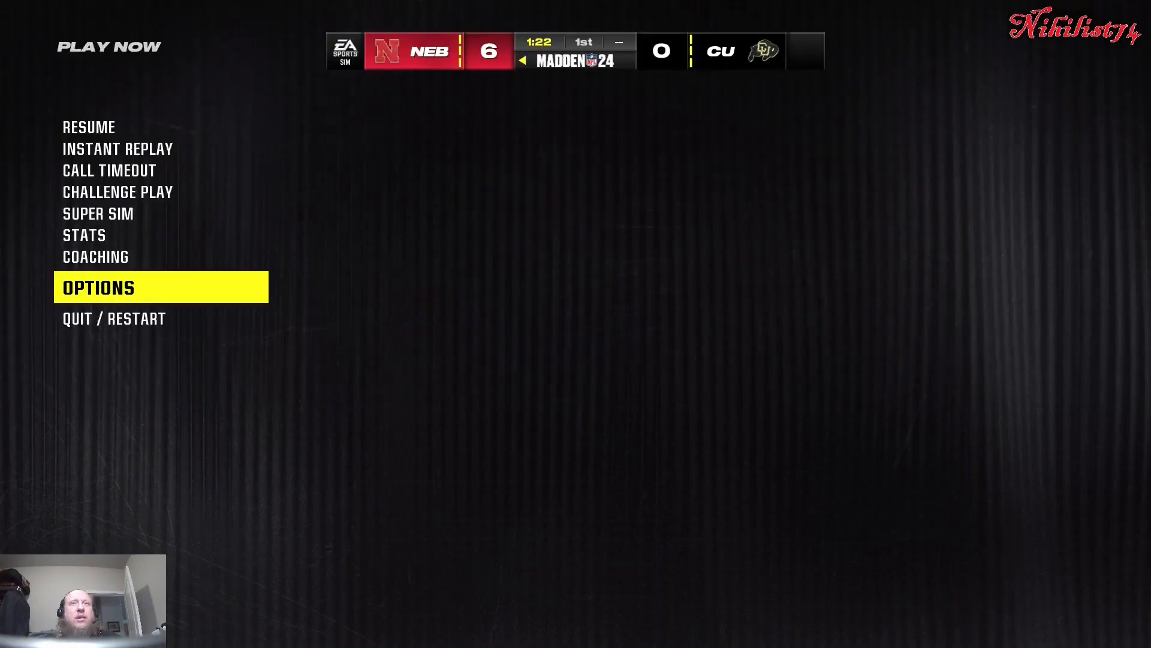
{"action": "left_click", "coordinate": [106, 288]}
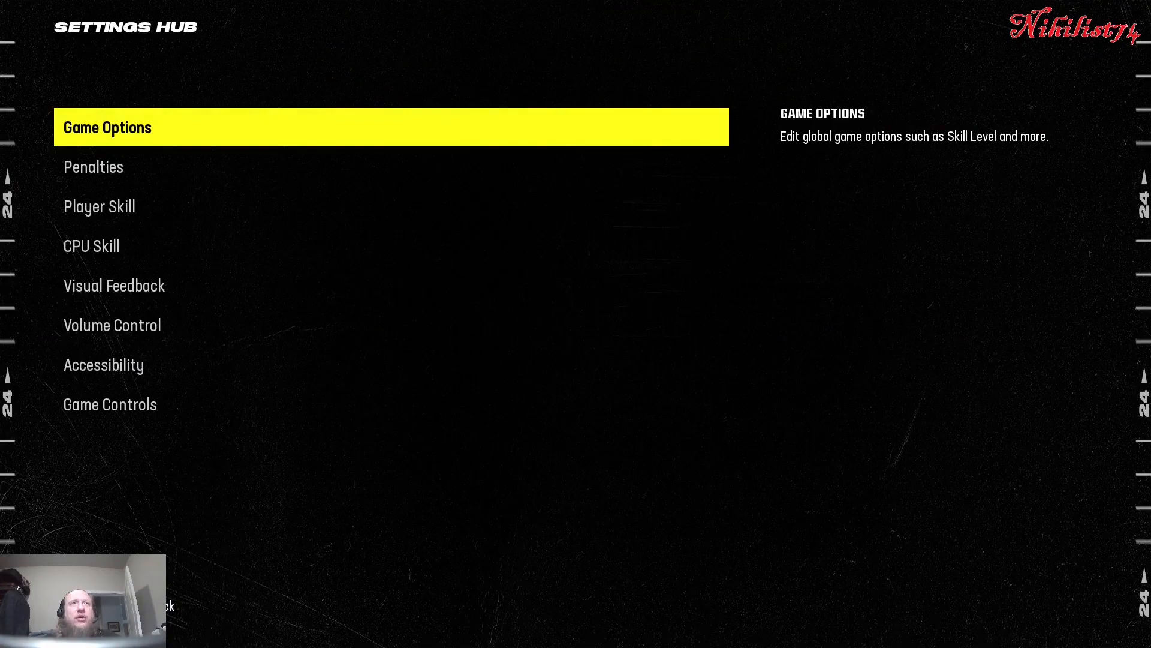
{"action": "left_click", "coordinate": [91, 246]}
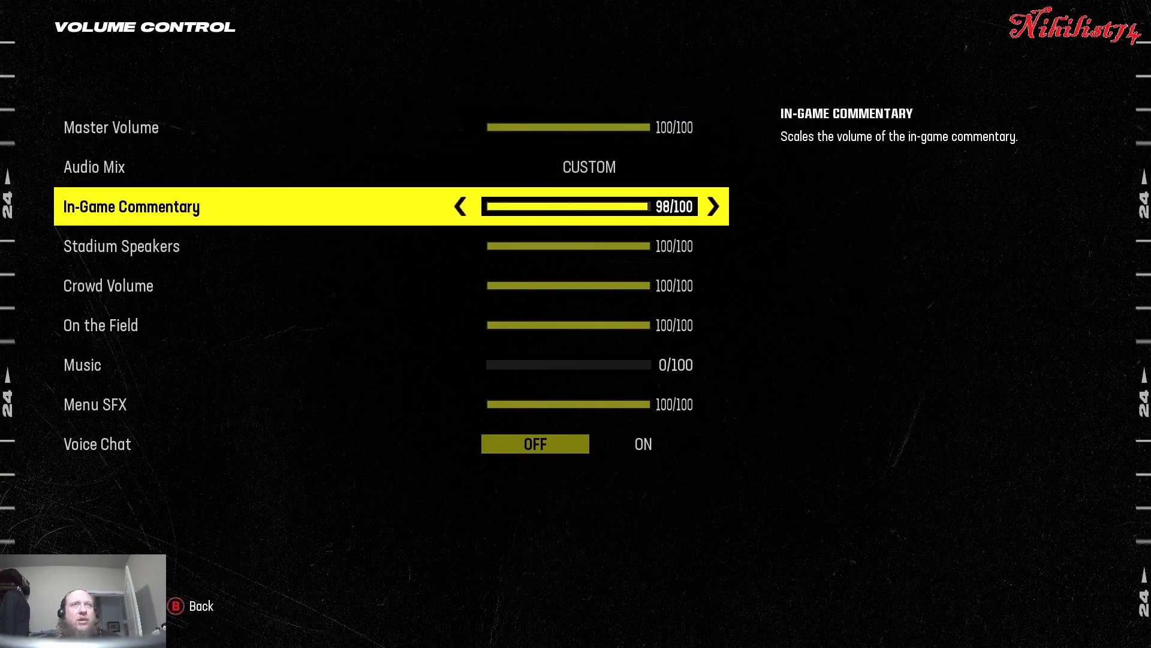
{"action": "left_click", "coordinate": [460, 206]}
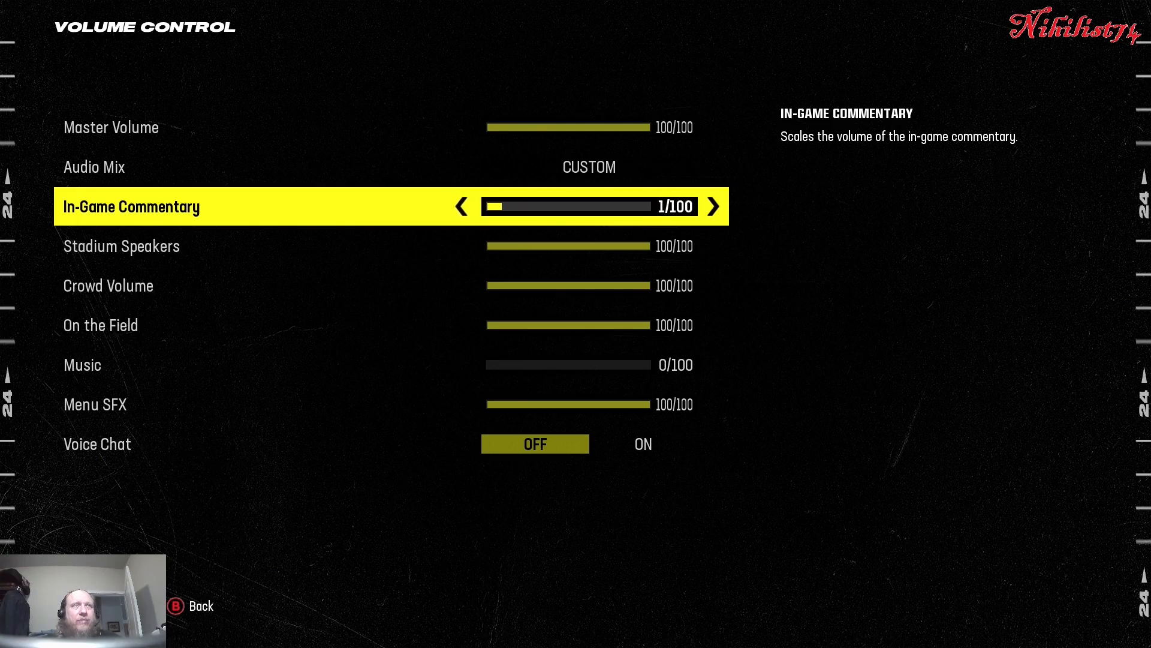
{"action": "left_click", "coordinate": [461, 206]}
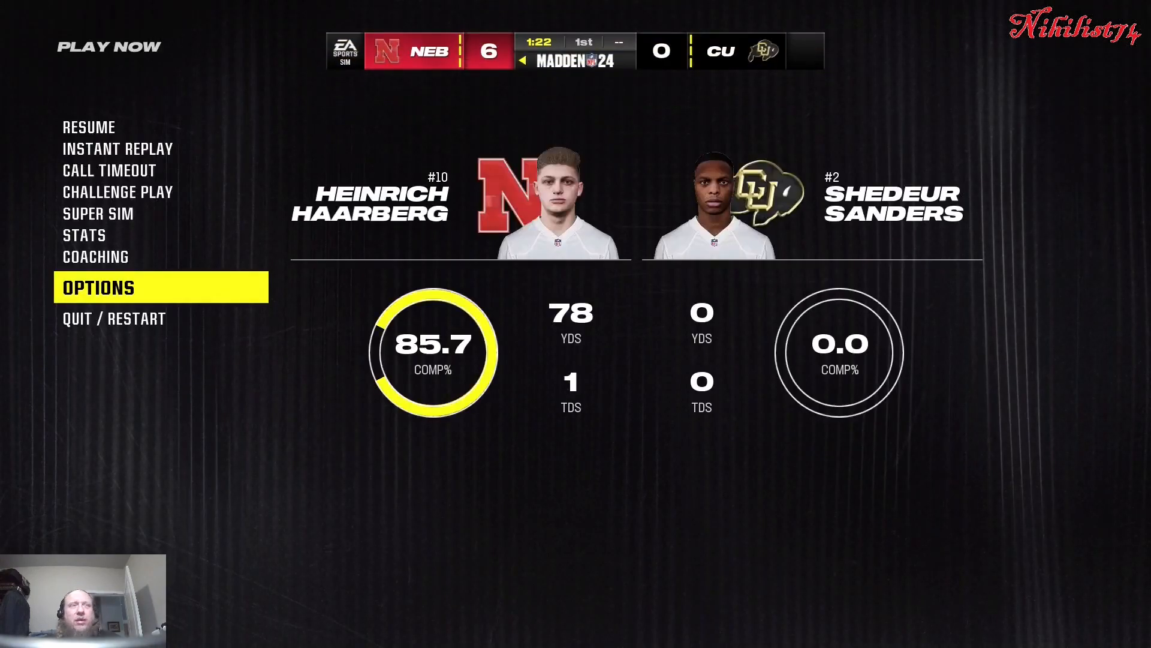
- Resume play for the extra point and choose Colorado's kick return play
{"action": "key", "text": "Up"}
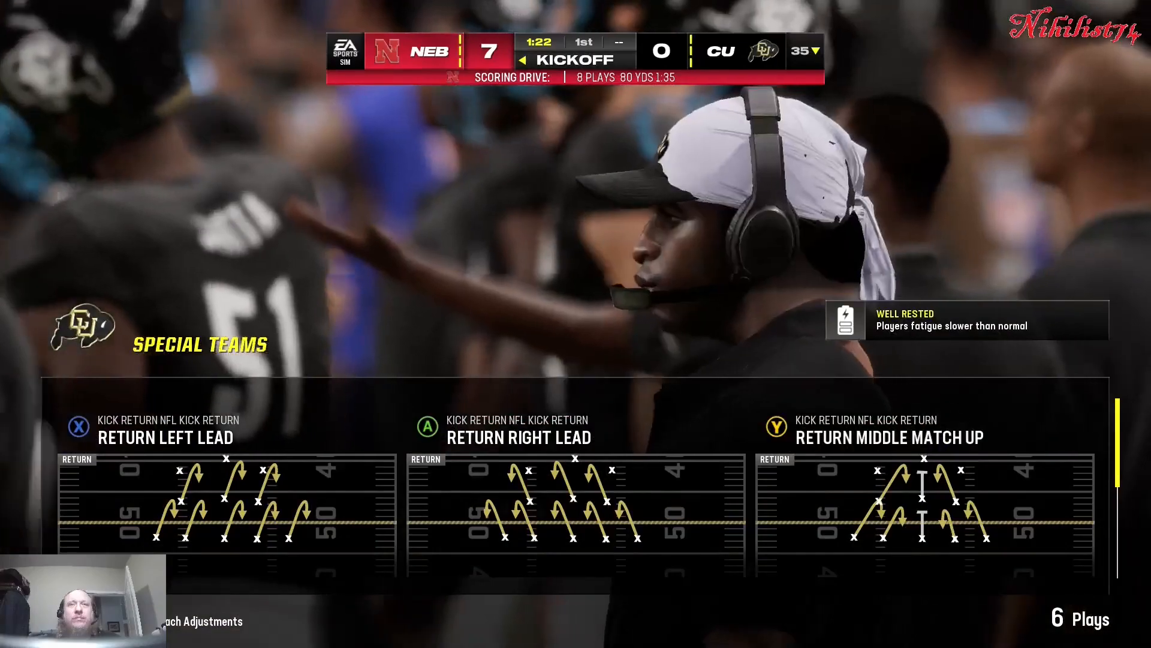
{"action": "left_click", "coordinate": [164, 437]}
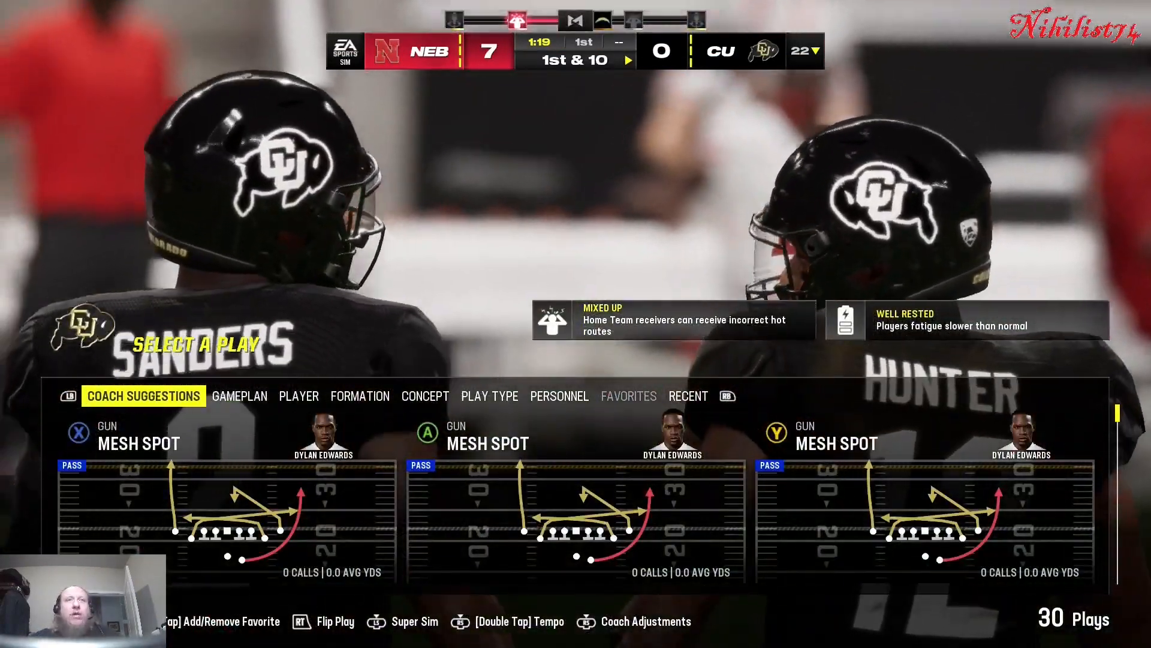
- Run Singleback plays on Colorado's early downs, then choose the Gun formation at 4th & 10
{"action": "left_click", "coordinate": [361, 396]}
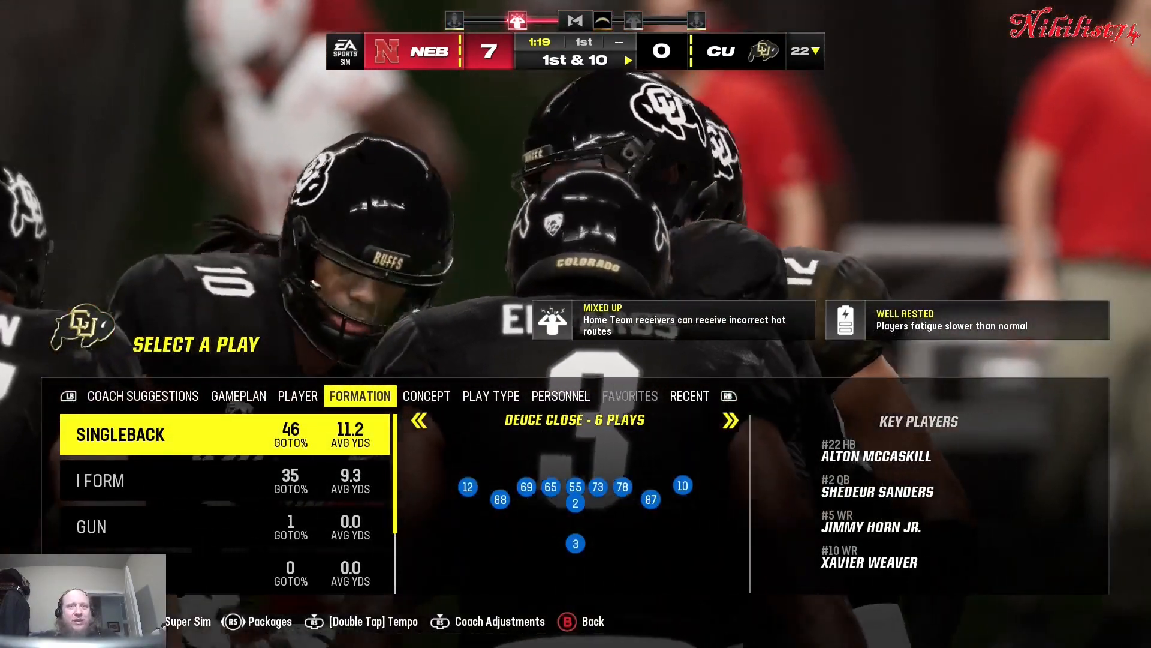
{"action": "left_click", "coordinate": [120, 434]}
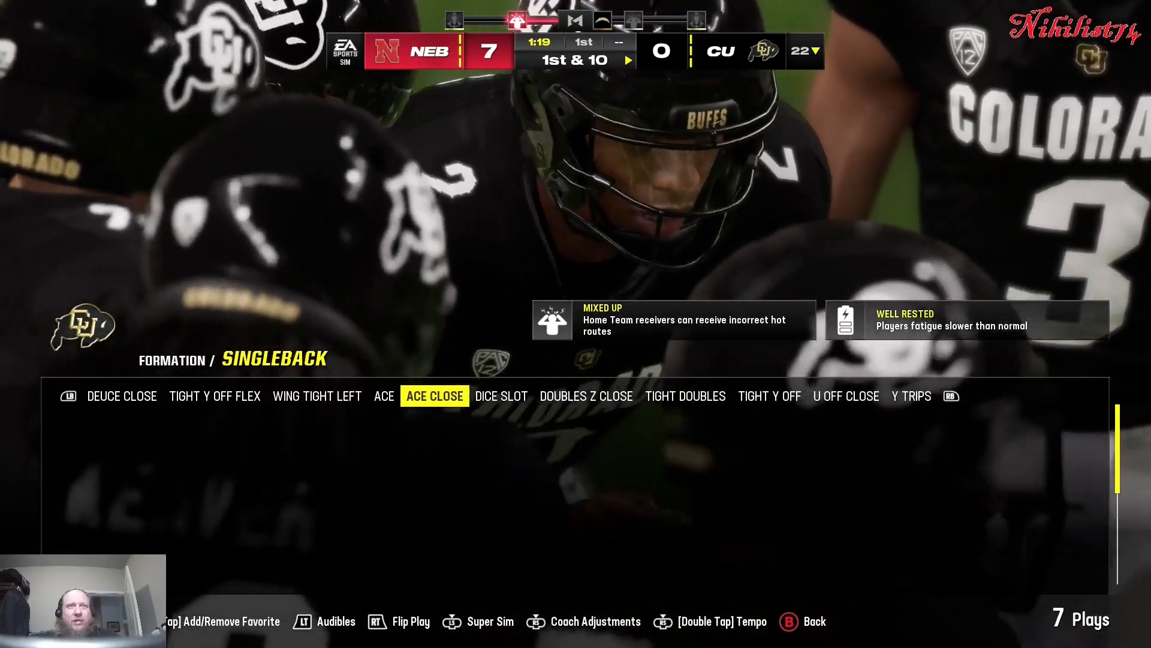
{"action": "left_click", "coordinate": [434, 396]}
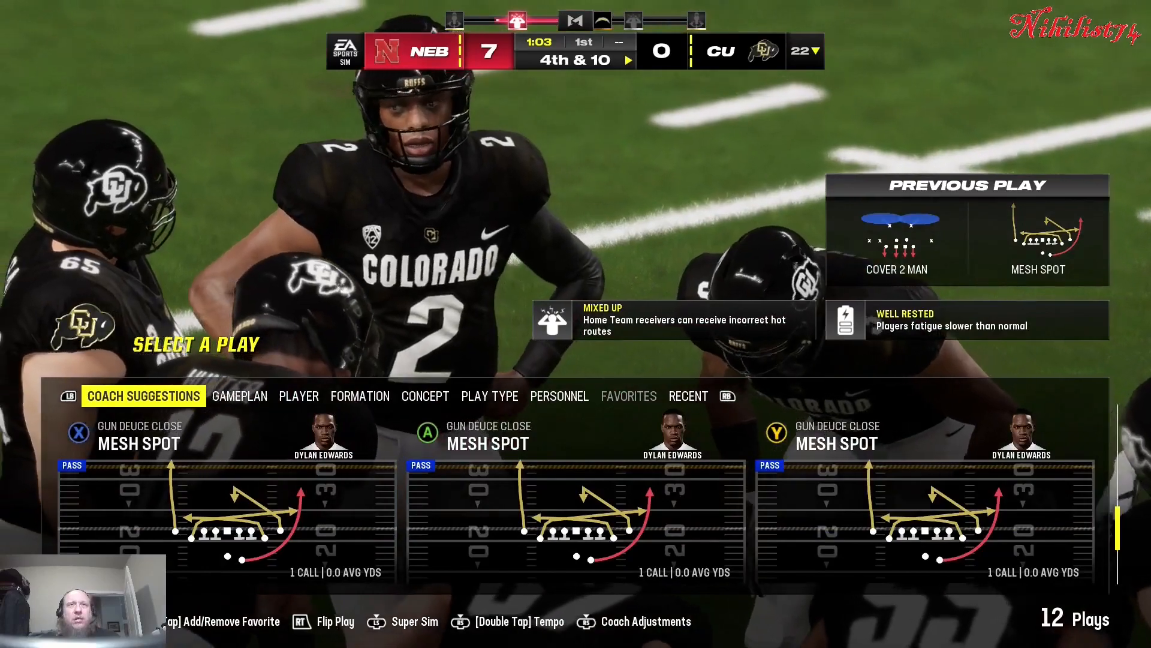
{"action": "left_click", "coordinate": [360, 396]}
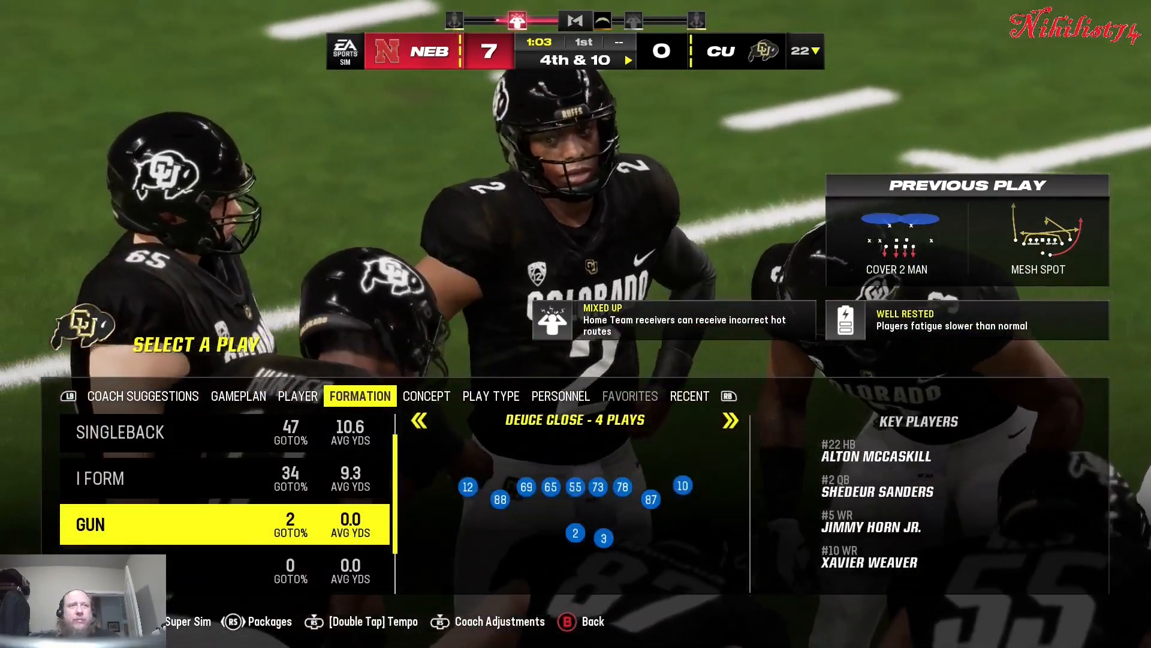
{"action": "left_click", "coordinate": [89, 524]}
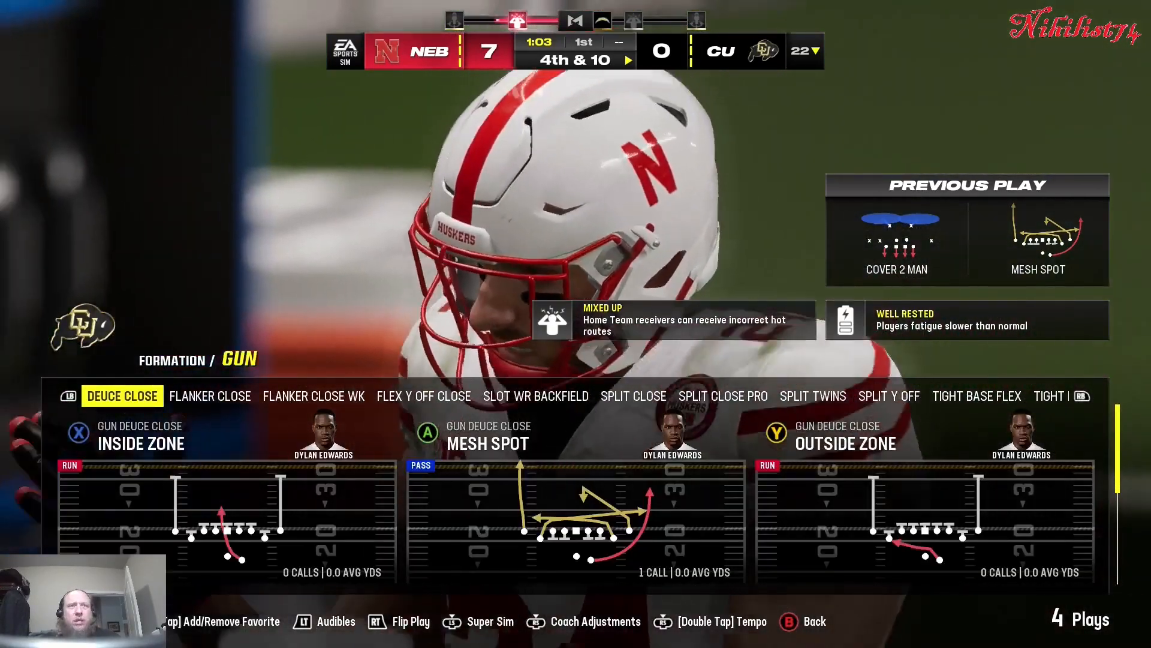